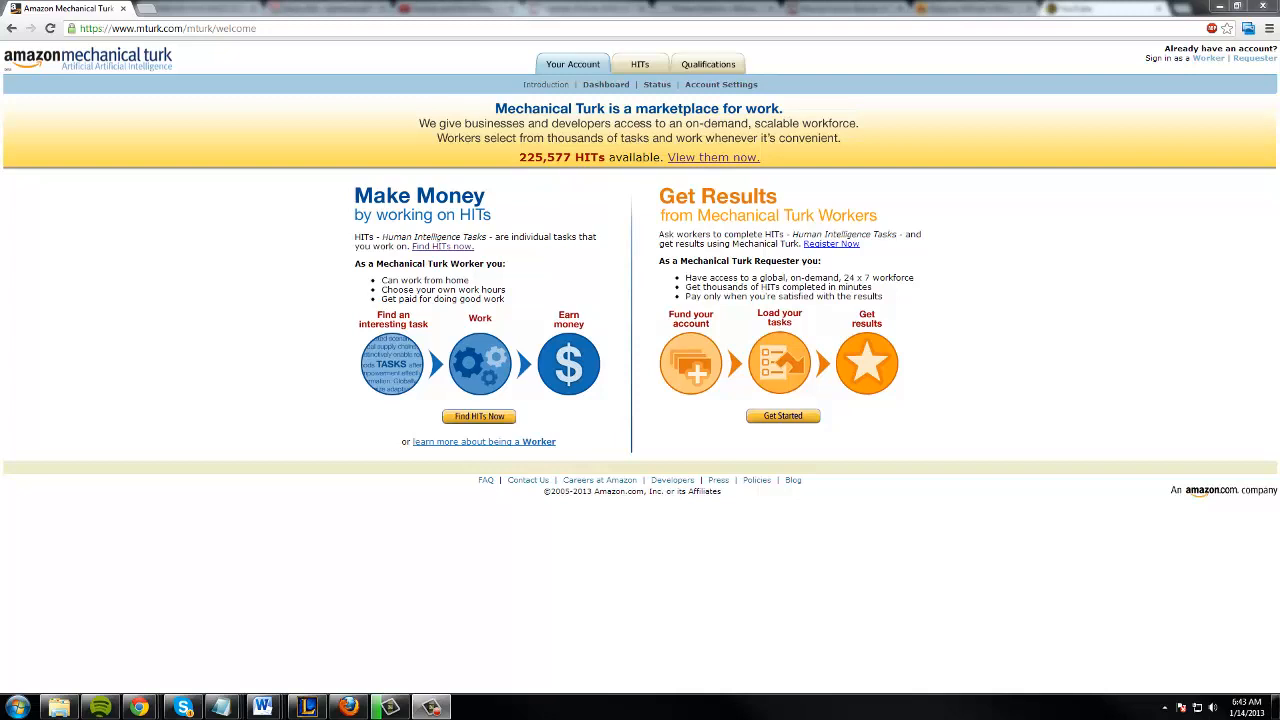
mouse_move(1119, 250)
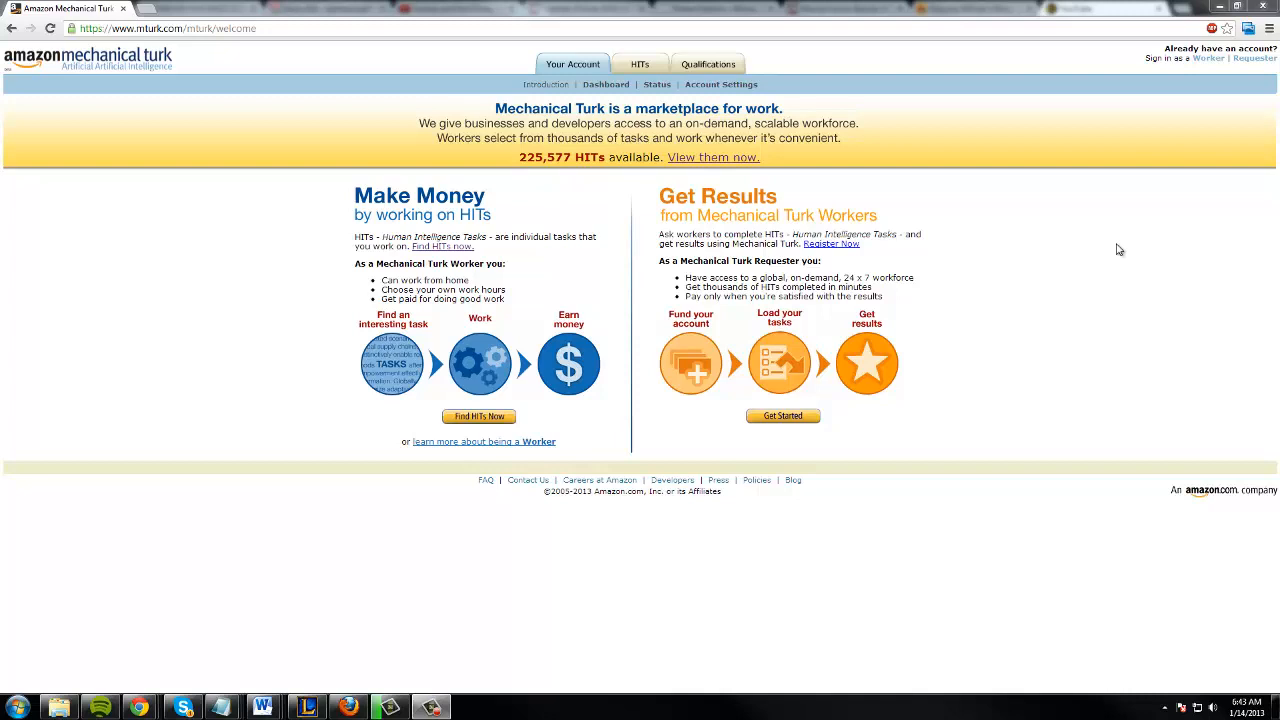
mouse_move(1077, 447)
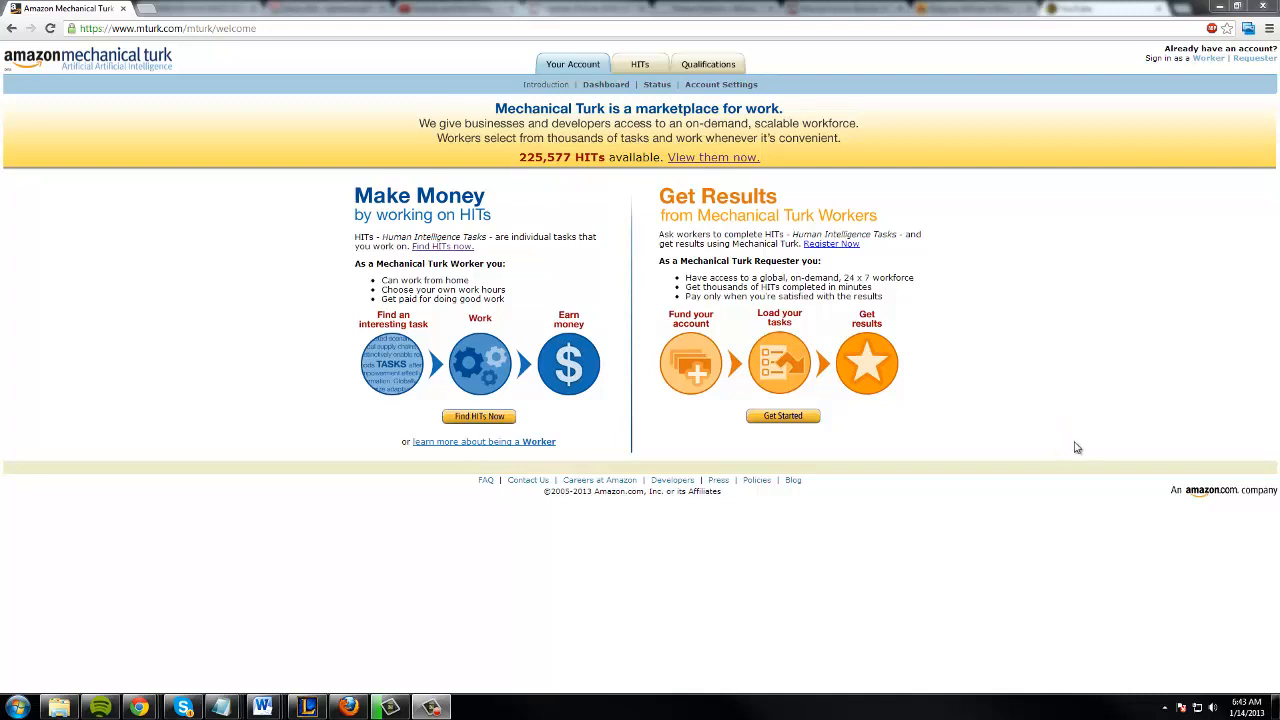
mouse_move(1120, 437)
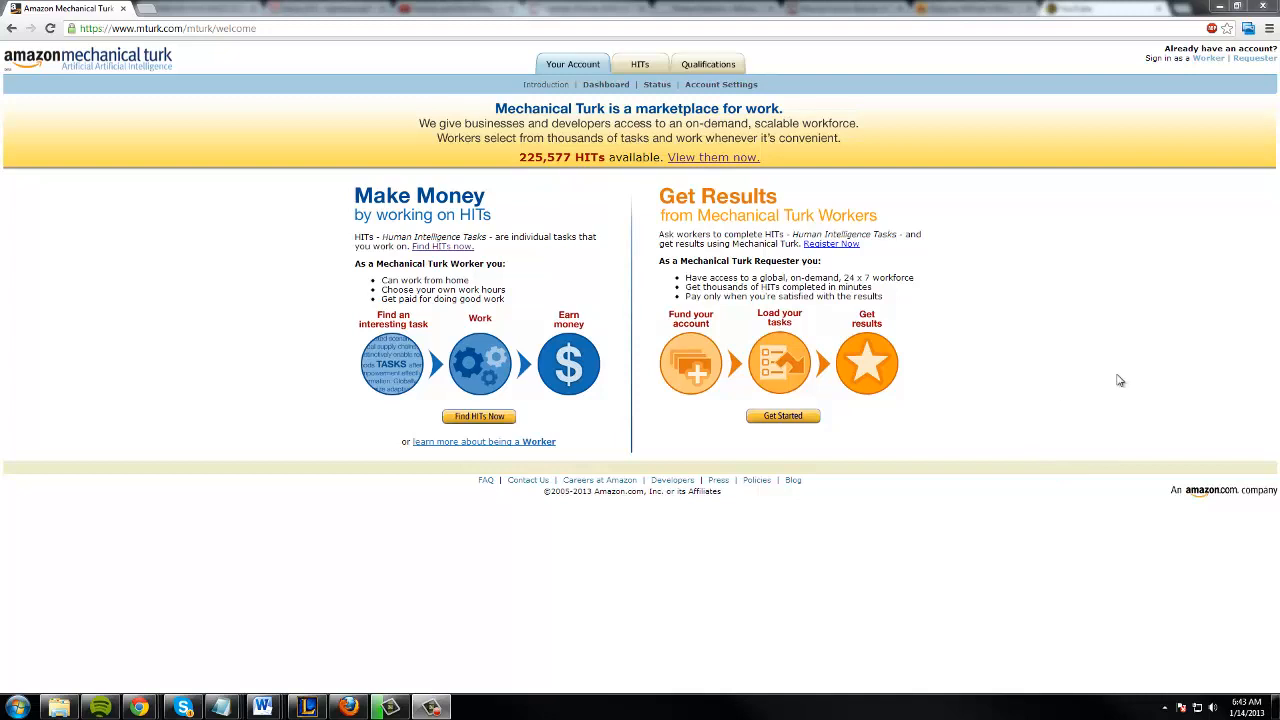
mouse_move(1177, 110)
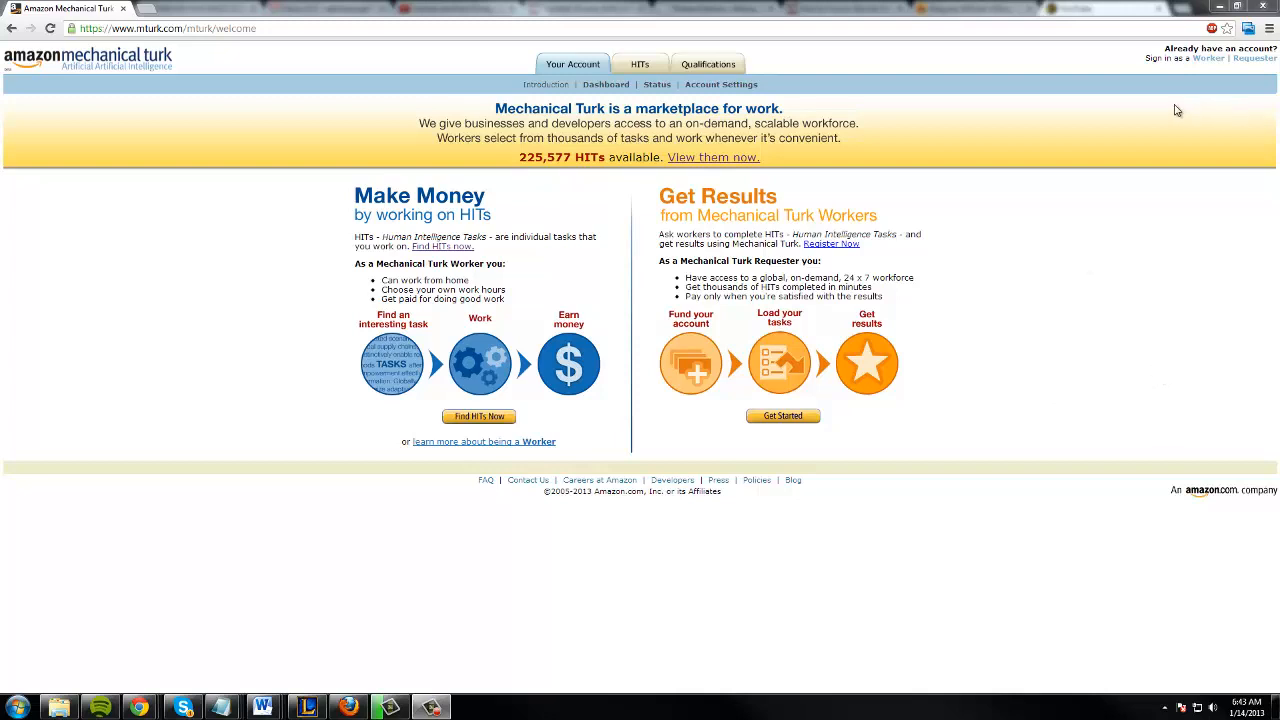
mouse_move(1178, 107)
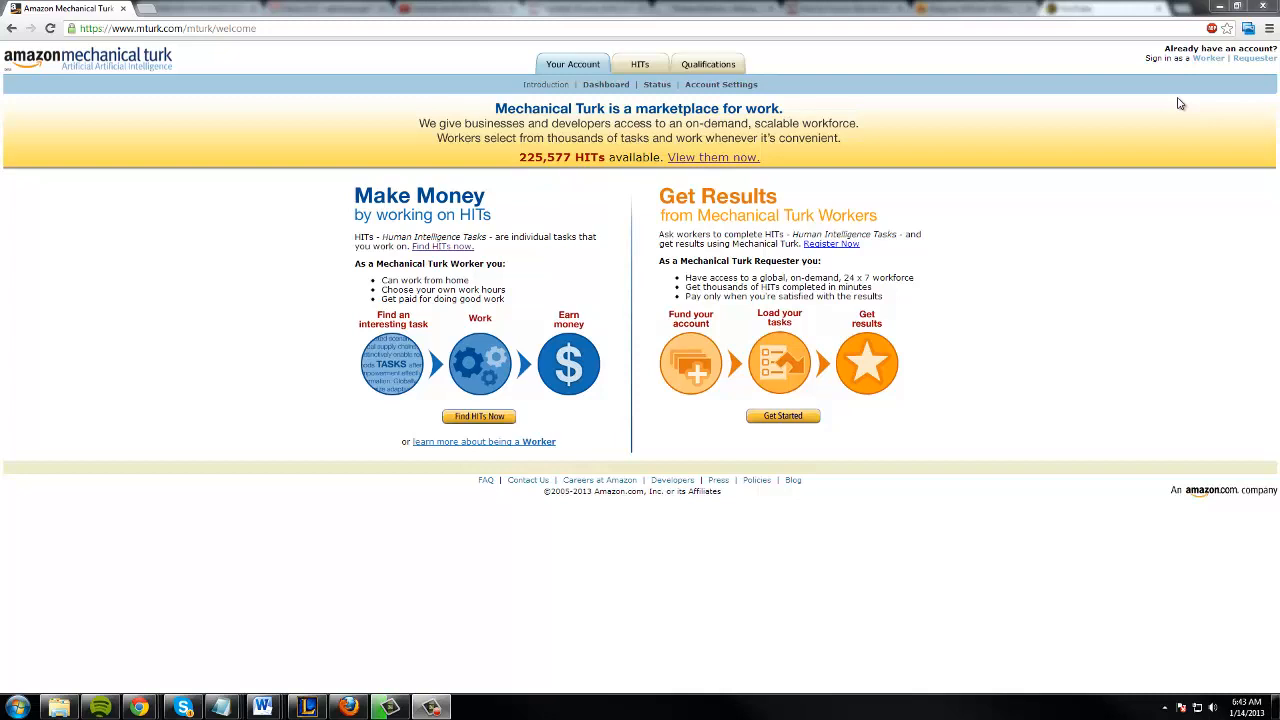
mouse_move(1208, 58)
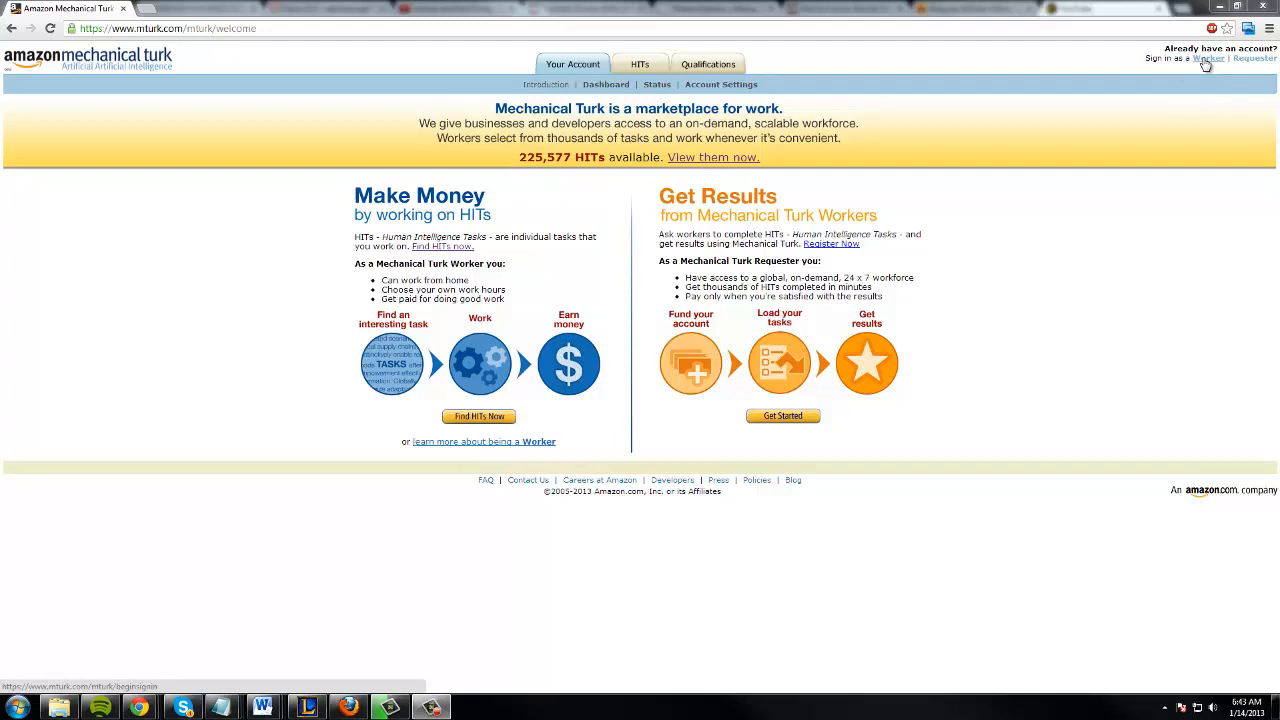
mouse_move(510, 442)
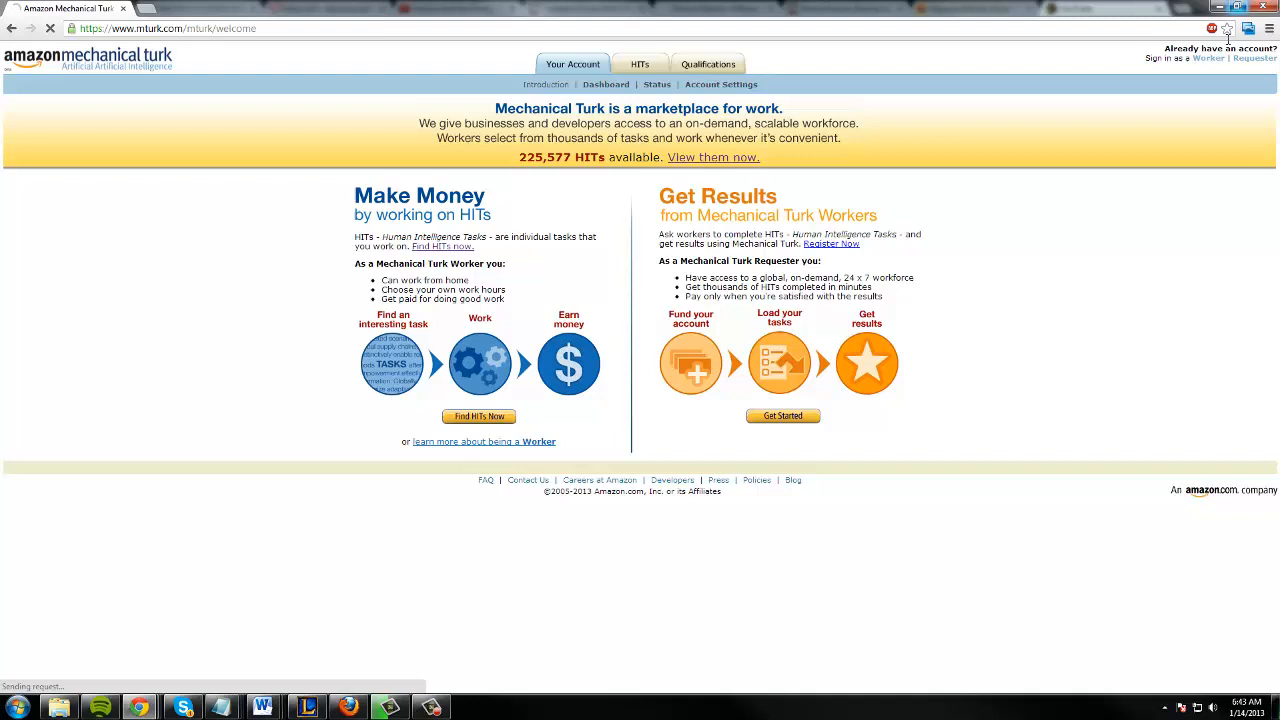
- Sign in as a worker with the saved credentials through the secure server
left_click(1209, 58)
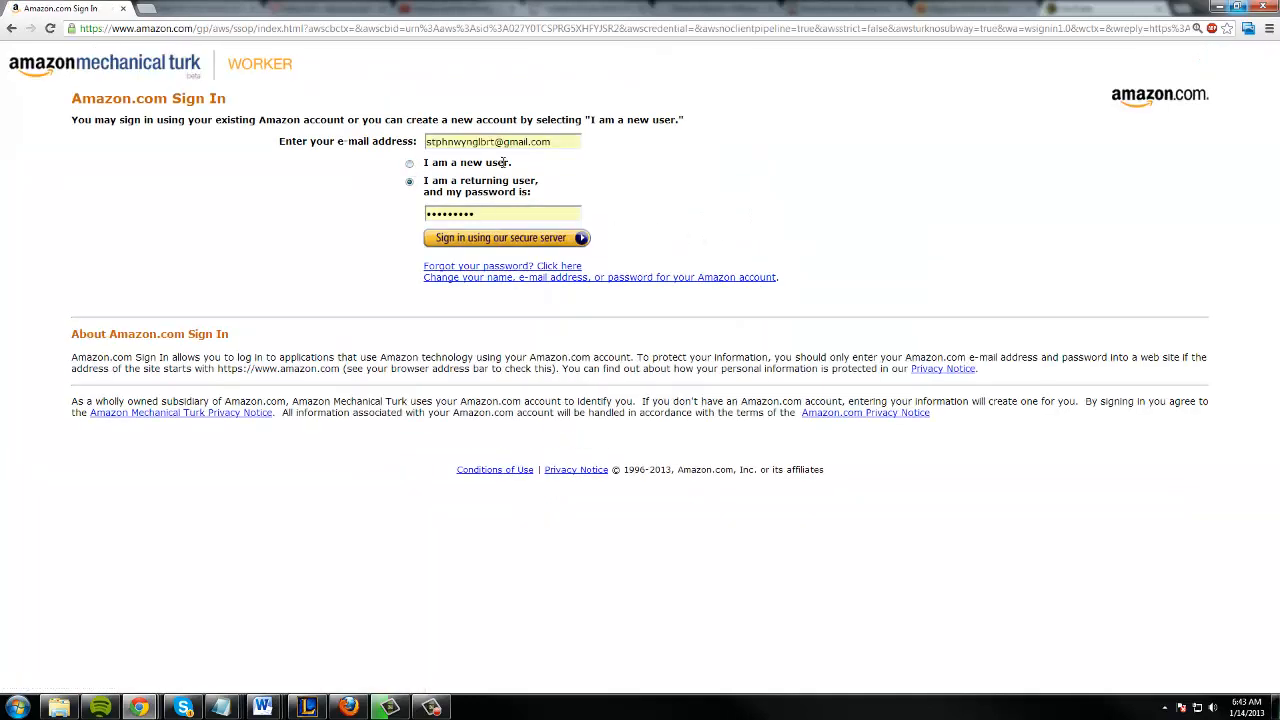
left_click(500, 237)
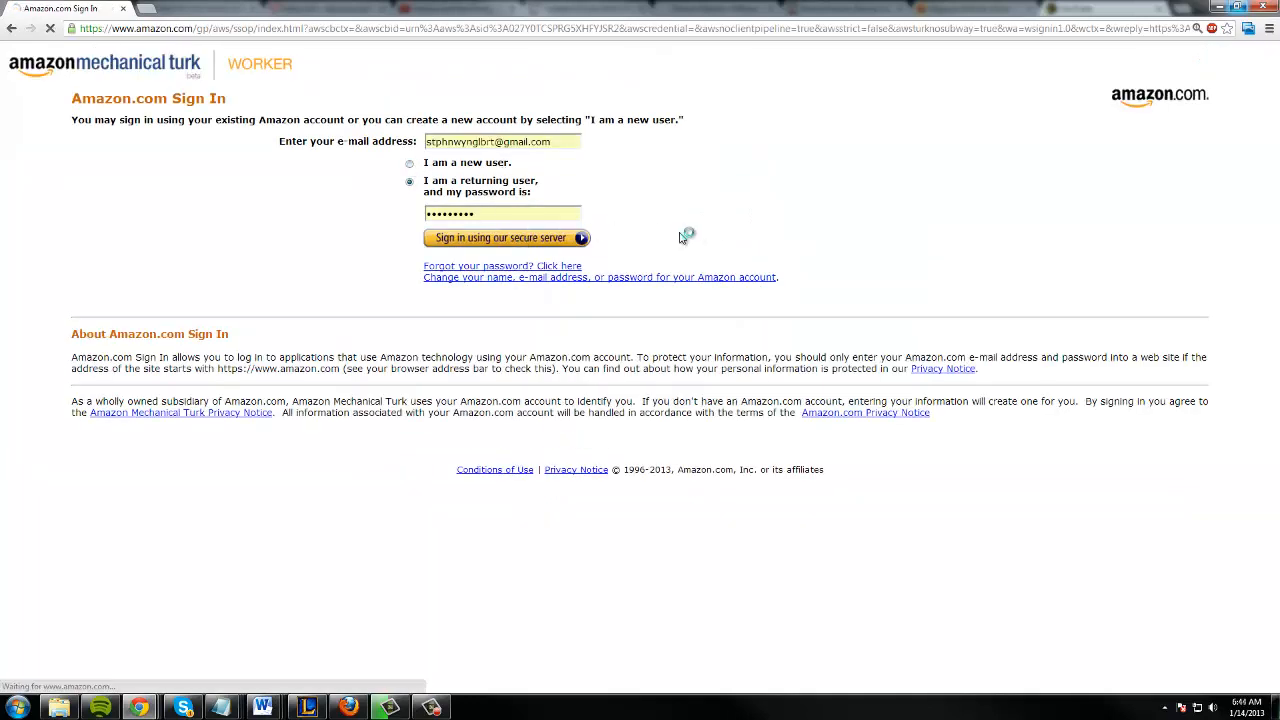
left_click(504, 237)
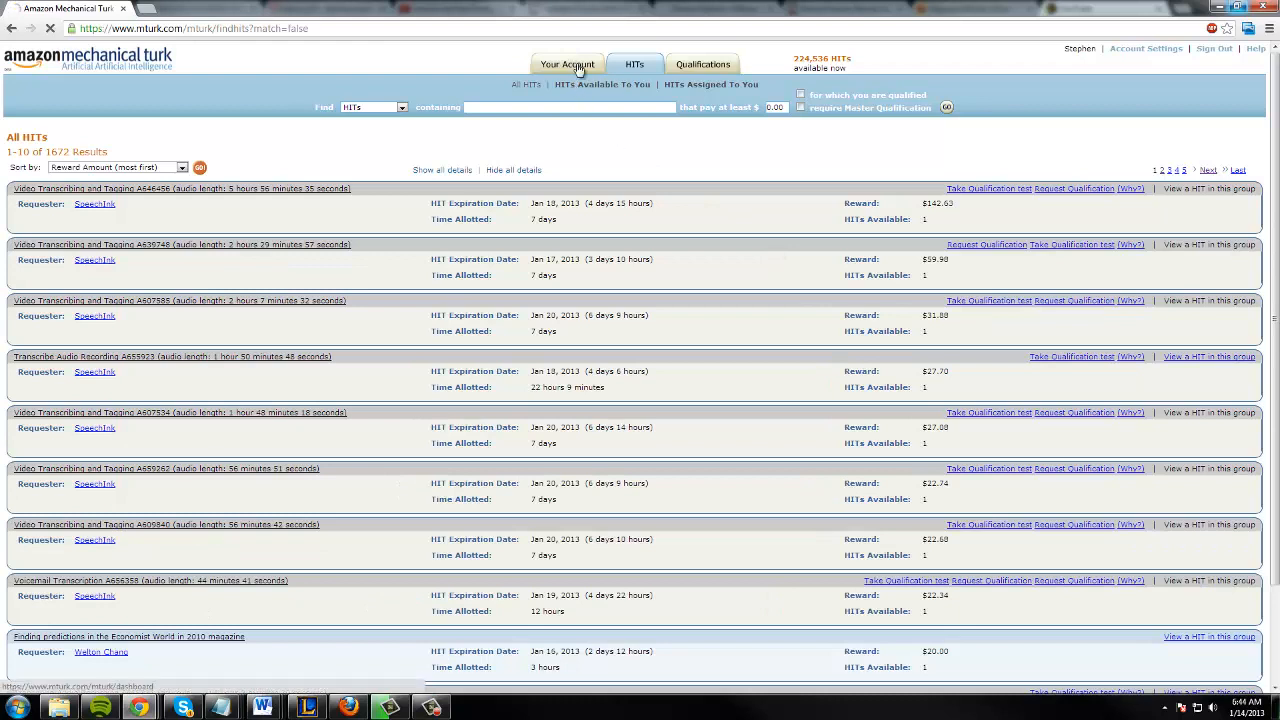
- Open the Your Account dashboard to review total earnings, HIT status and HIT totals
left_click(567, 64)
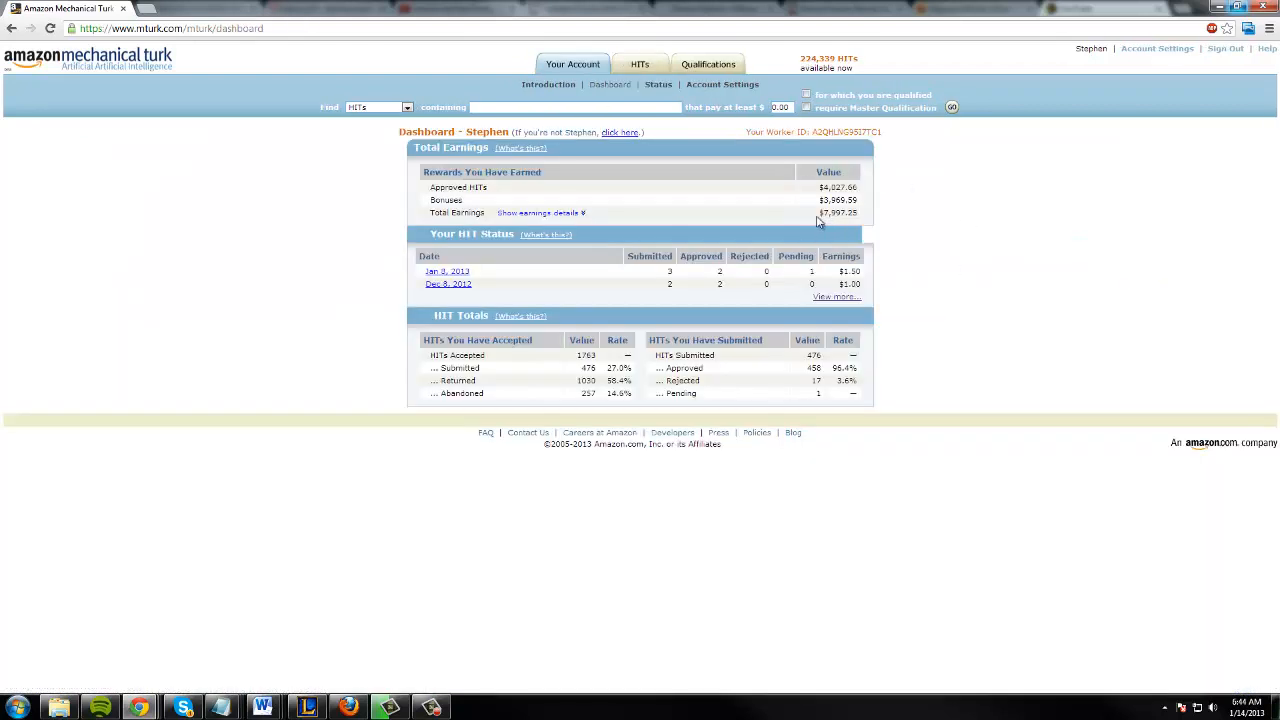
double_click(825, 213)
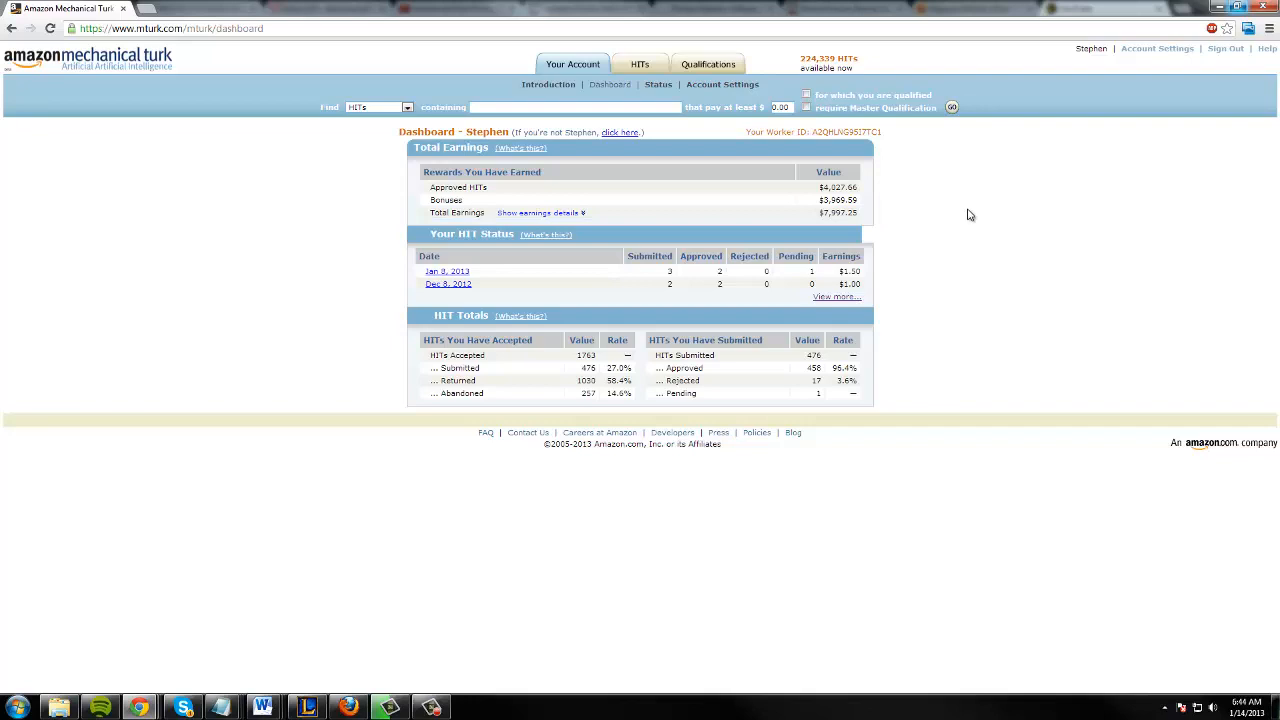
mouse_move(918, 150)
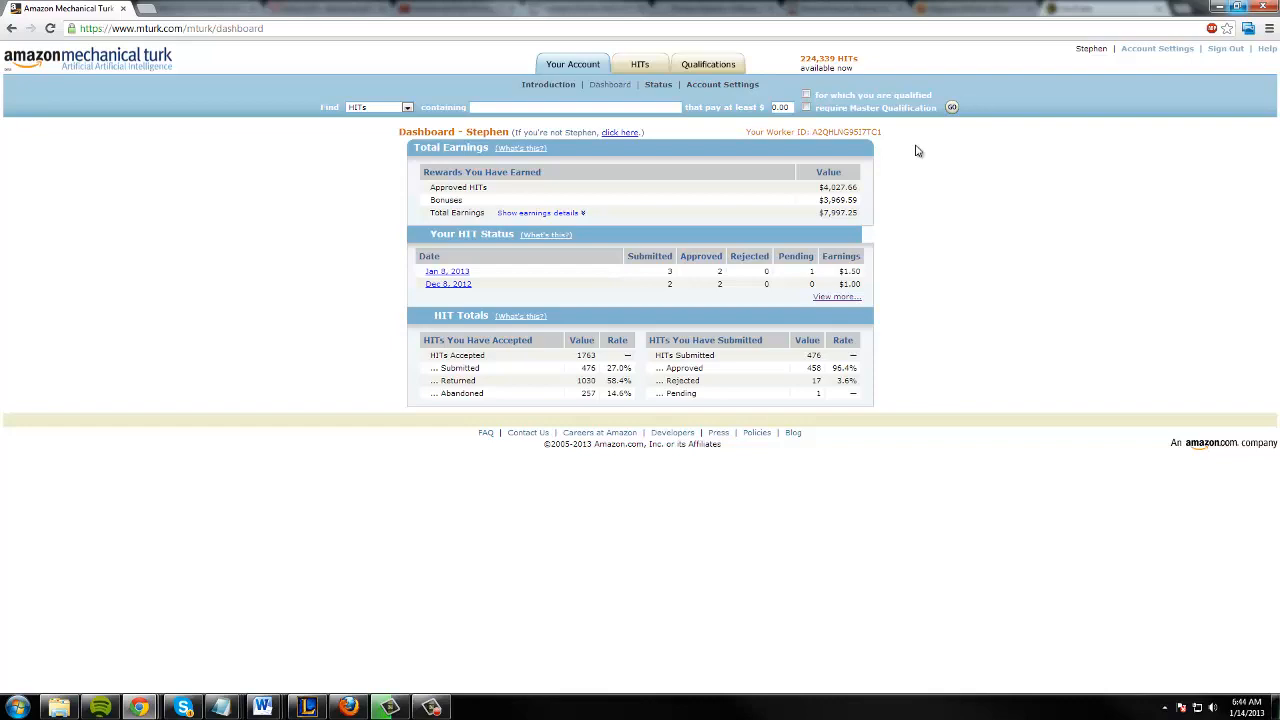
mouse_move(528, 137)
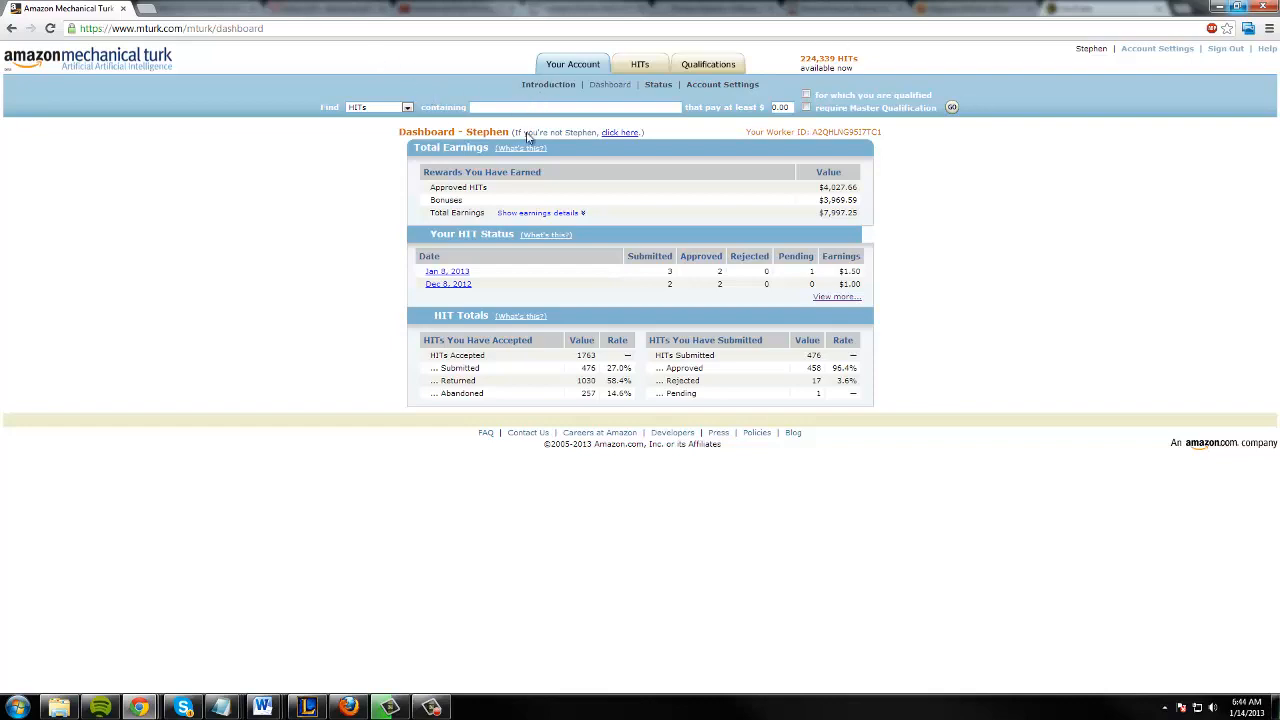
mouse_move(690, 104)
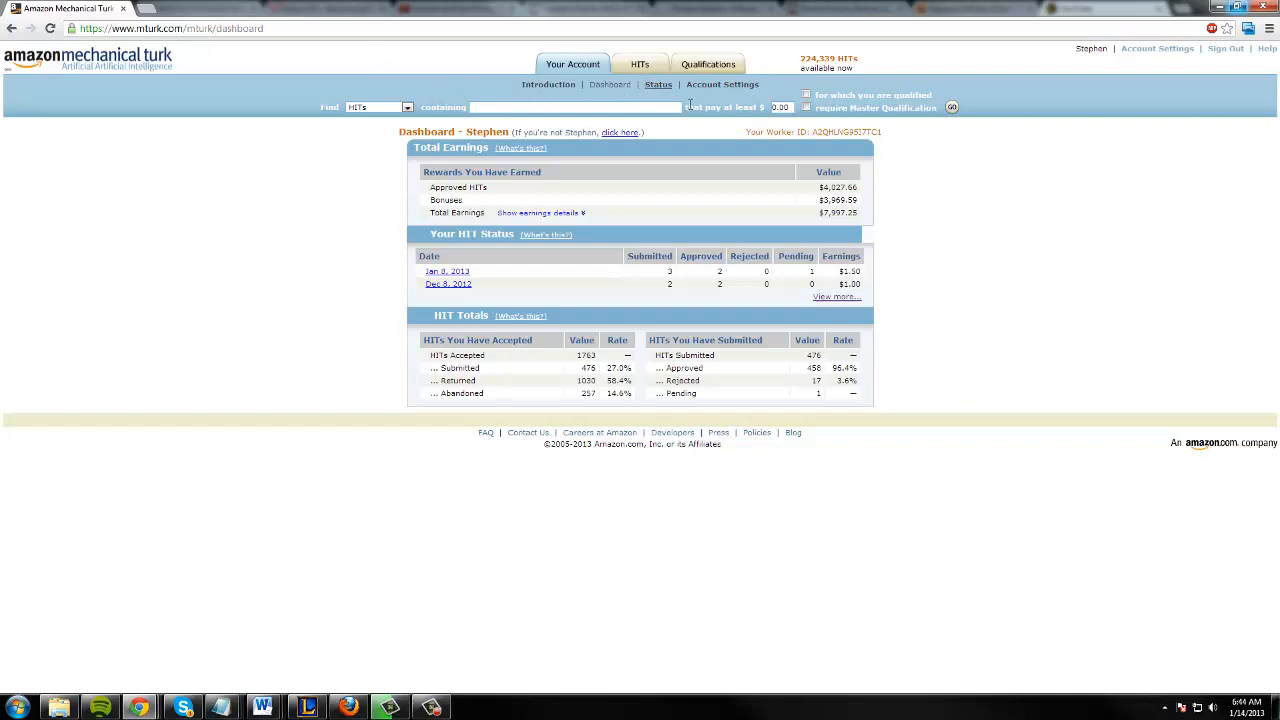
mouse_move(970, 116)
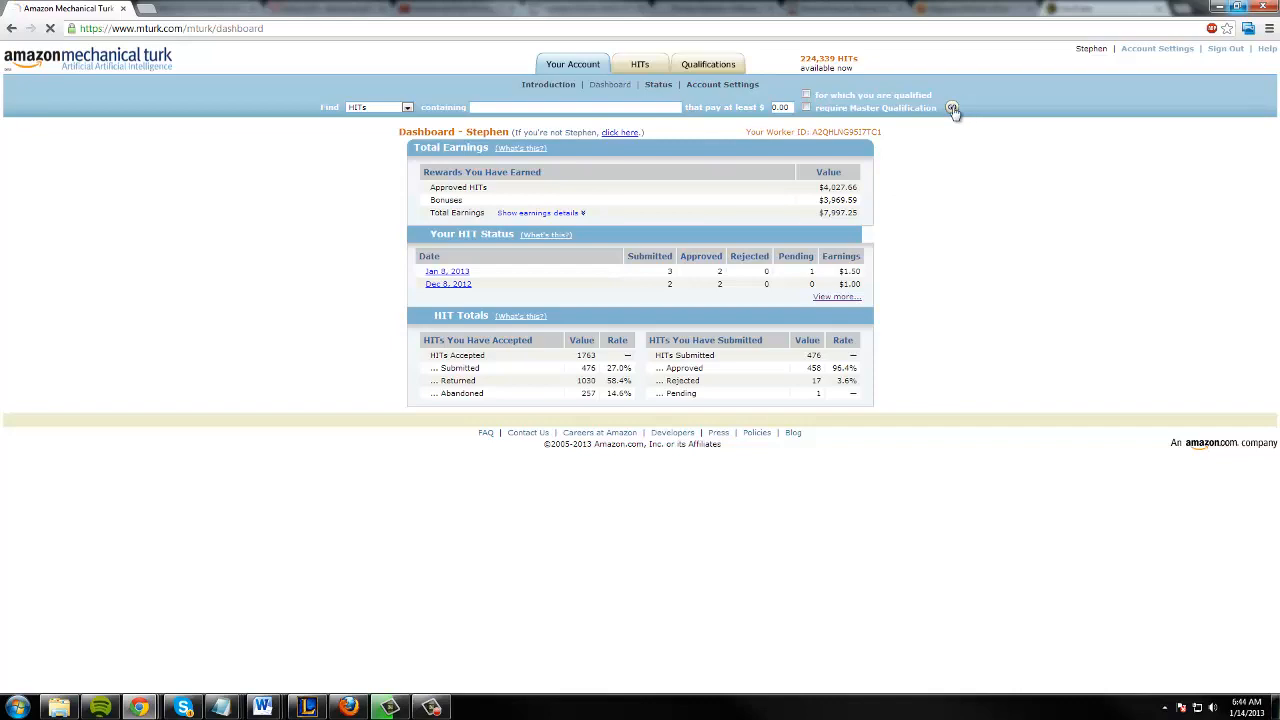
- Search all HITs and sort them by Reward Amount (most first)
left_click(952, 108)
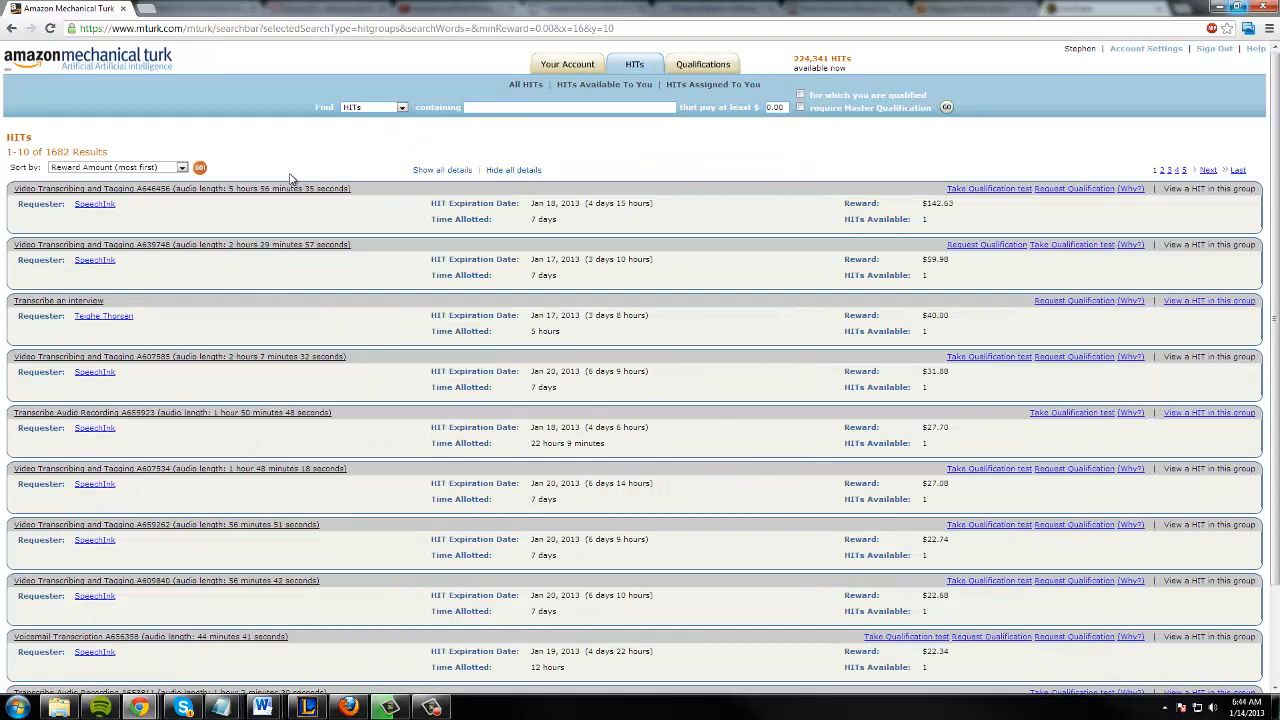
left_click(182, 167)
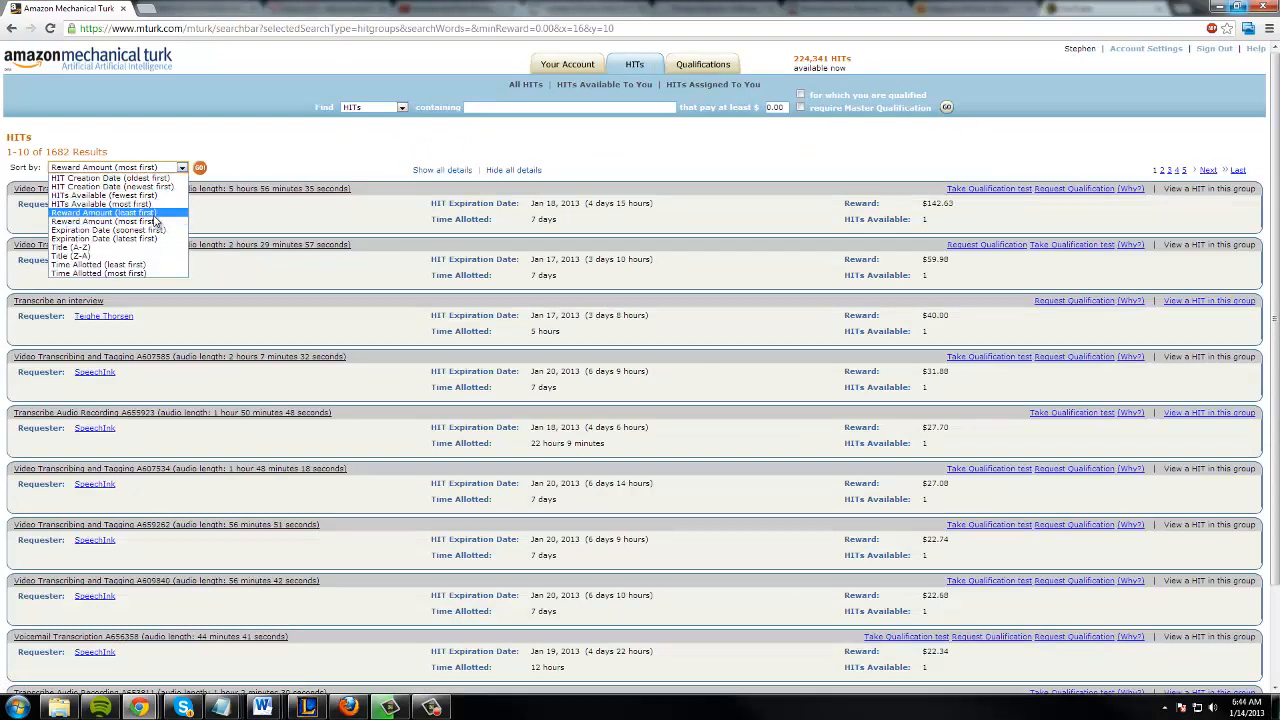
left_click(103, 213)
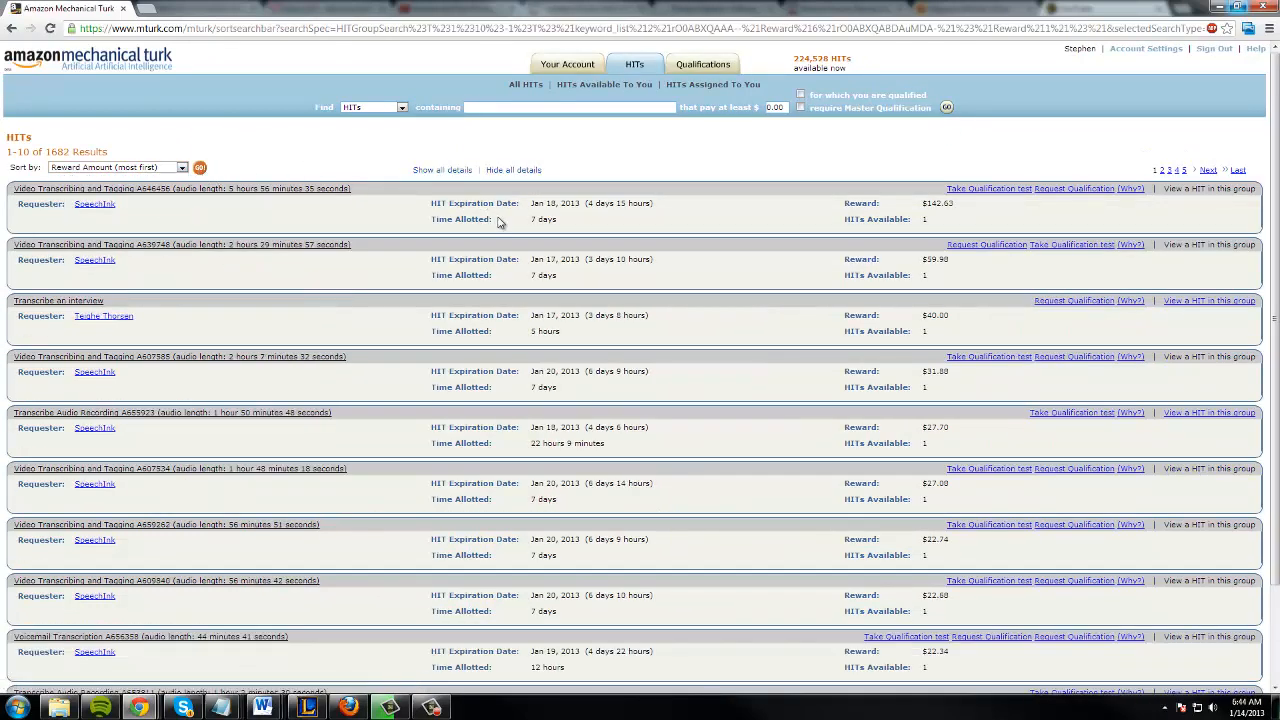
mouse_move(957, 233)
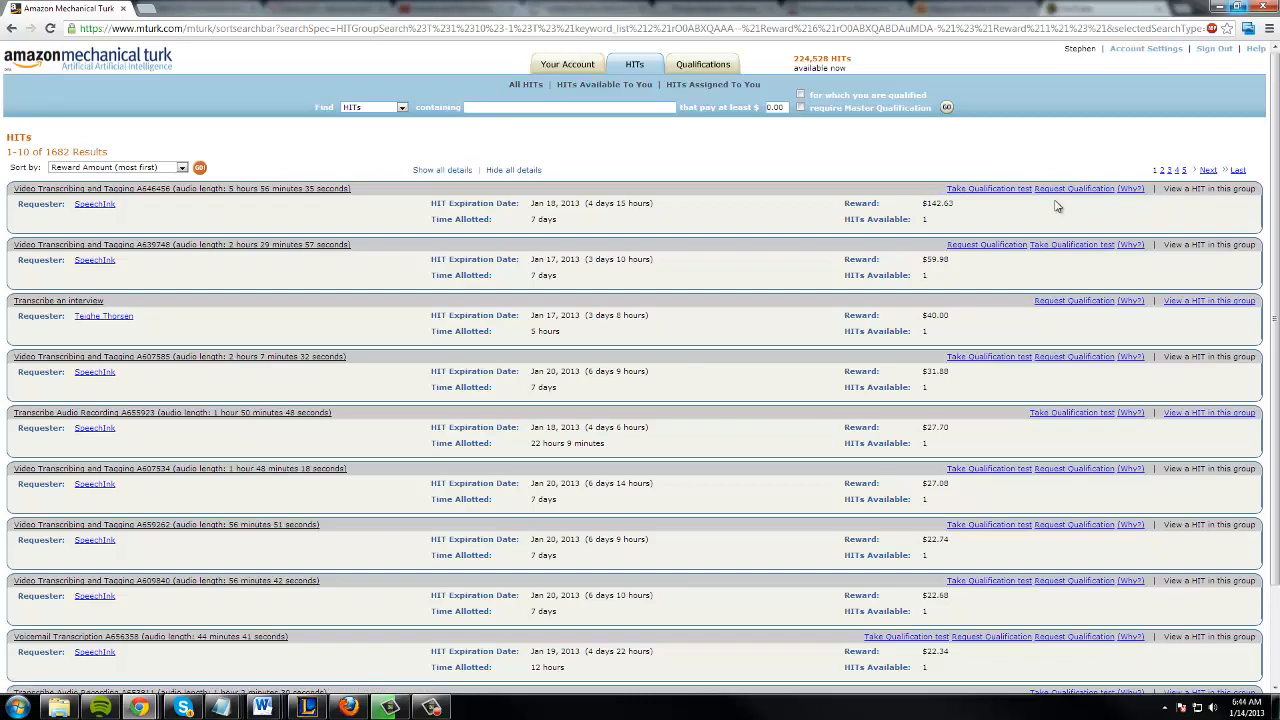
mouse_move(937, 272)
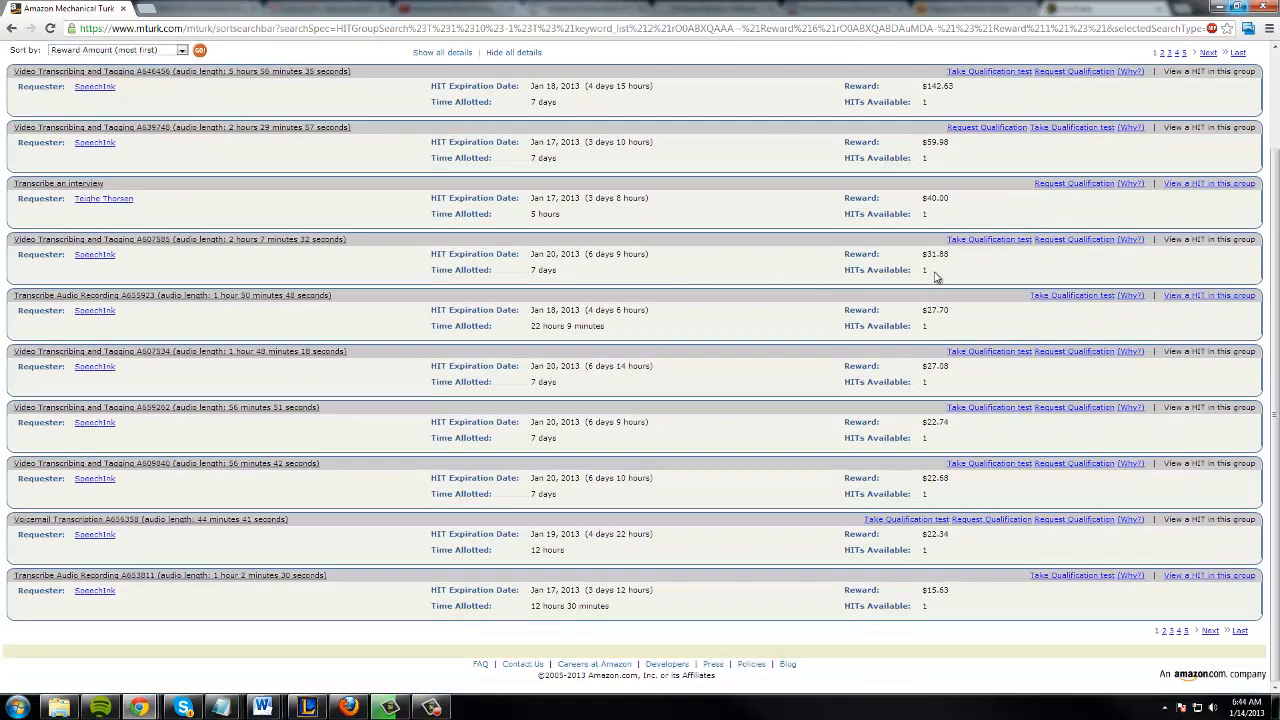
mouse_move(937, 394)
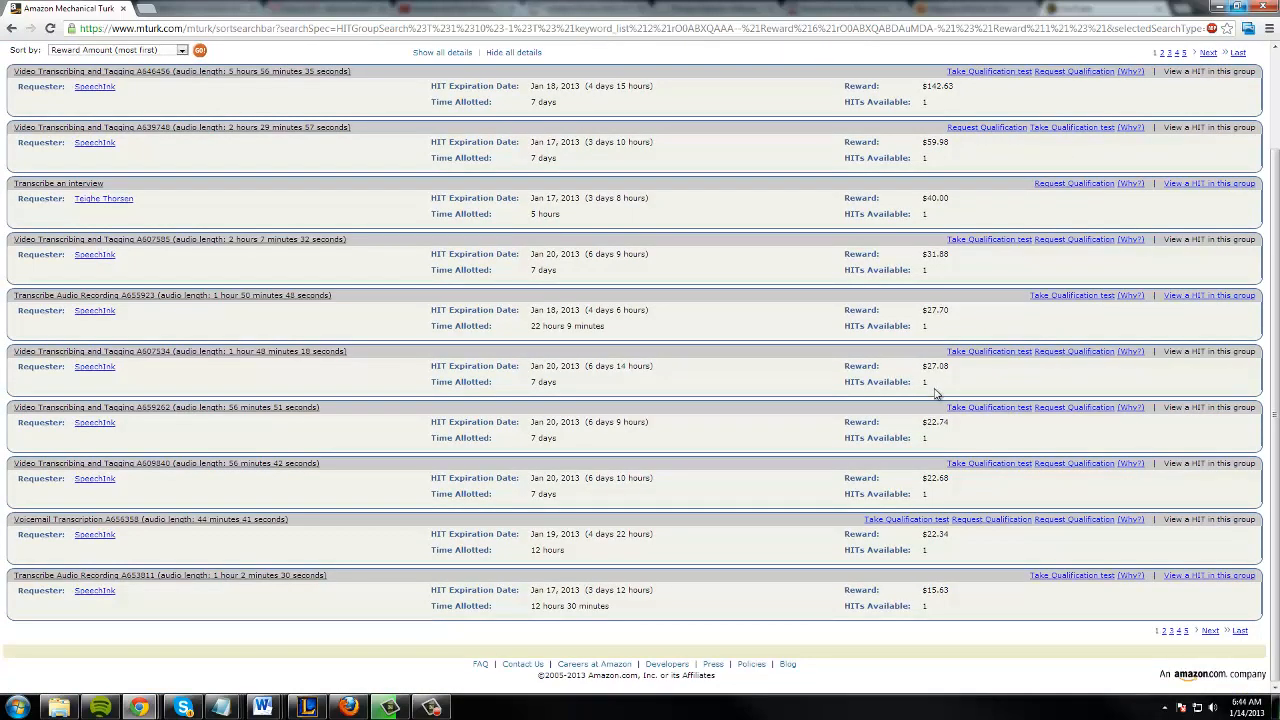
- Page forward through the reward-sorted HIT results to pages 5 and 8
left_click(1207, 52)
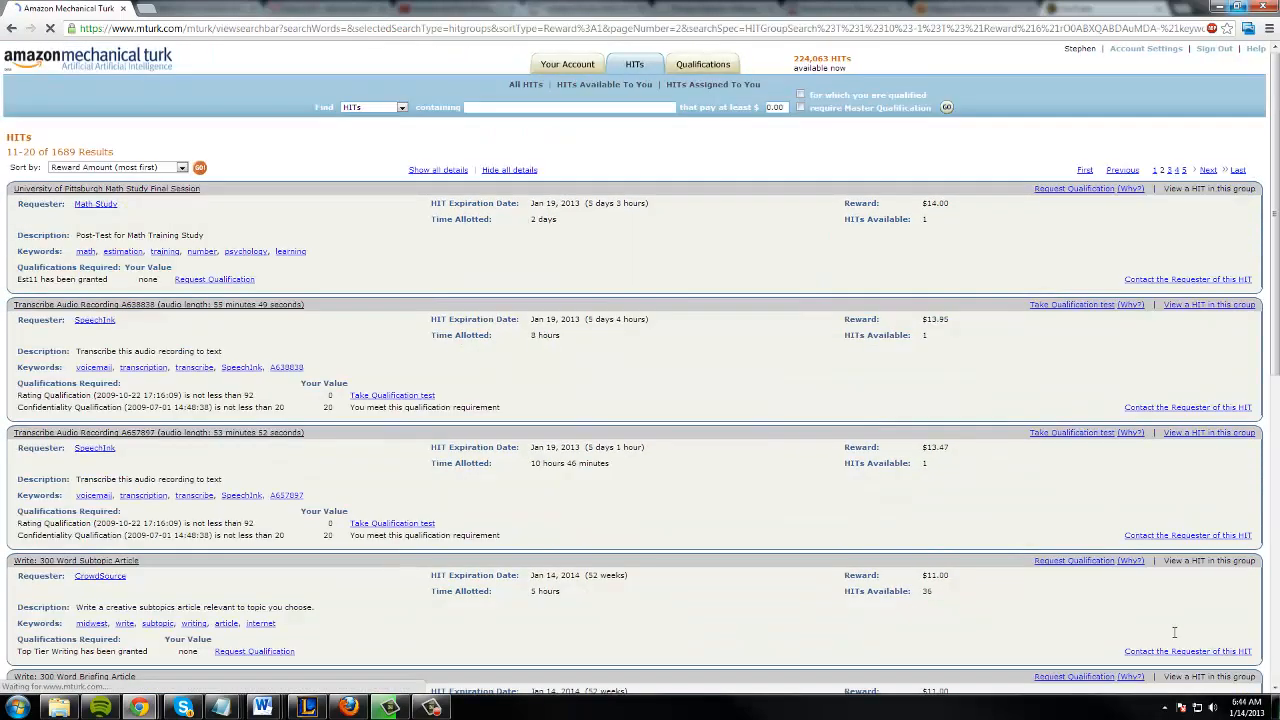
left_click(1207, 169)
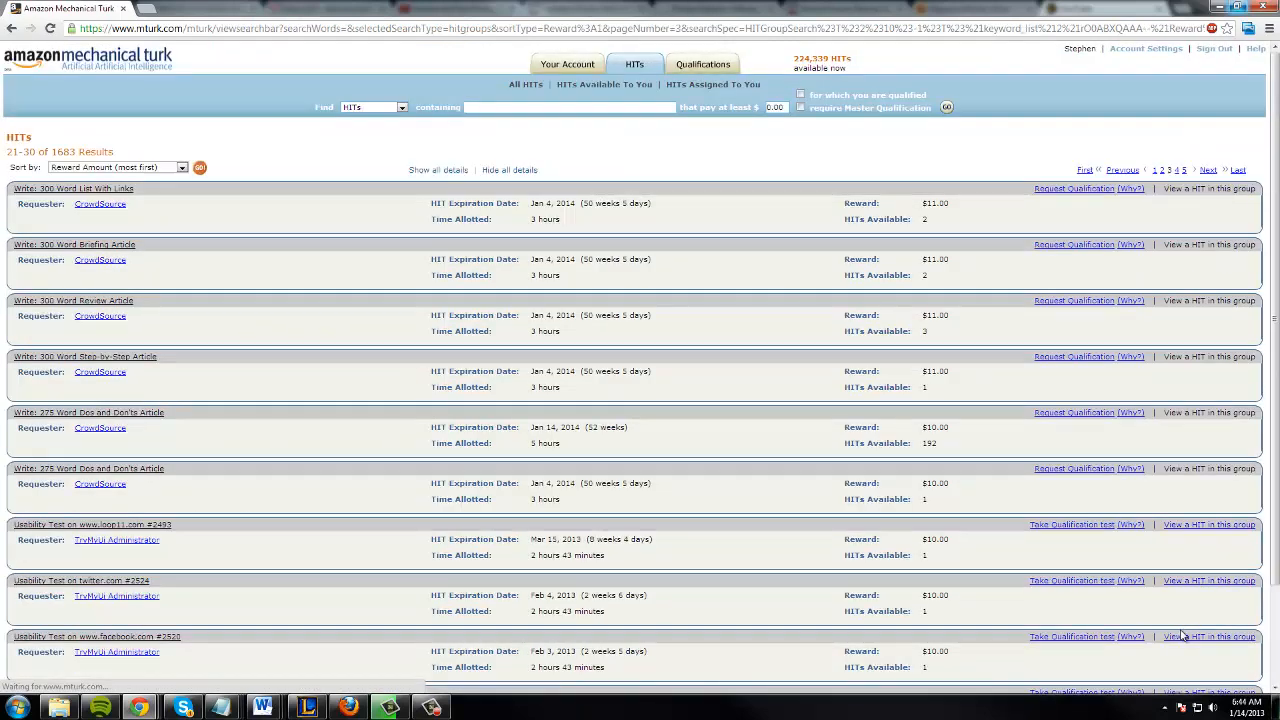
left_click(1208, 169)
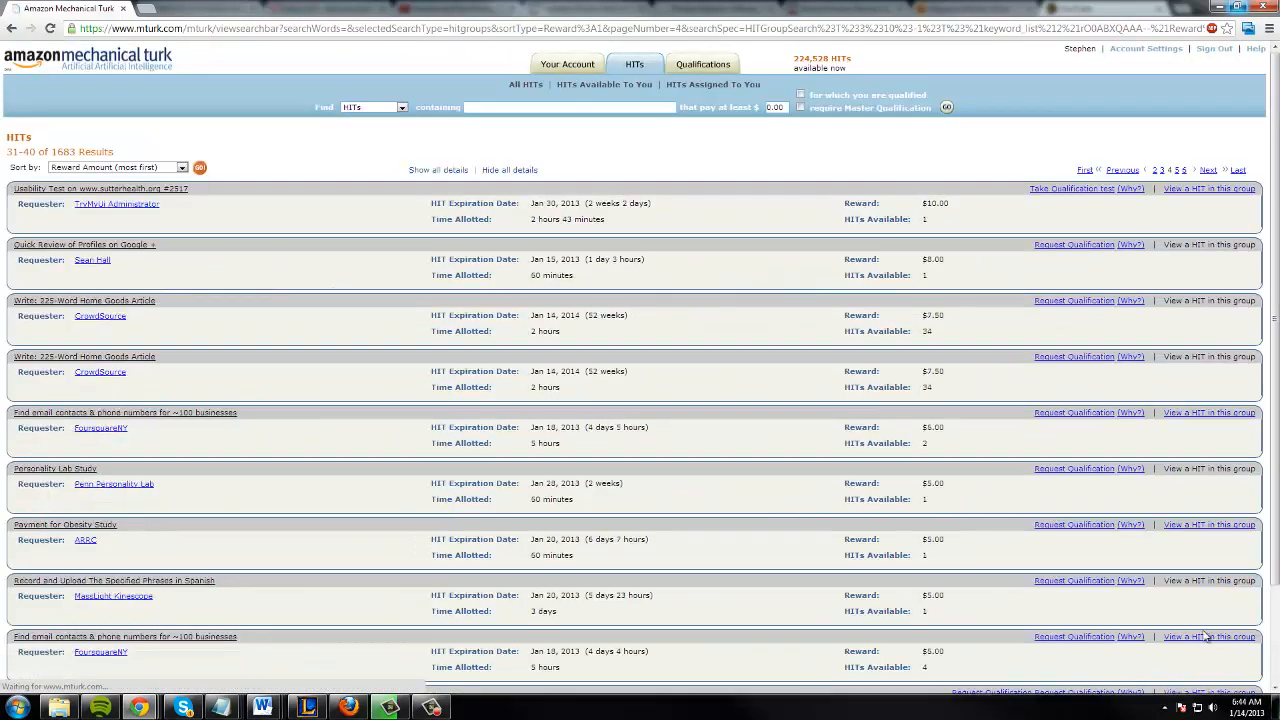
scroll("down", 3)
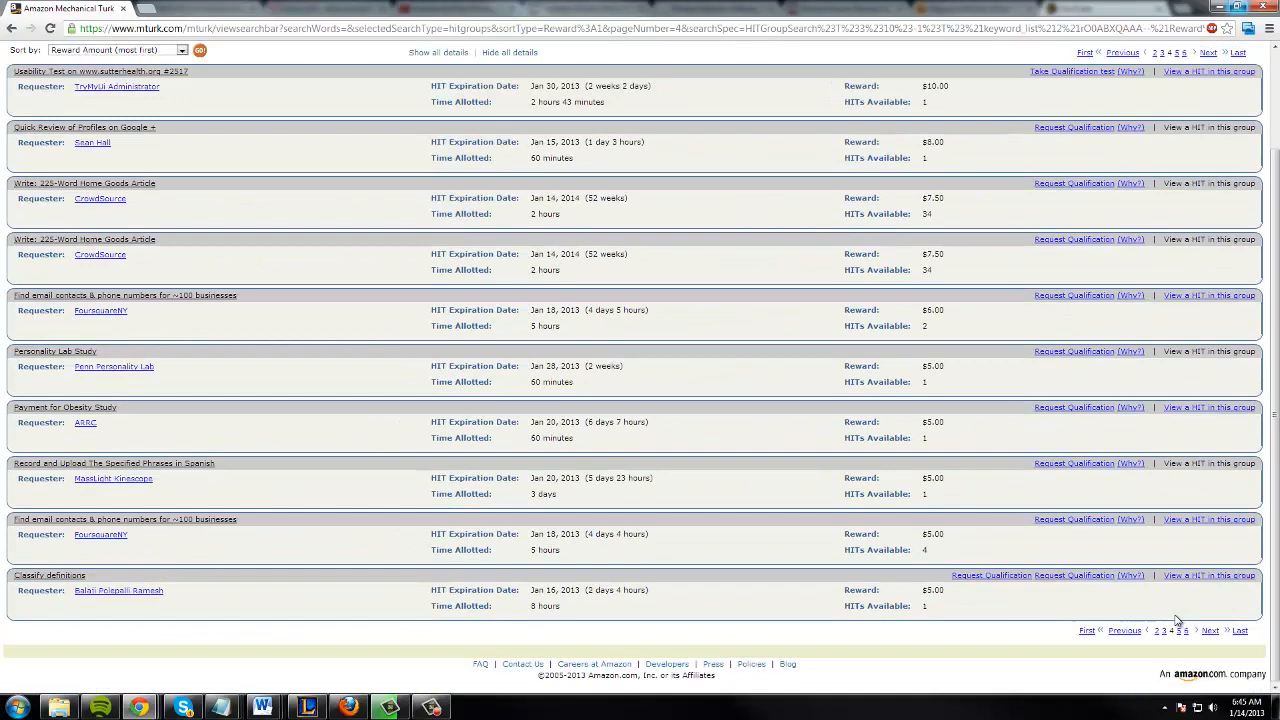
left_click(1209, 630)
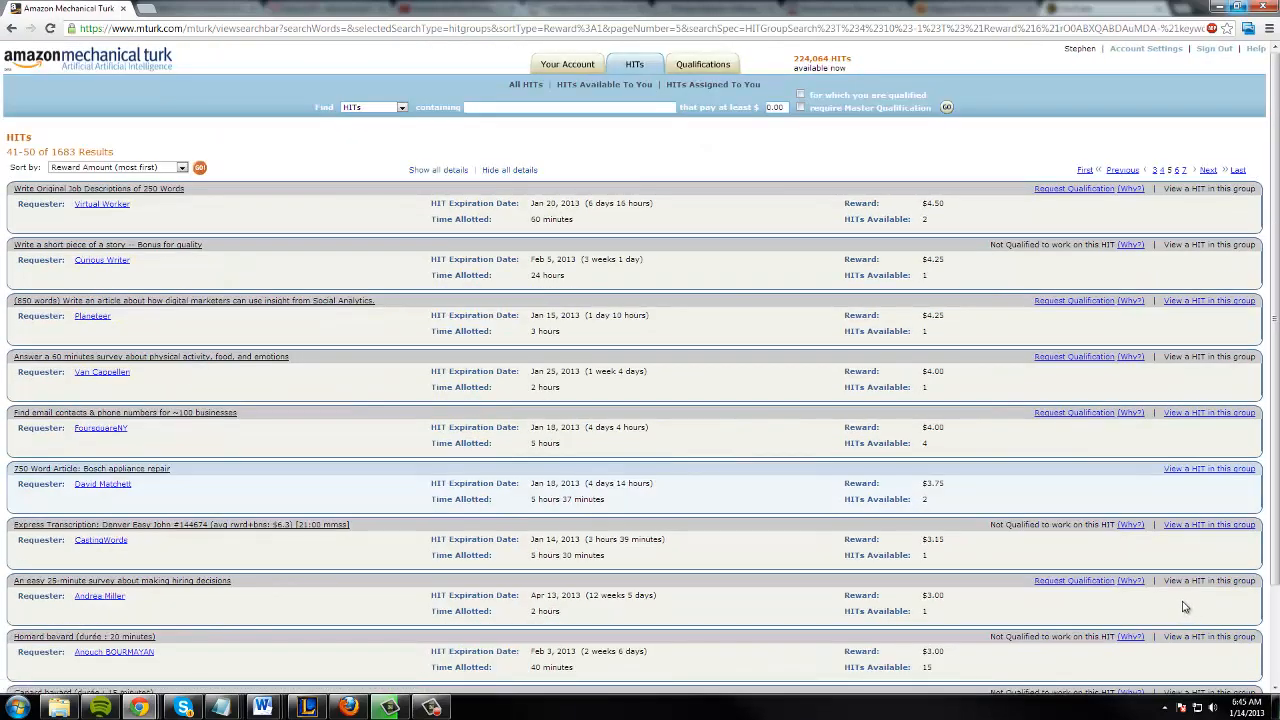
scroll("down", 3)
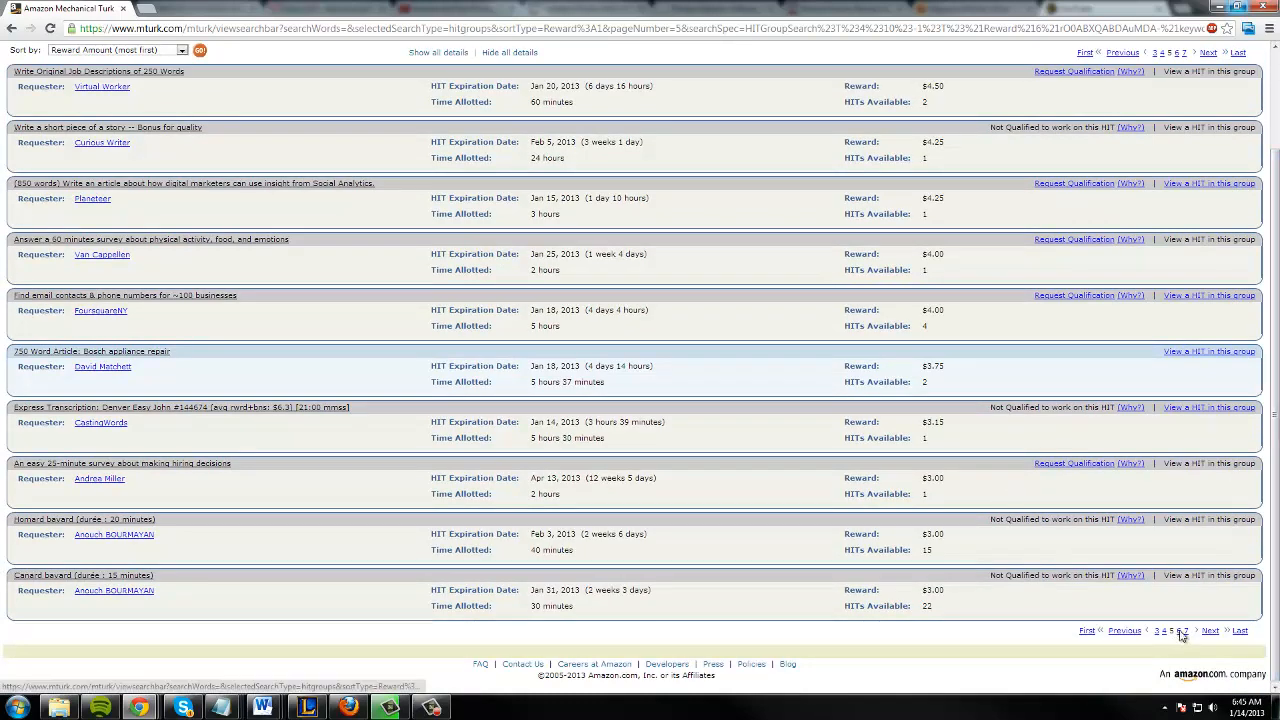
left_click(1210, 630)
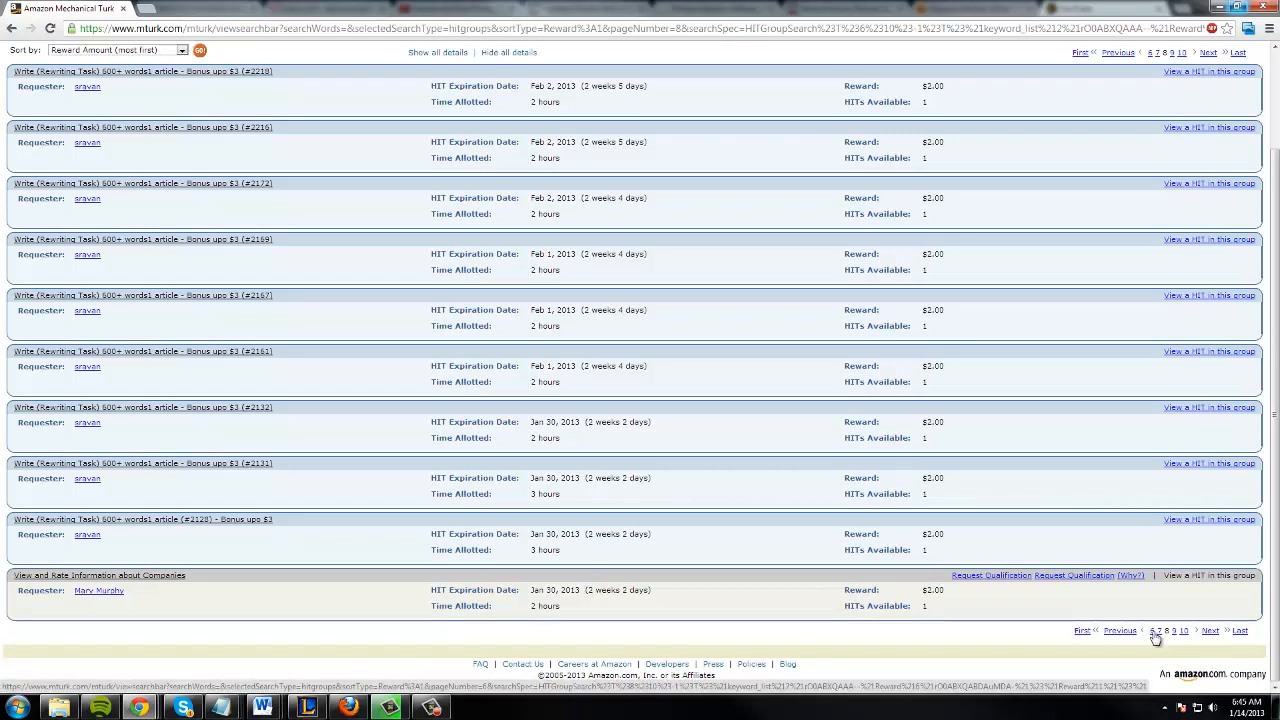
- Jump to page 10, return to page 1, and request SpeechInk's transcription qualification
left_click(1183, 630)
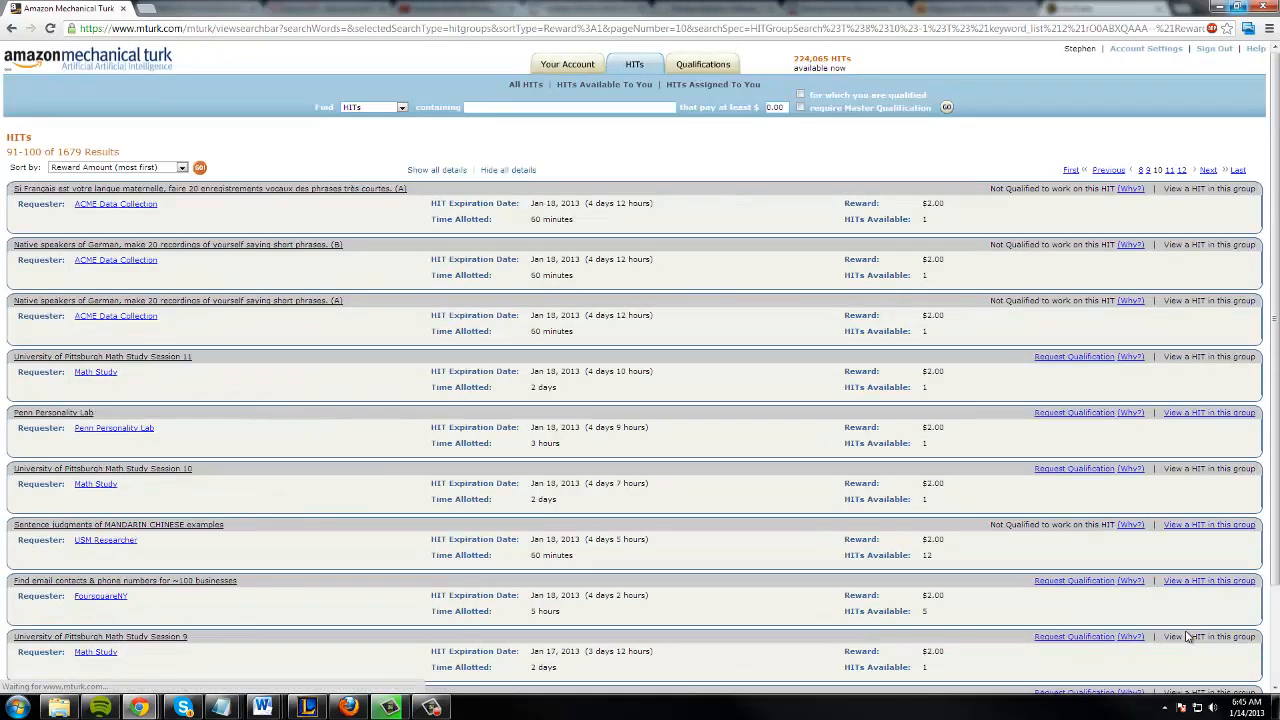
left_click(1207, 169)
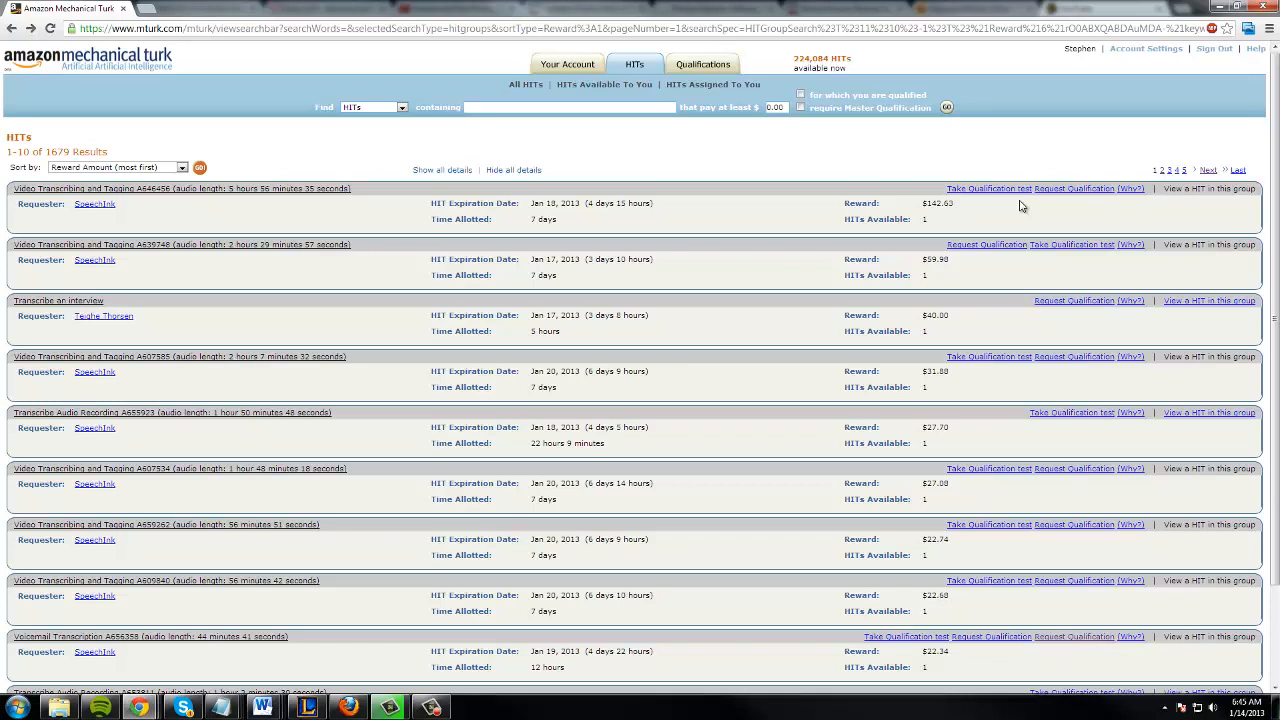
mouse_move(1065, 196)
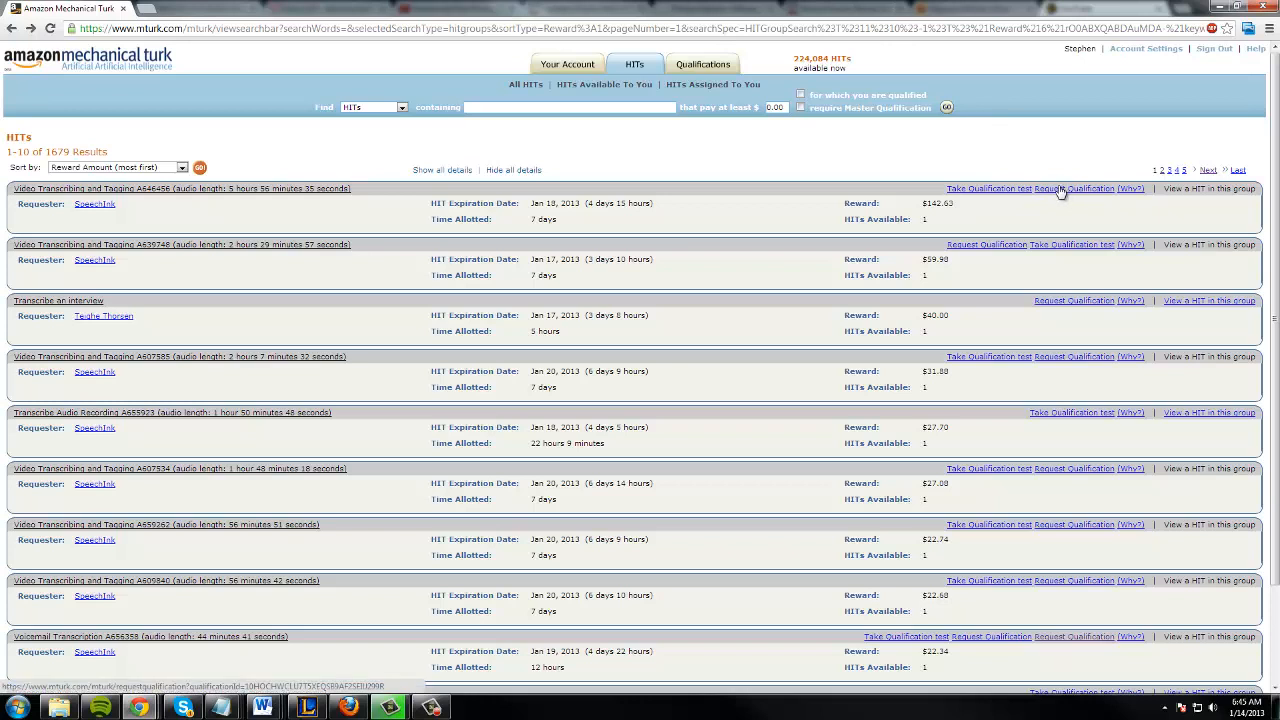
mouse_move(1052, 193)
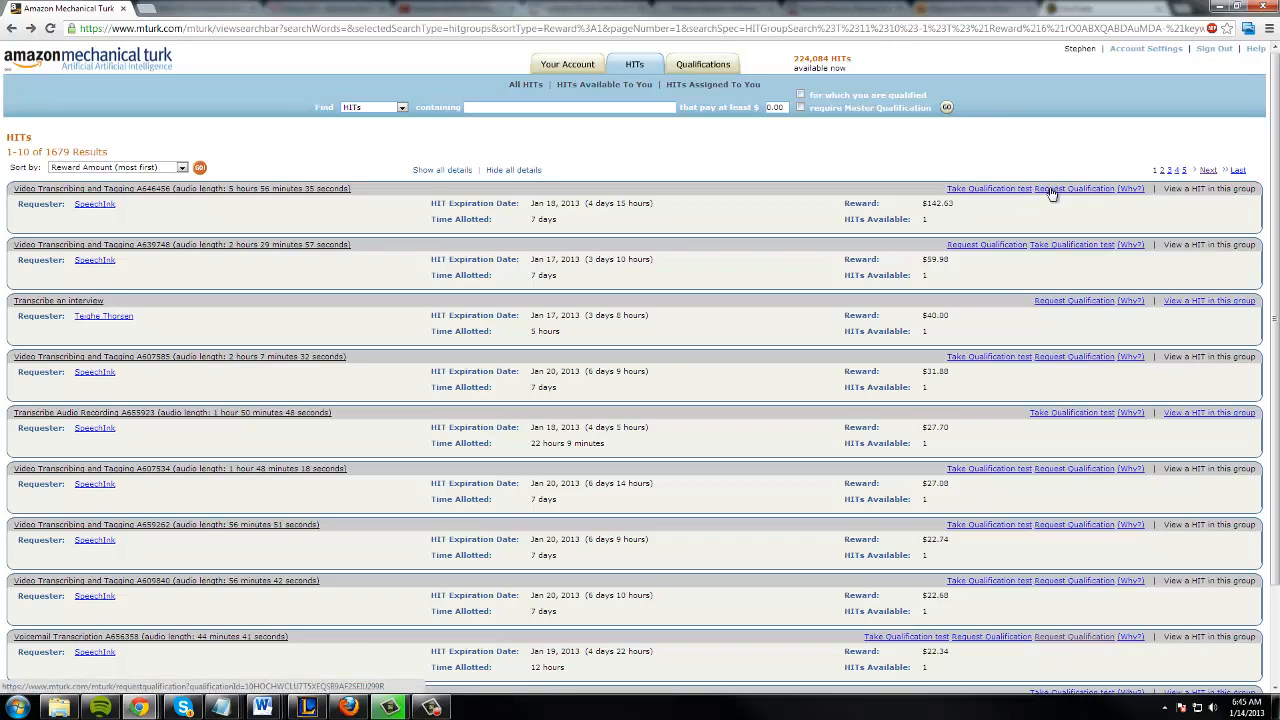
left_click(1050, 193)
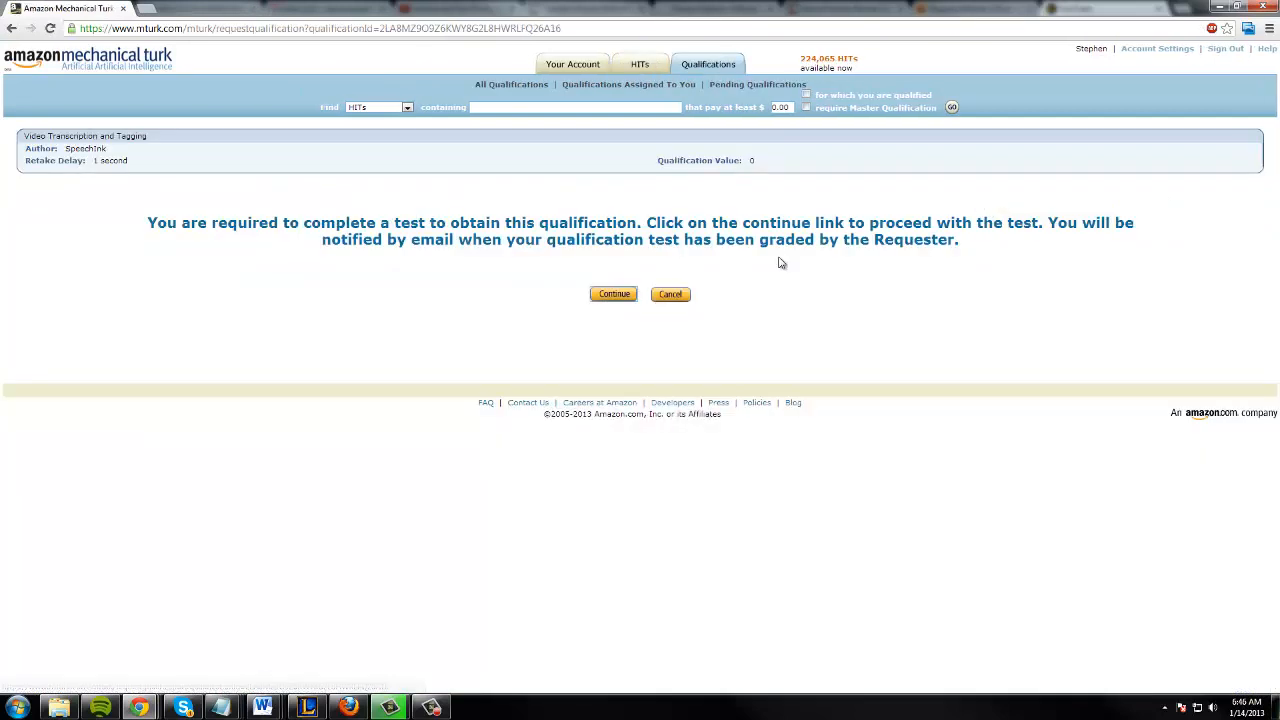
- Cancel the Video Transcription and Tagging qualification test
left_click(670, 294)
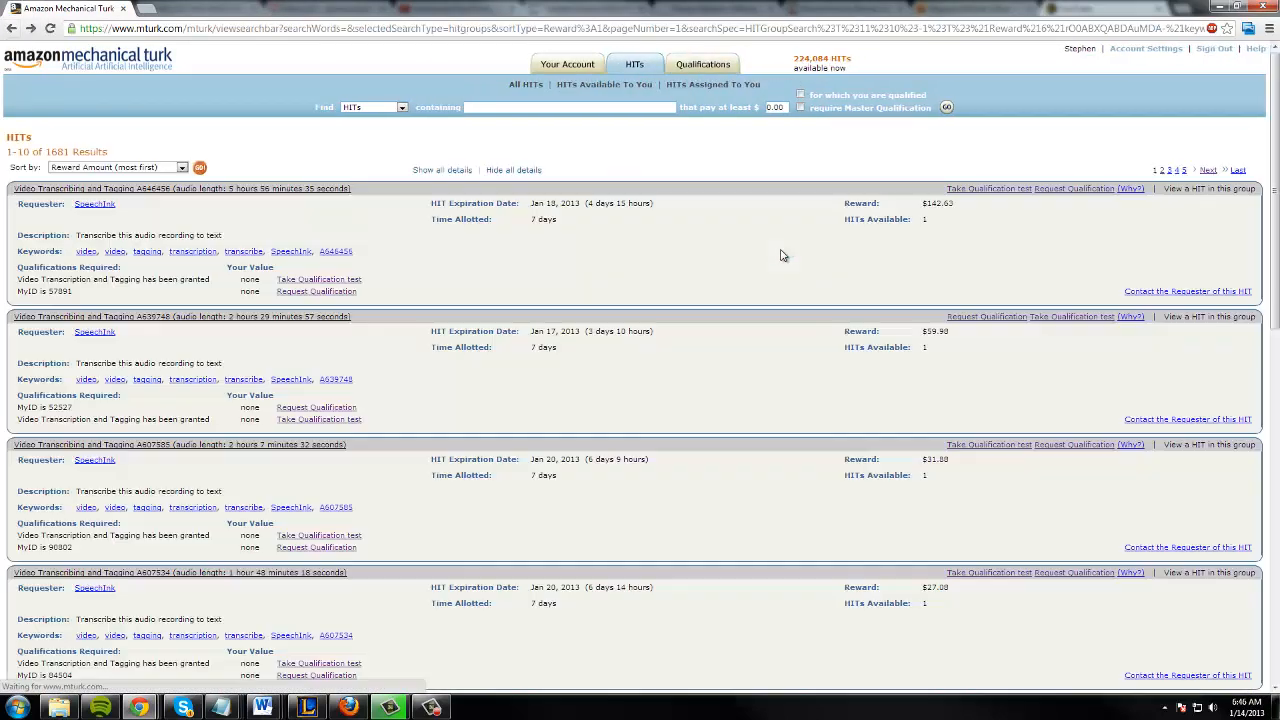
- Hide all HIT details and browse result pages 2, 5, 7 and 10
left_click(514, 169)
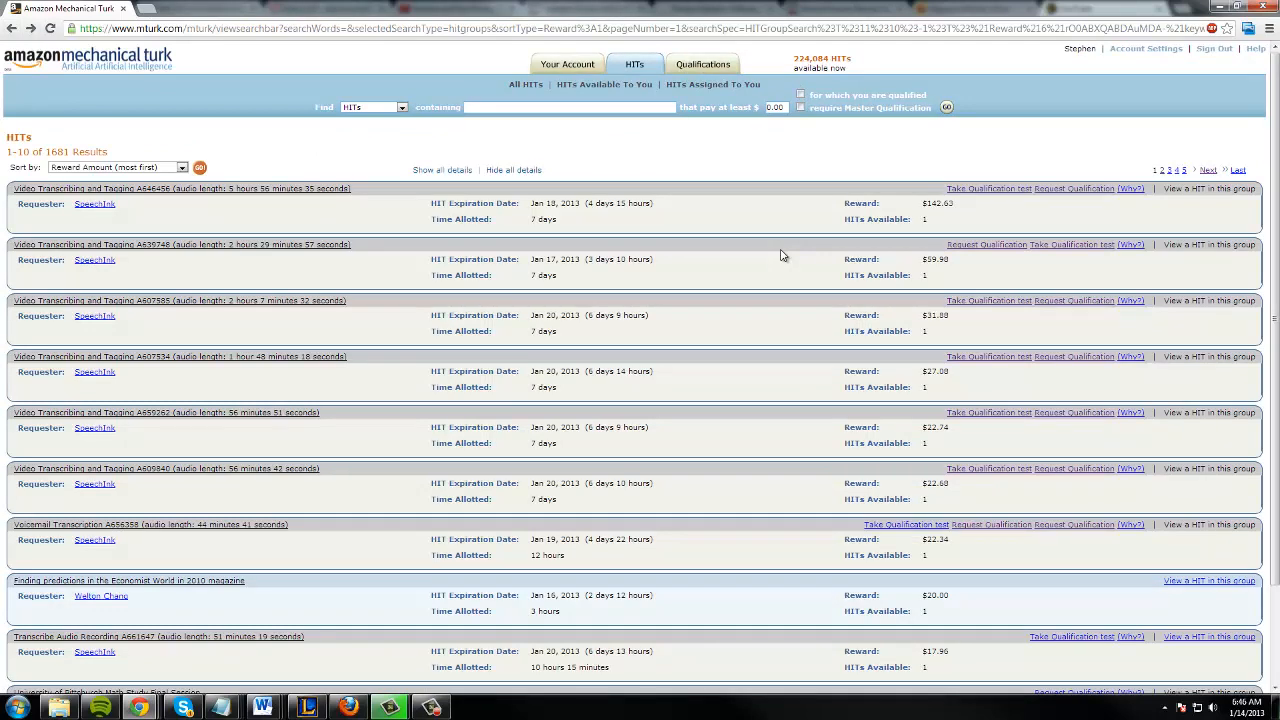
scroll("down", 3)
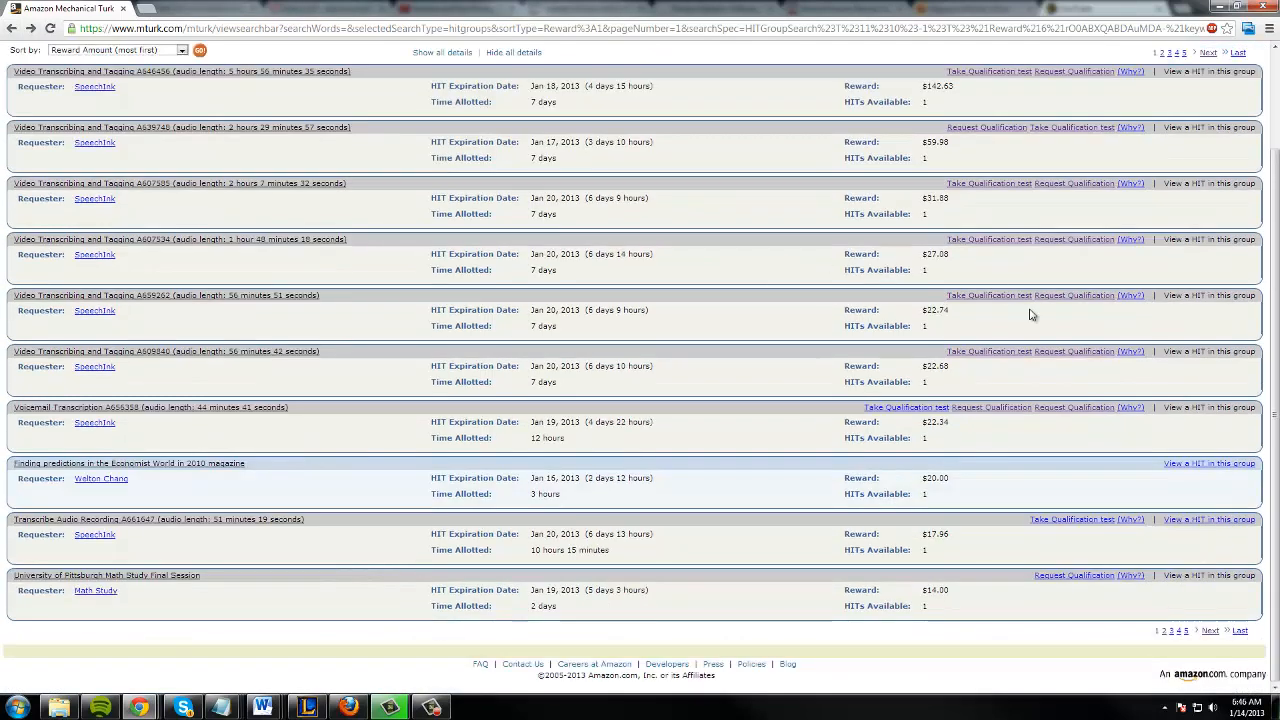
left_click(1207, 52)
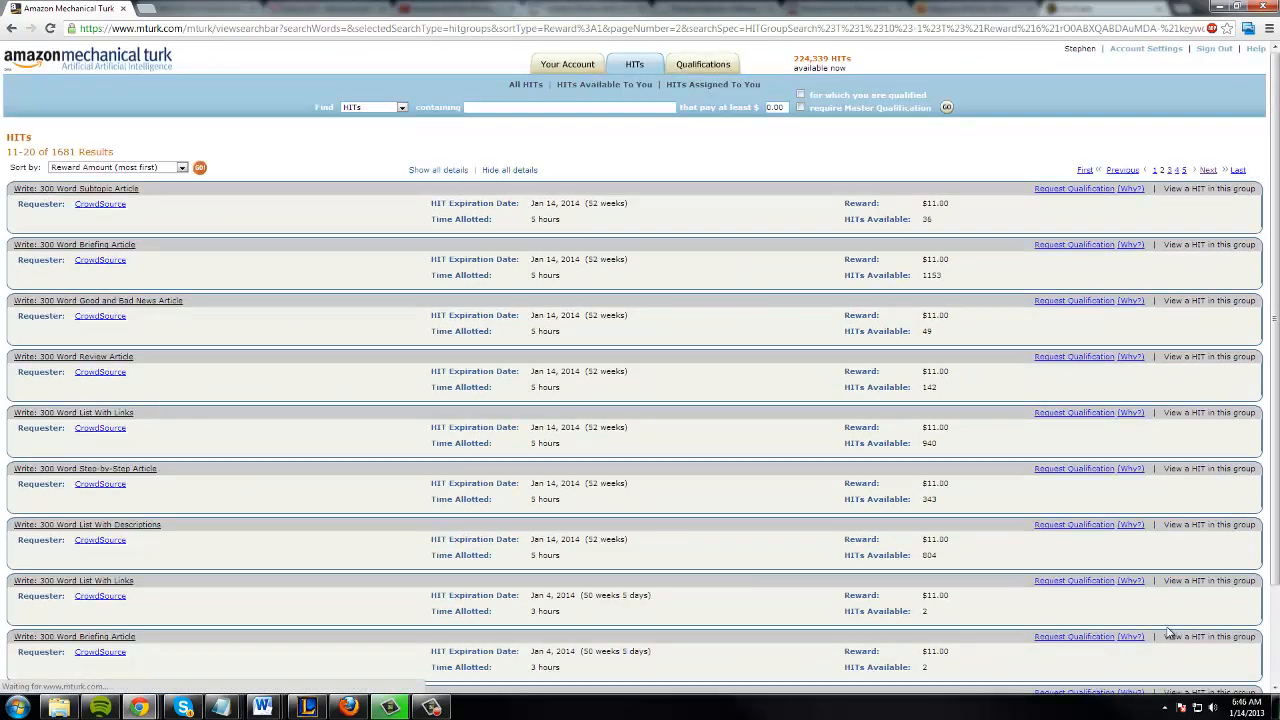
scroll("down", 3)
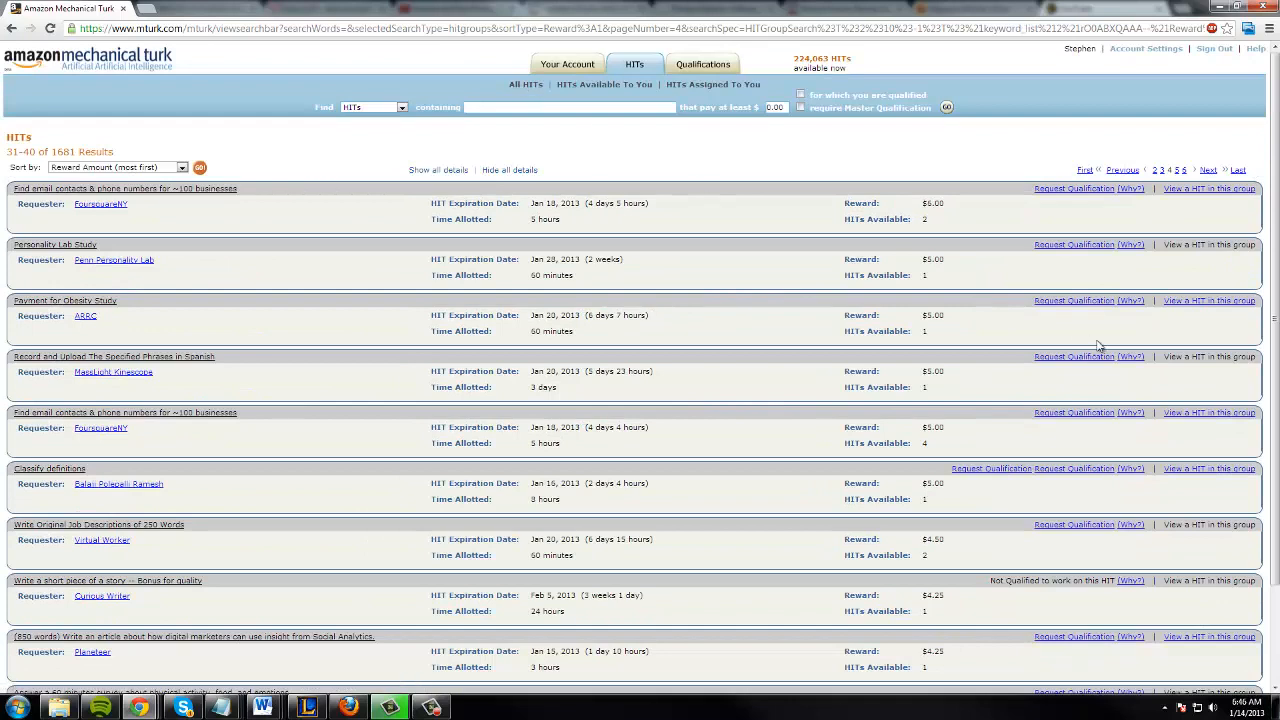
scroll("down", 3)
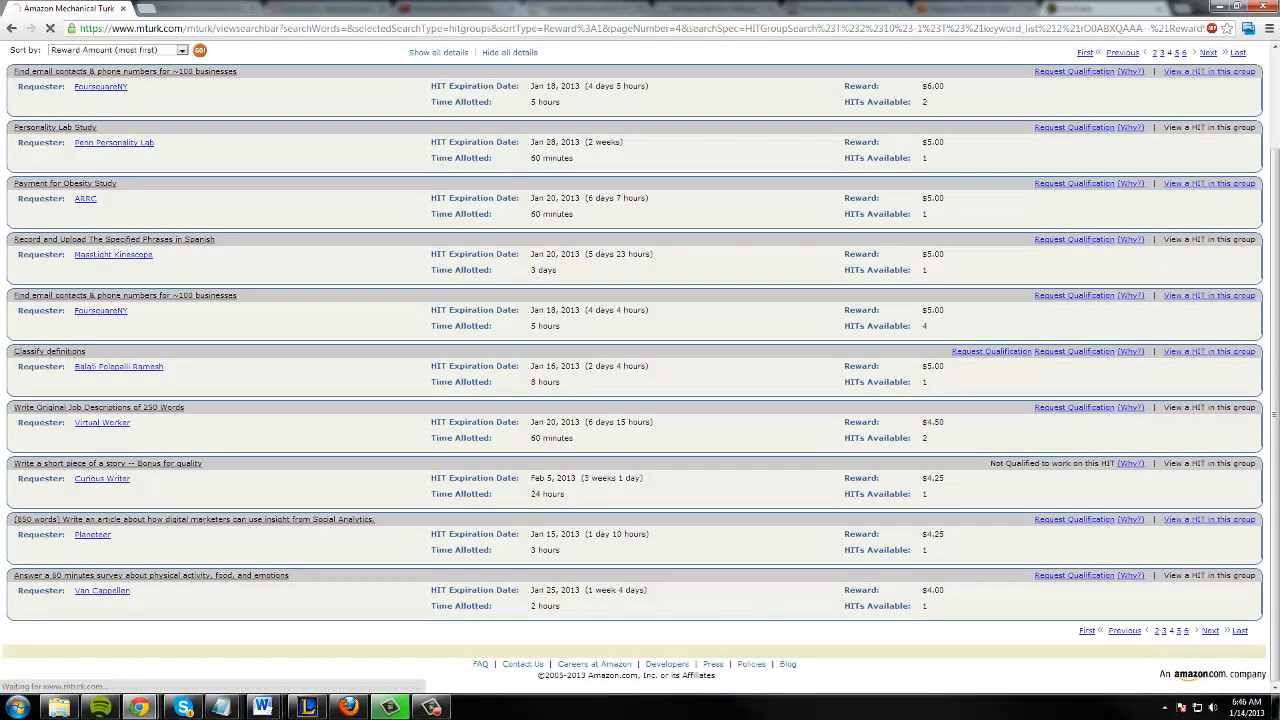
left_click(1187, 630)
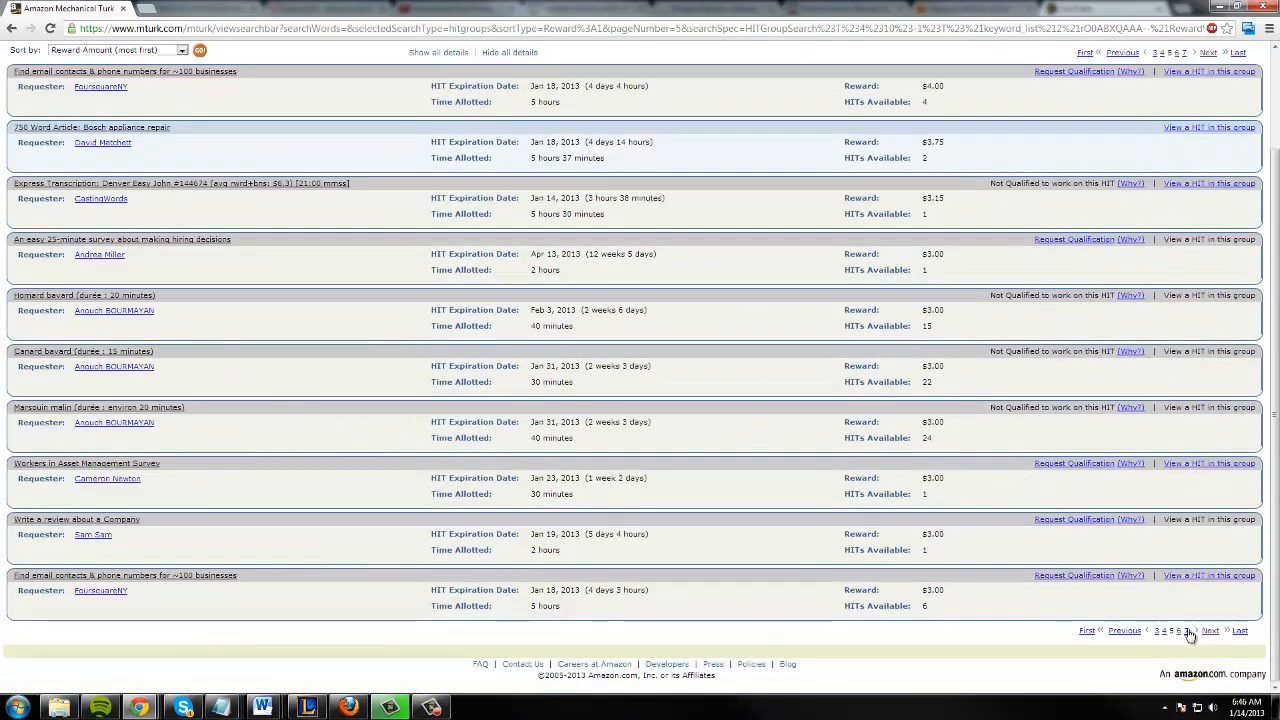
left_click(1184, 630)
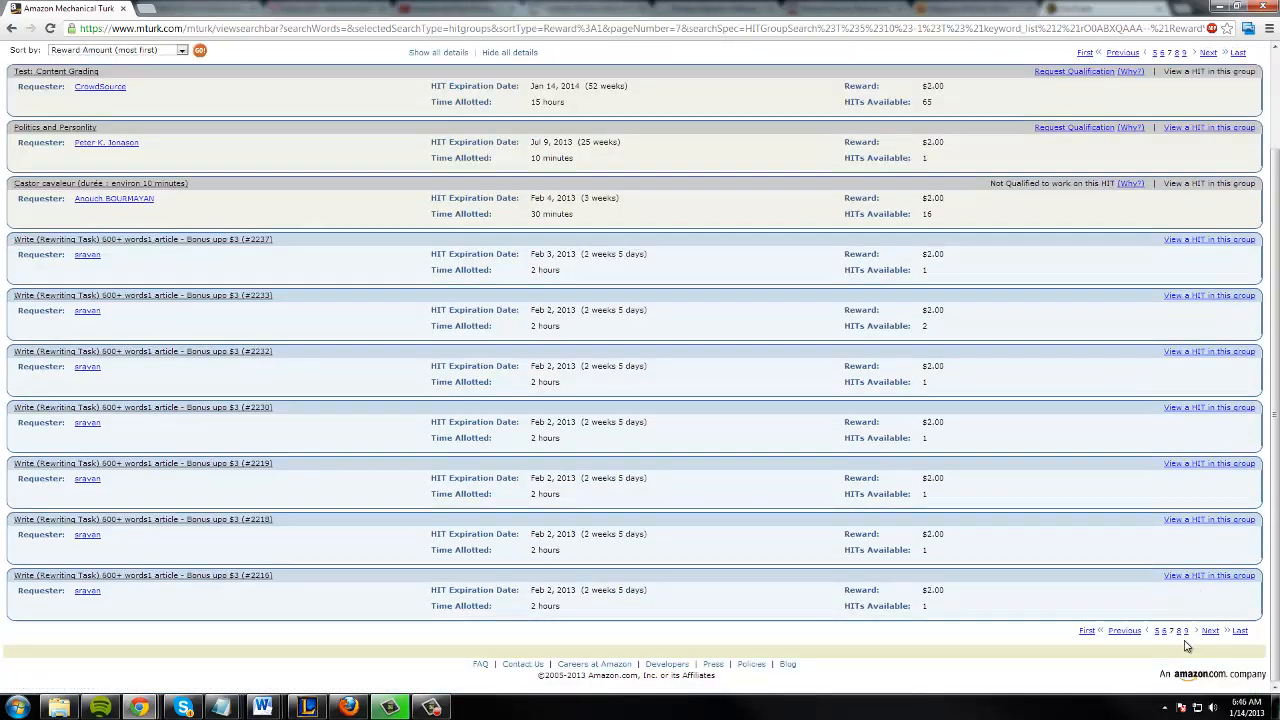
left_click(1183, 630)
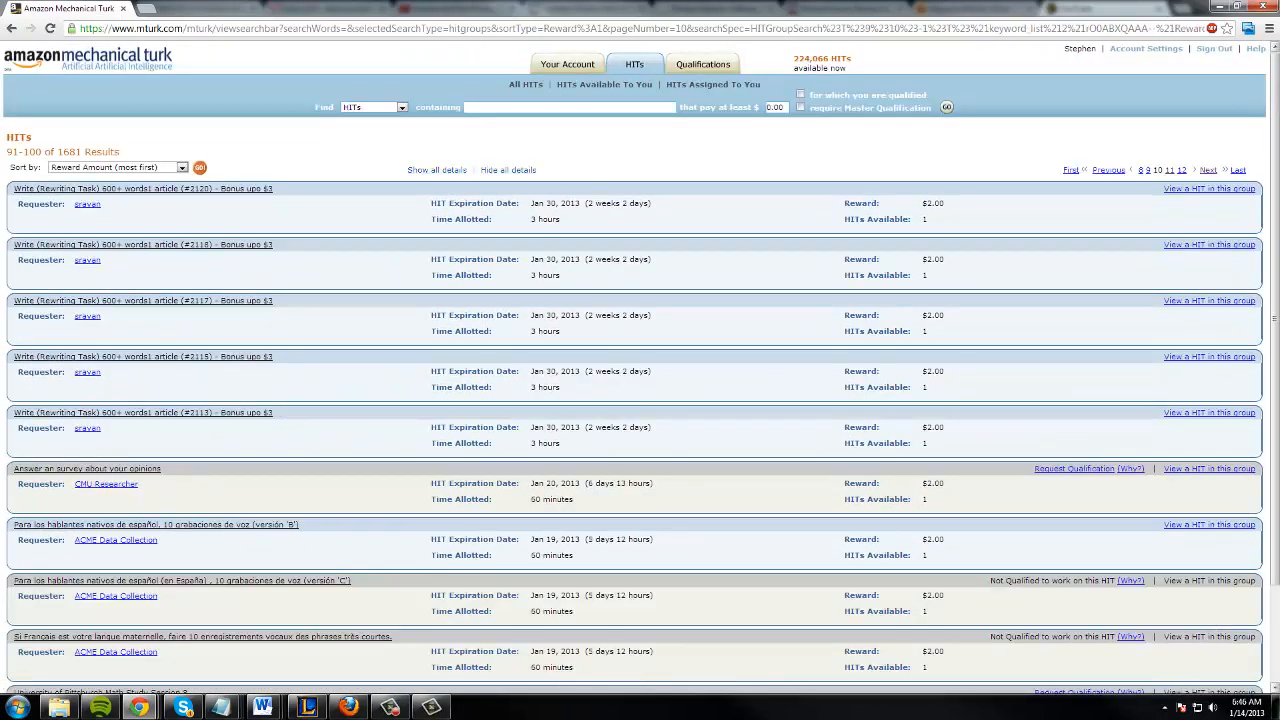
mouse_move(1210, 518)
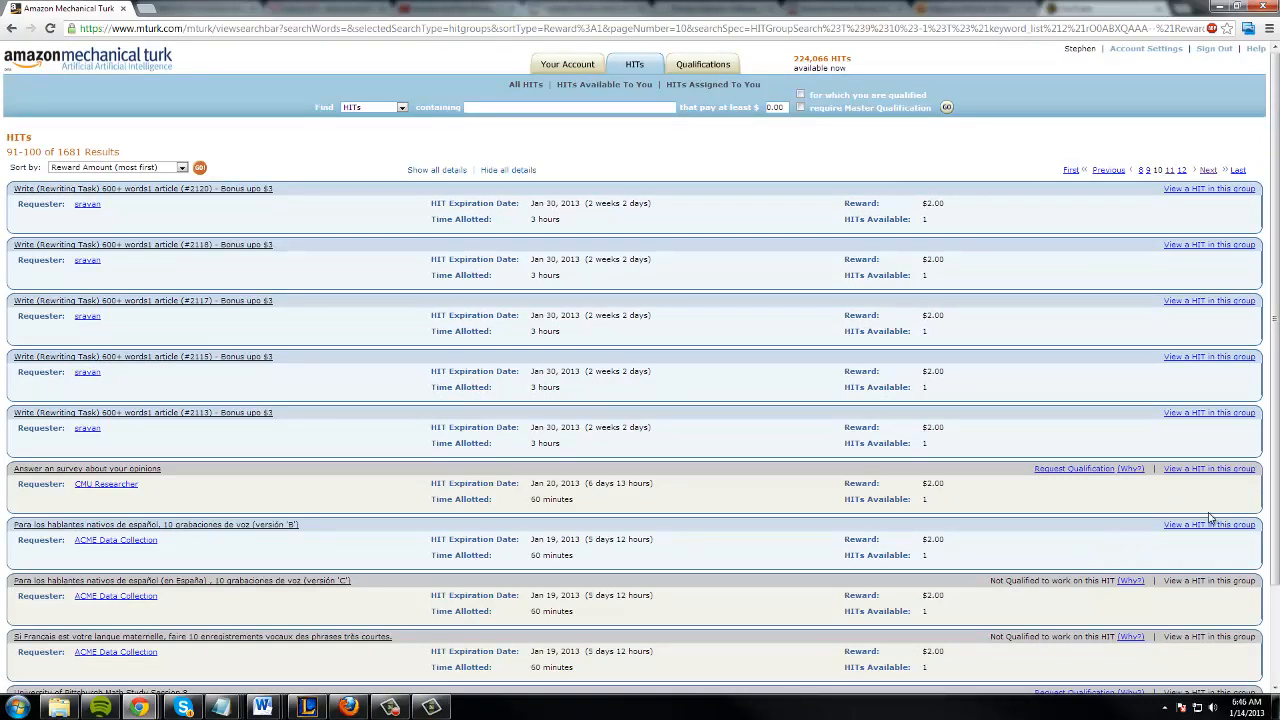
mouse_move(1065, 470)
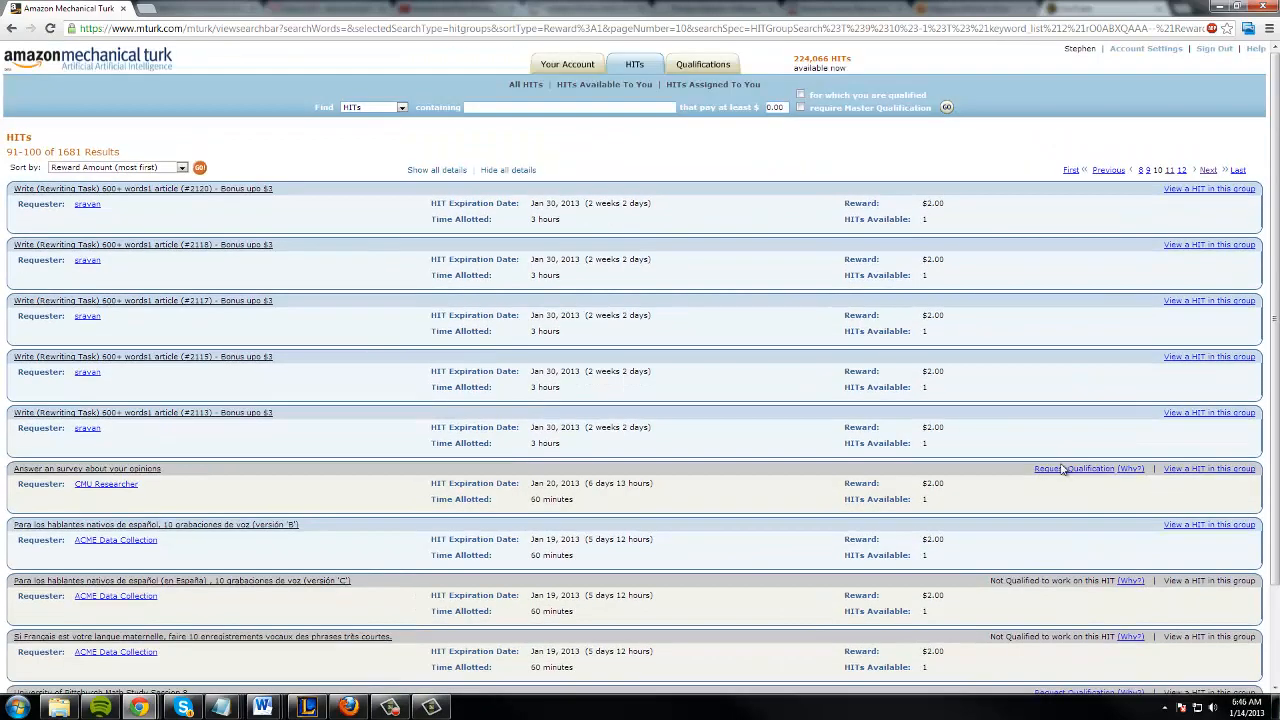
- Return to All HITs and open results page 7 of $2.00 rewriting tasks
left_click(525, 84)
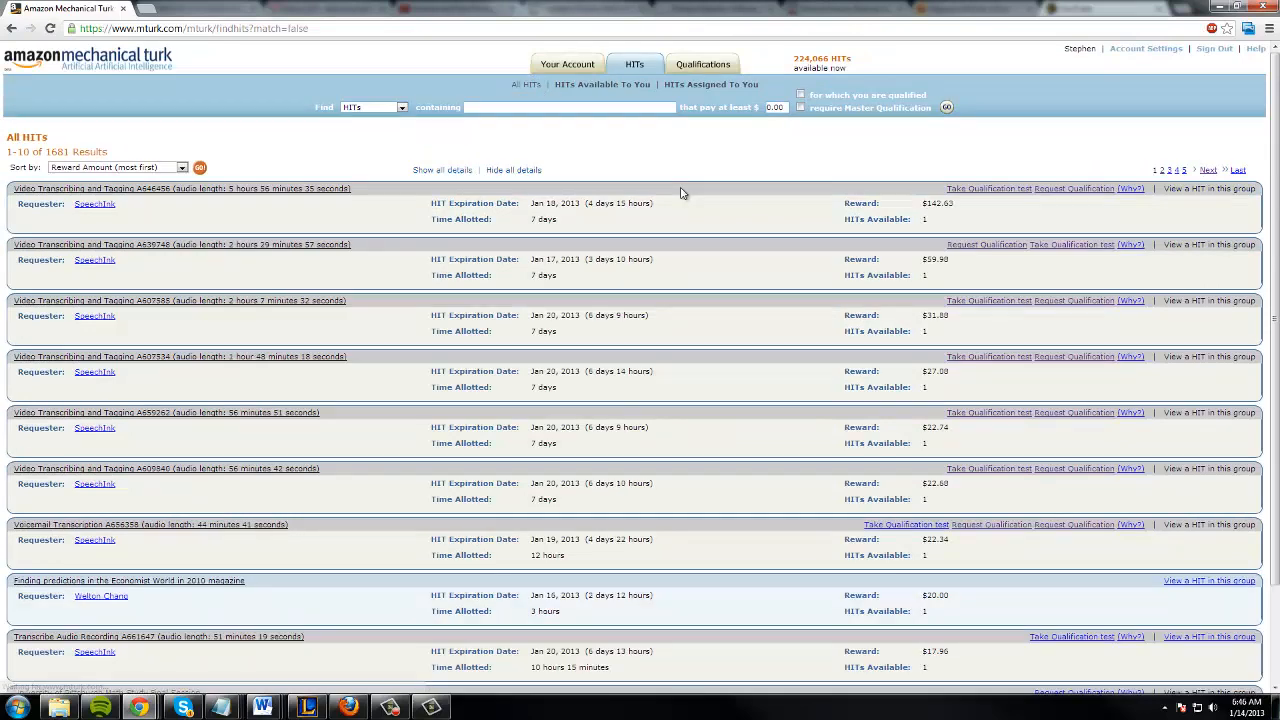
scroll("down", 3)
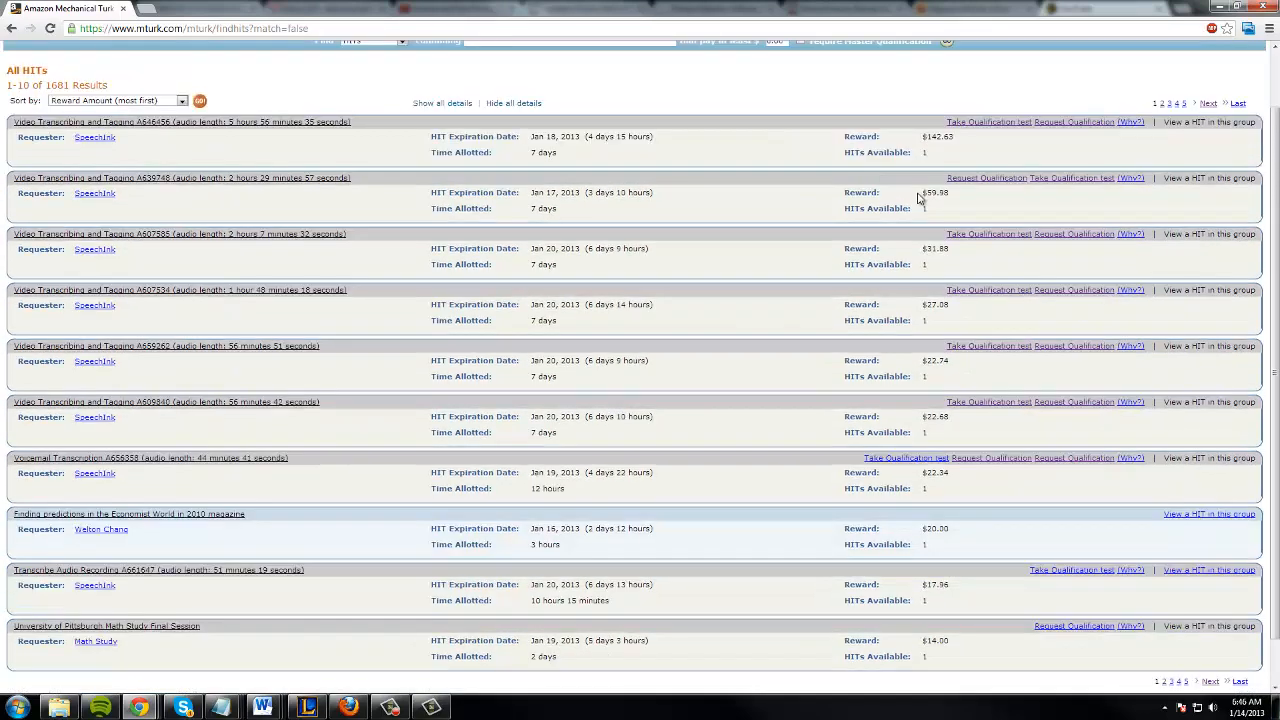
scroll("down", 3)
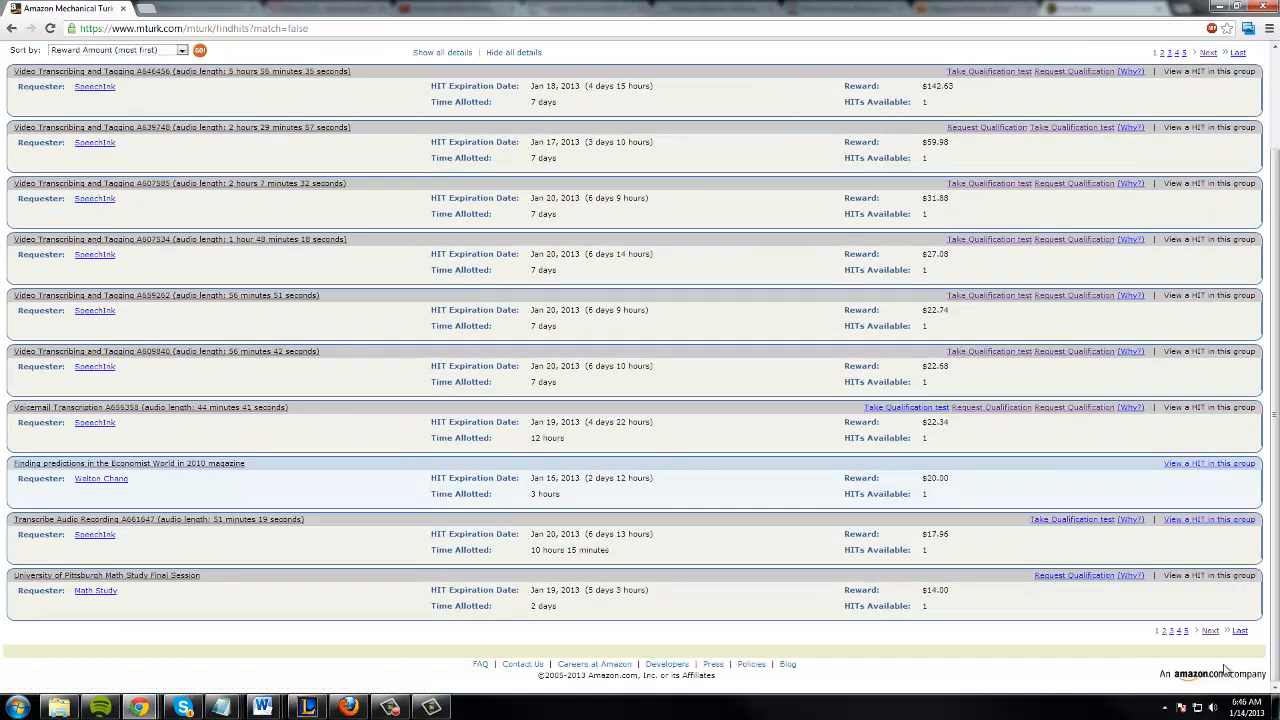
left_click(1185, 52)
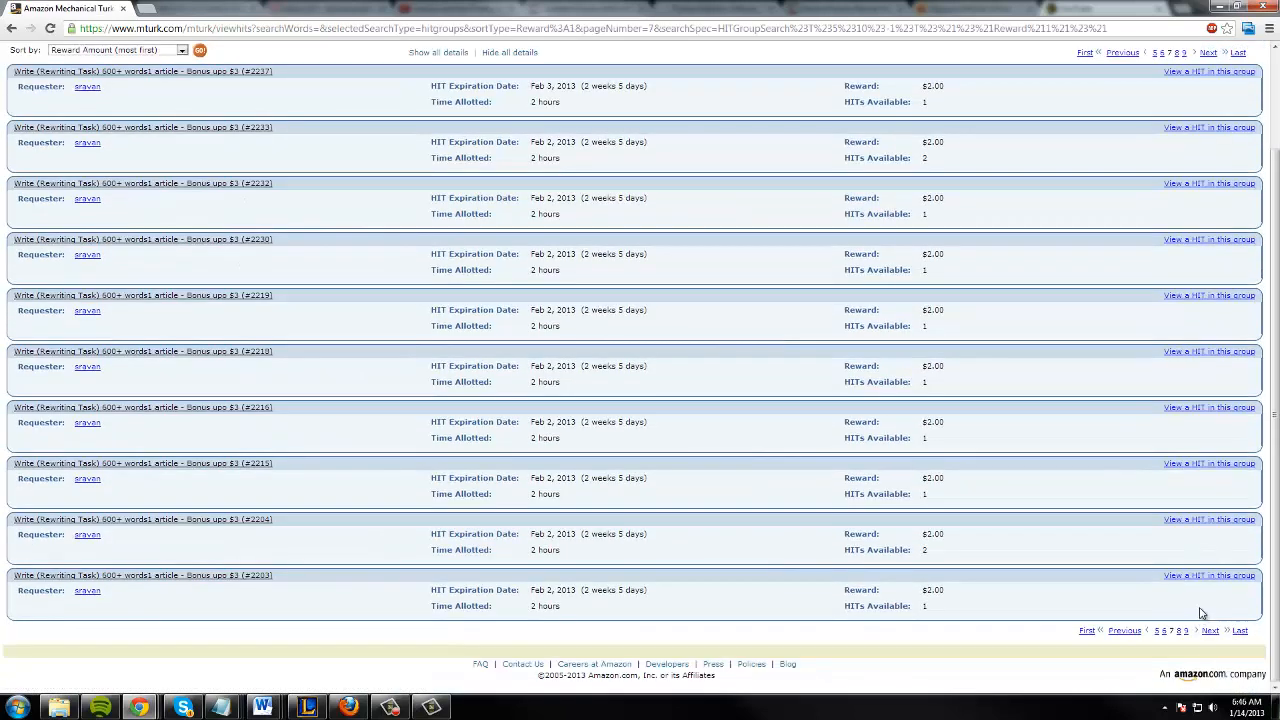
mouse_move(1035, 629)
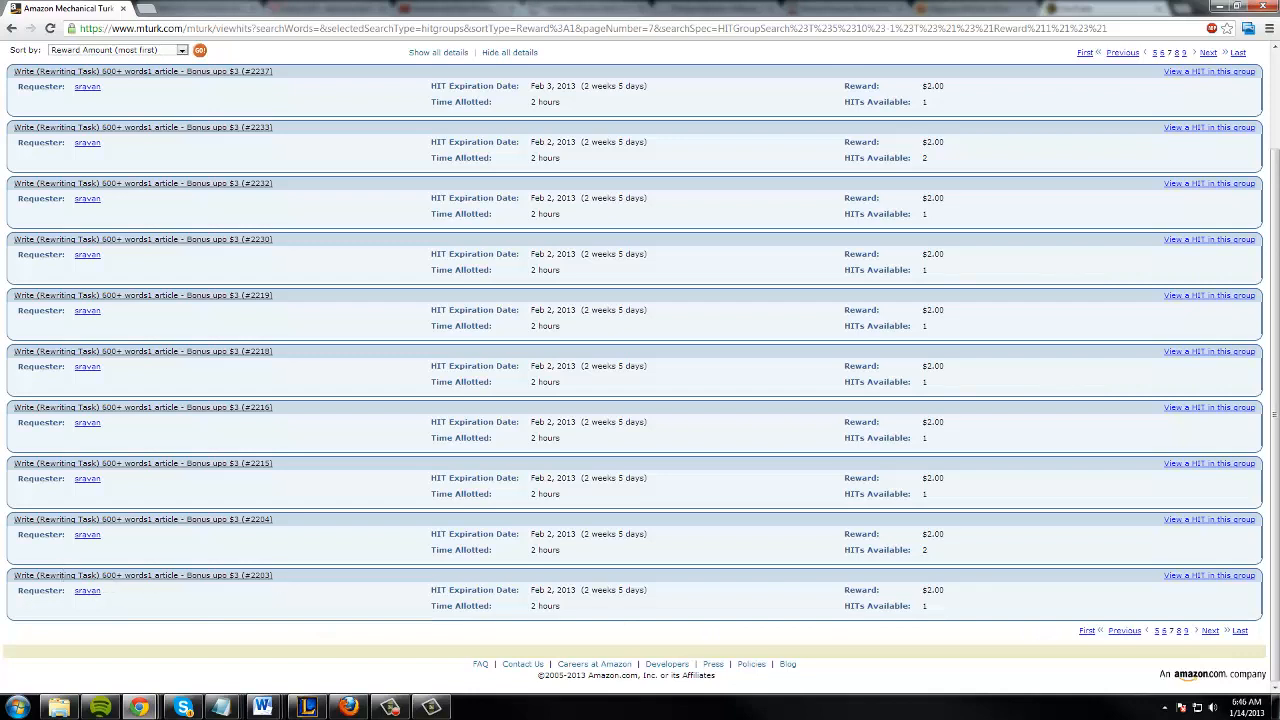
mouse_move(213, 584)
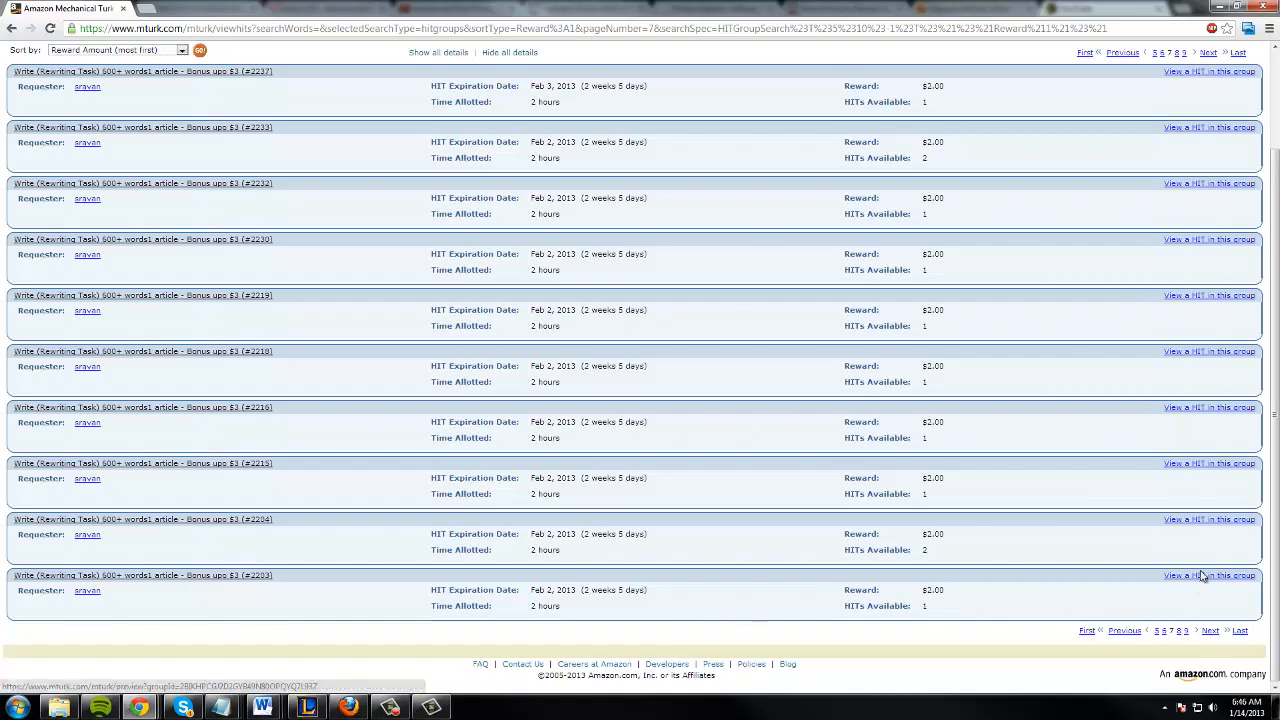
- Preview the $2.00 article-rewriting HIT from gravan and accept it
left_click(1208, 575)
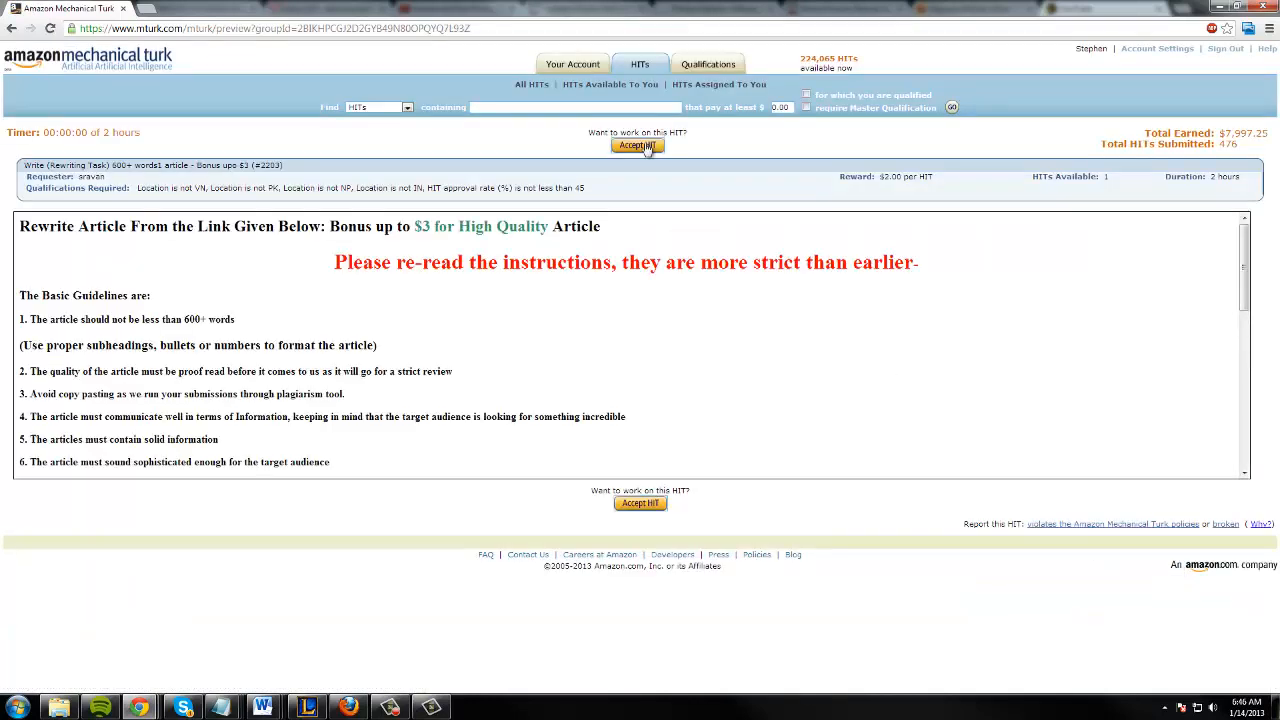
left_click(639, 145)
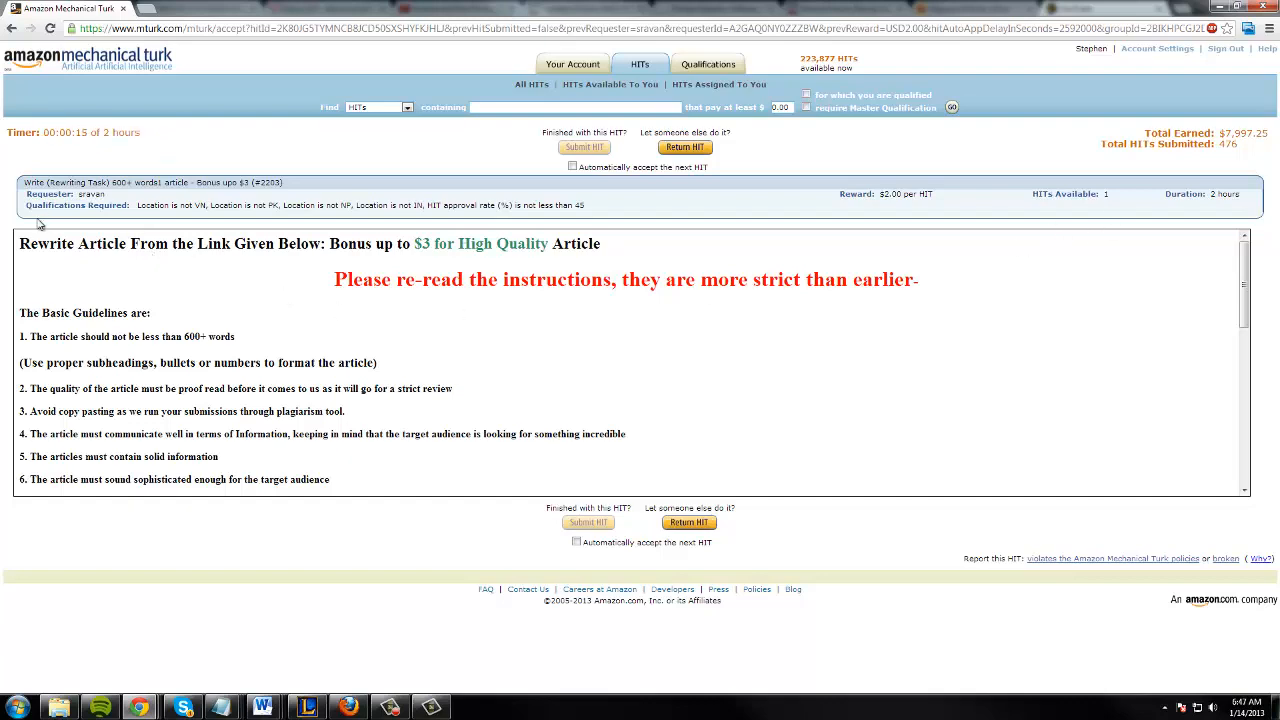
scroll("down", 3)
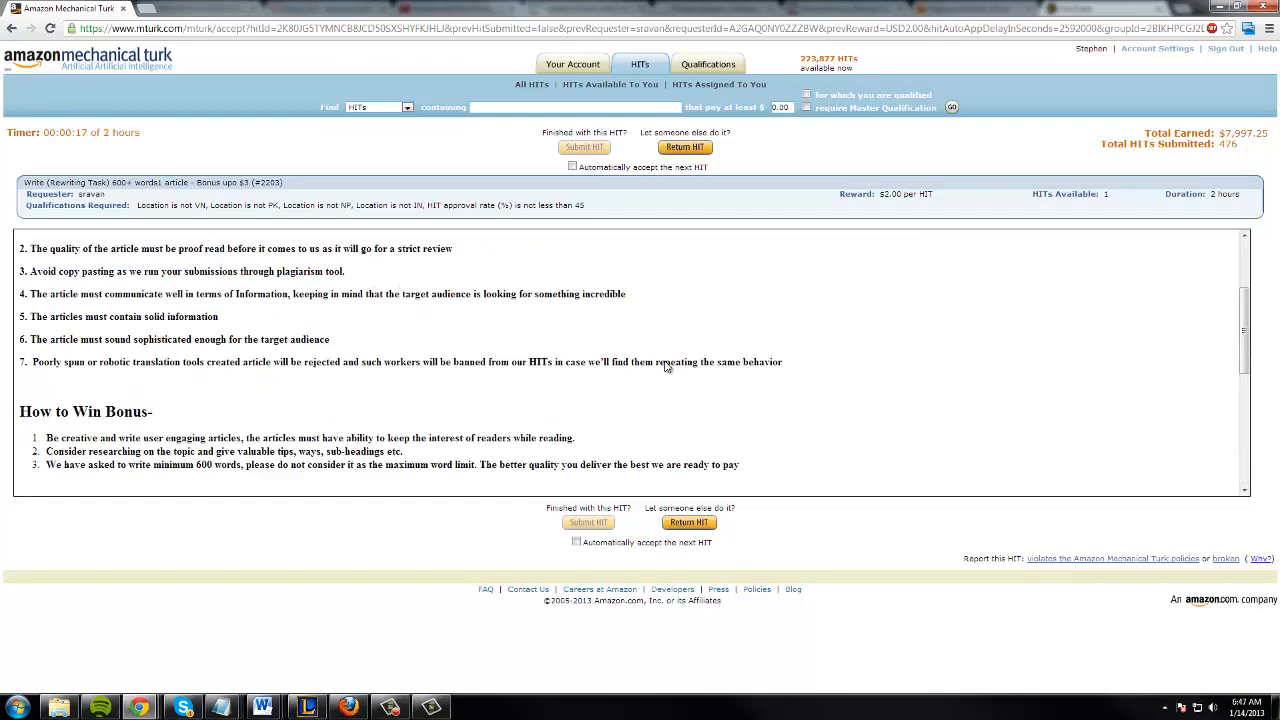
scroll("up", 3)
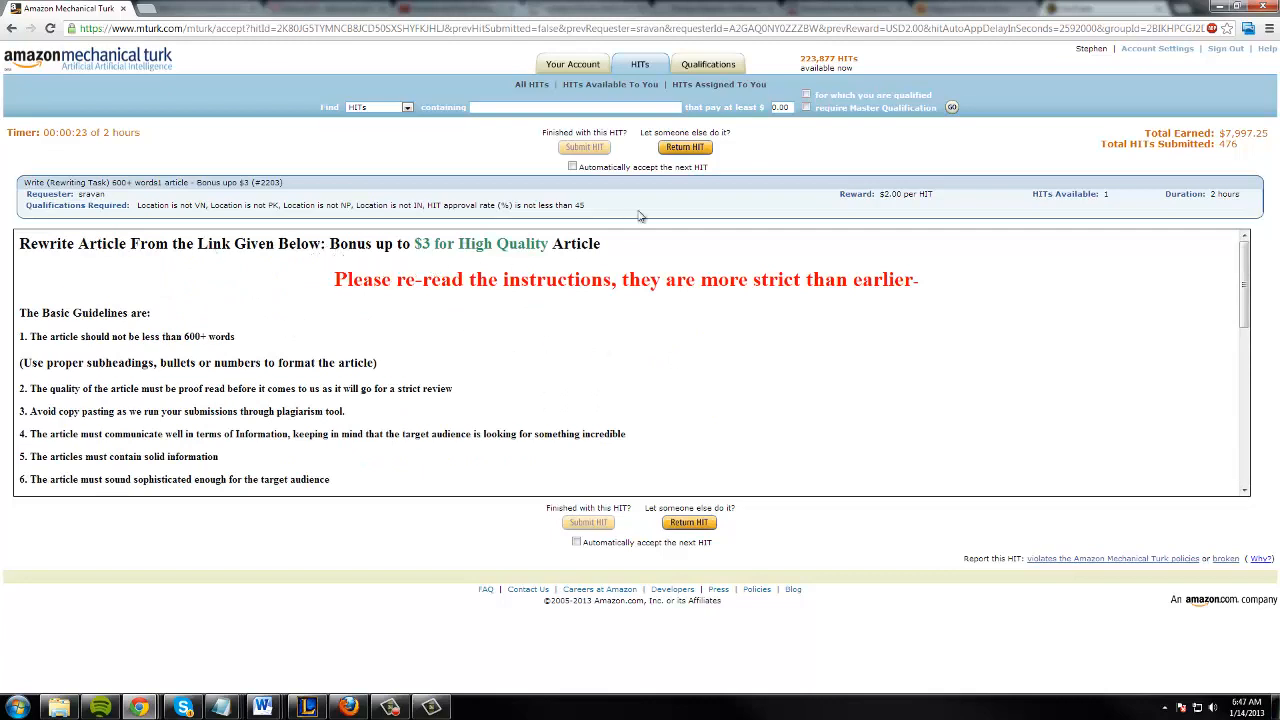
mouse_move(938, 201)
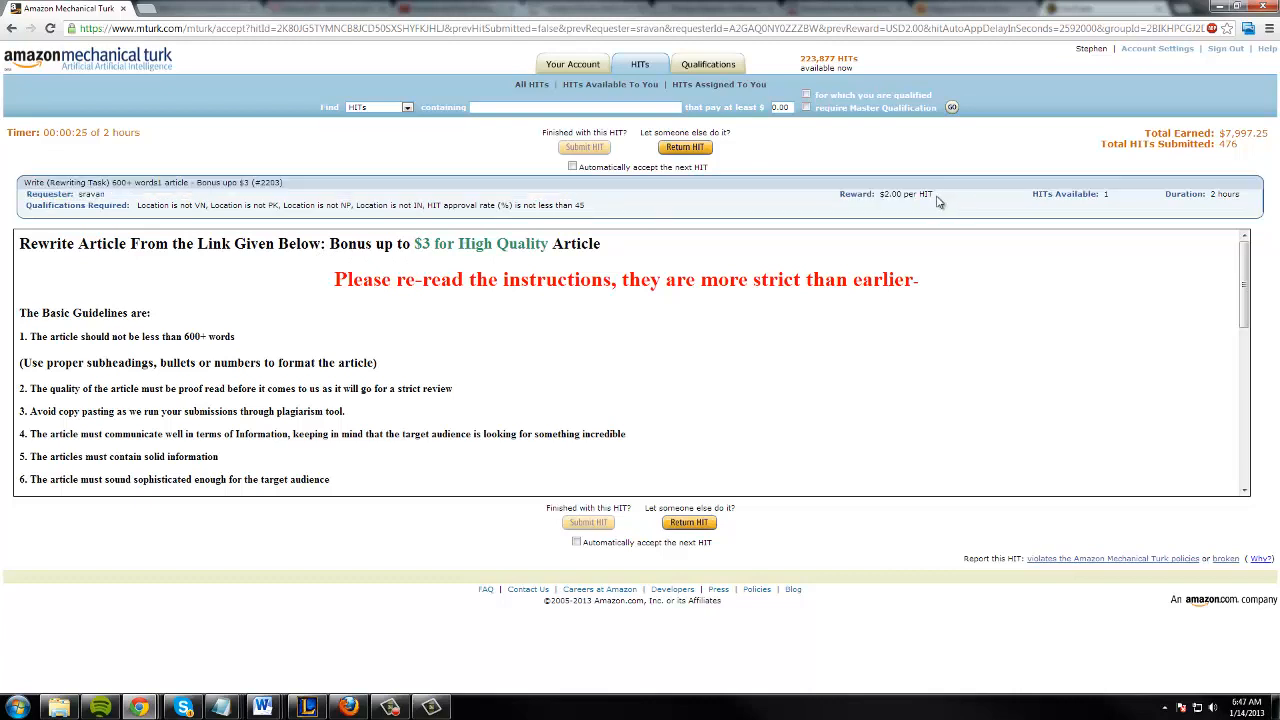
mouse_move(893, 212)
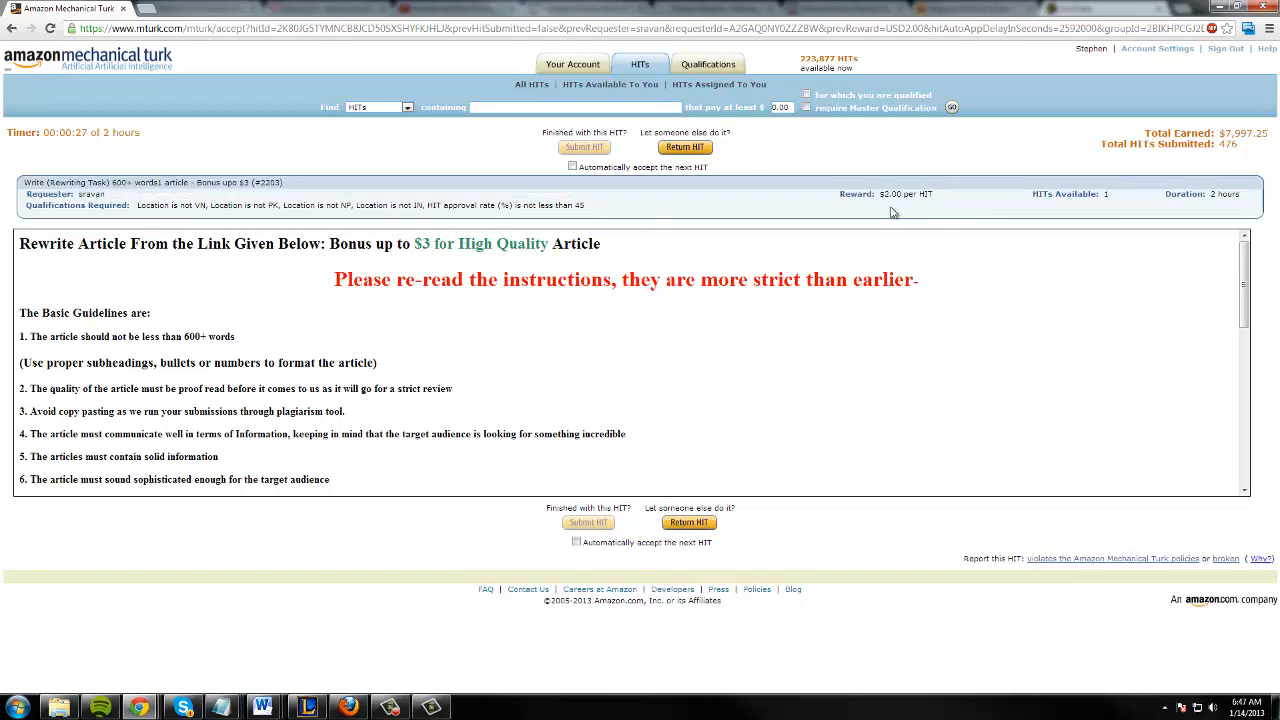
mouse_move(755, 310)
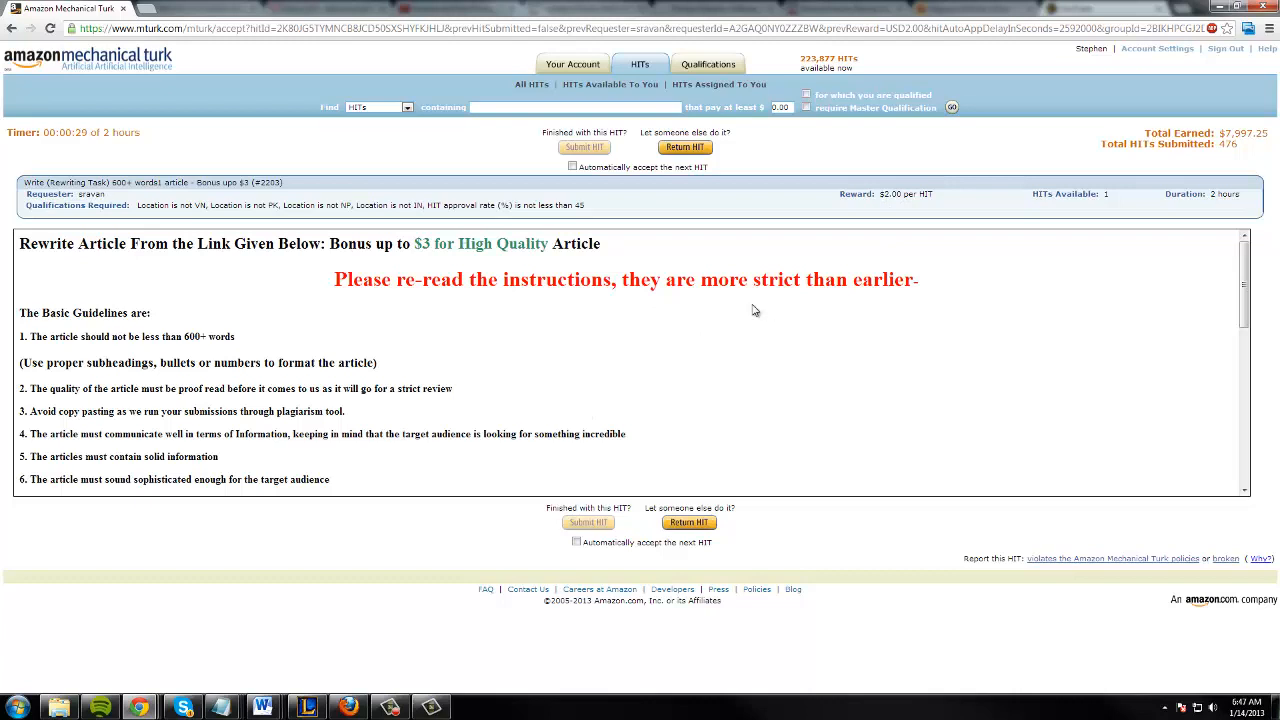
mouse_move(60, 326)
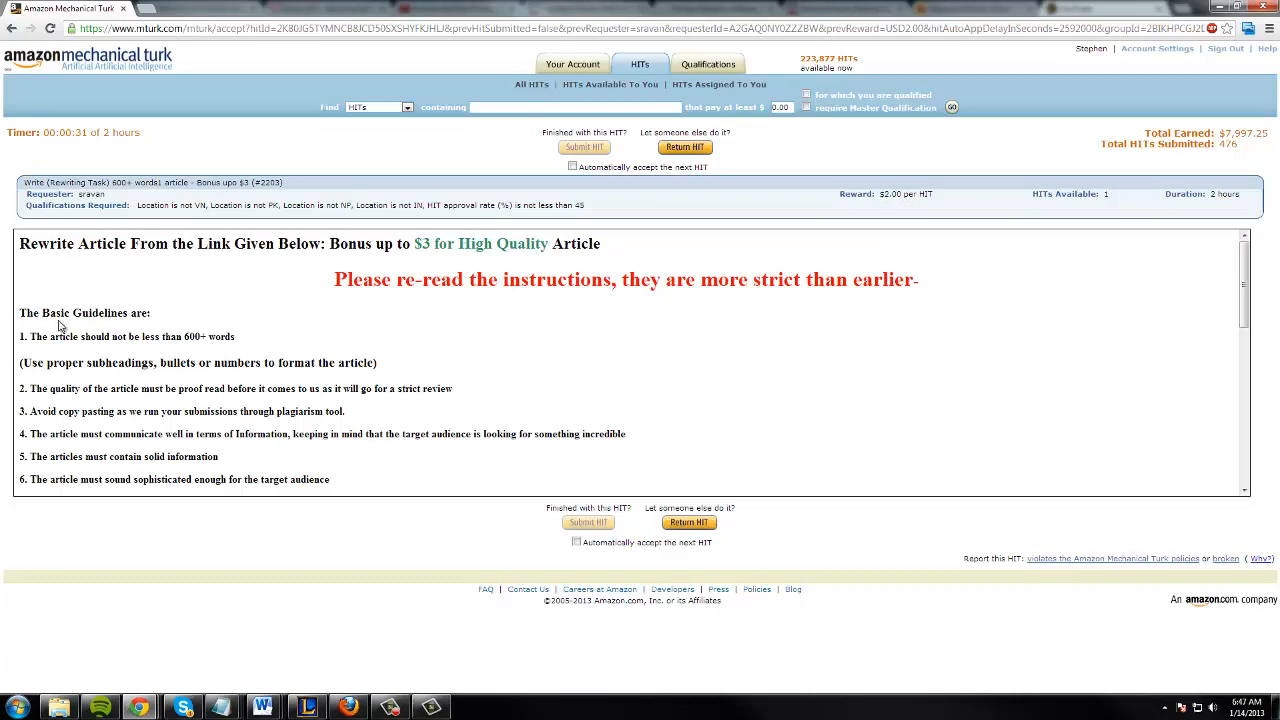
scroll("down", 3)
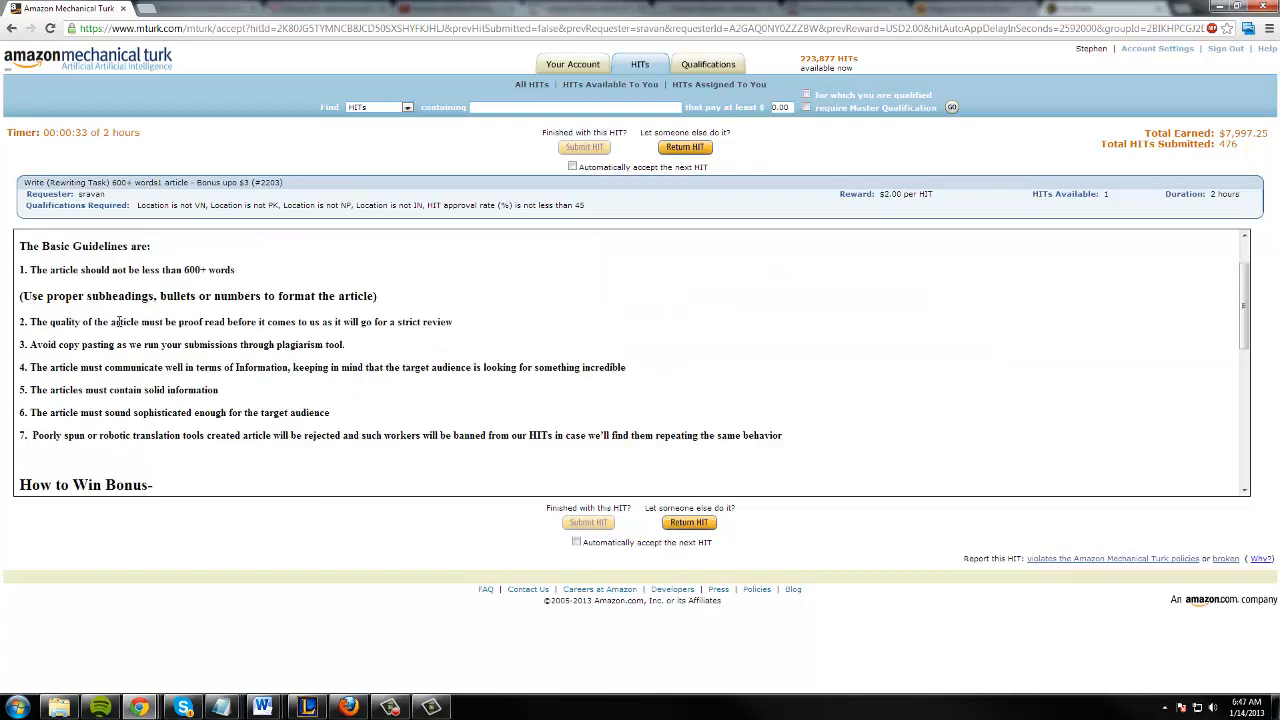
scroll("down", 3)
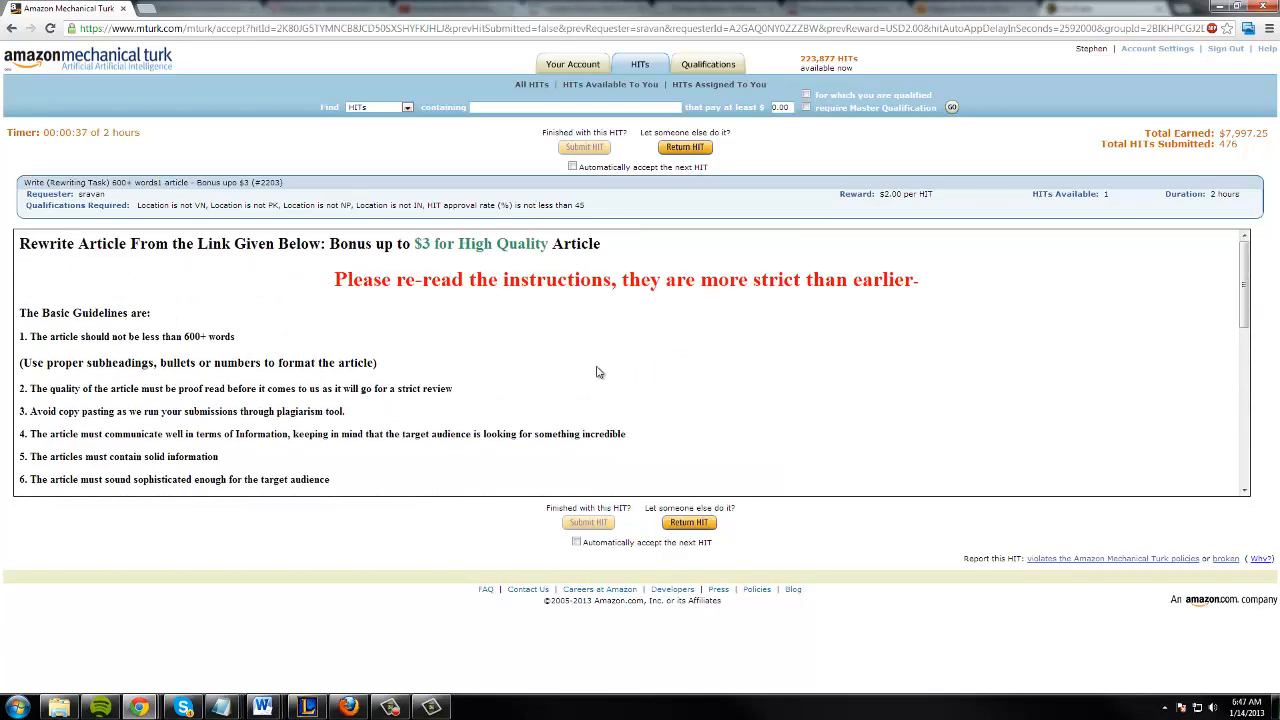
mouse_move(588, 372)
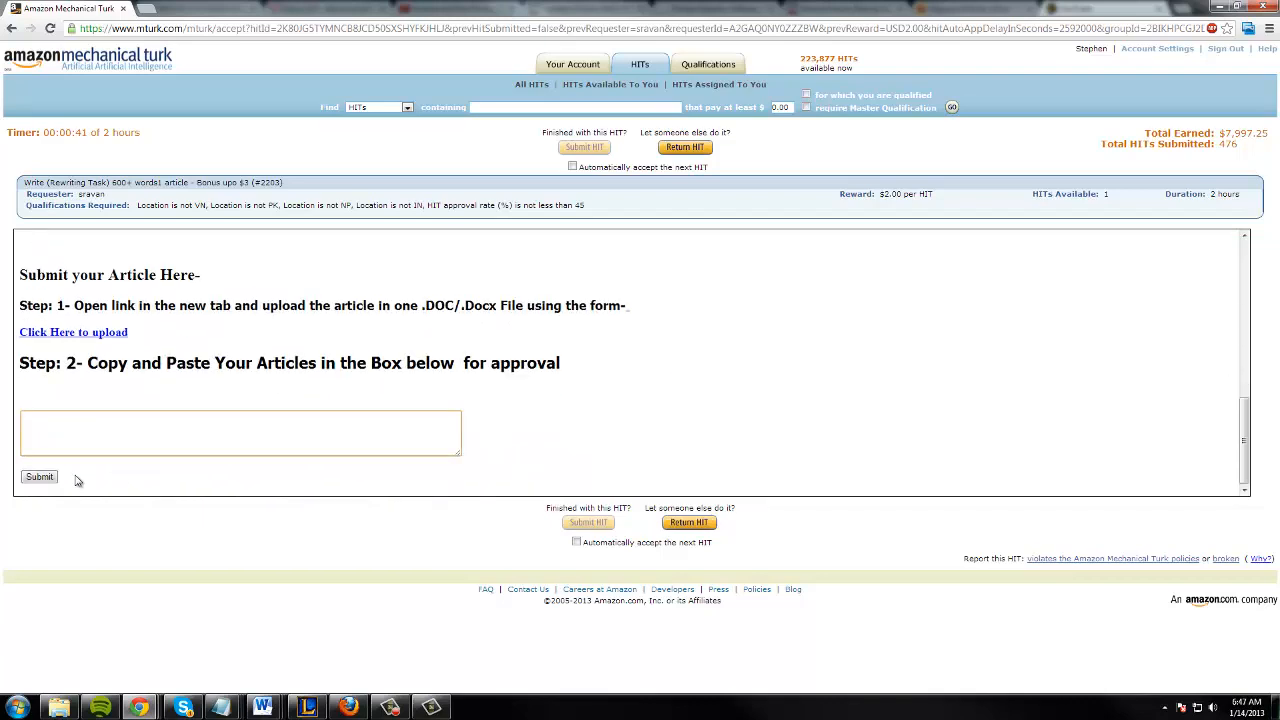
scroll("up", 3)
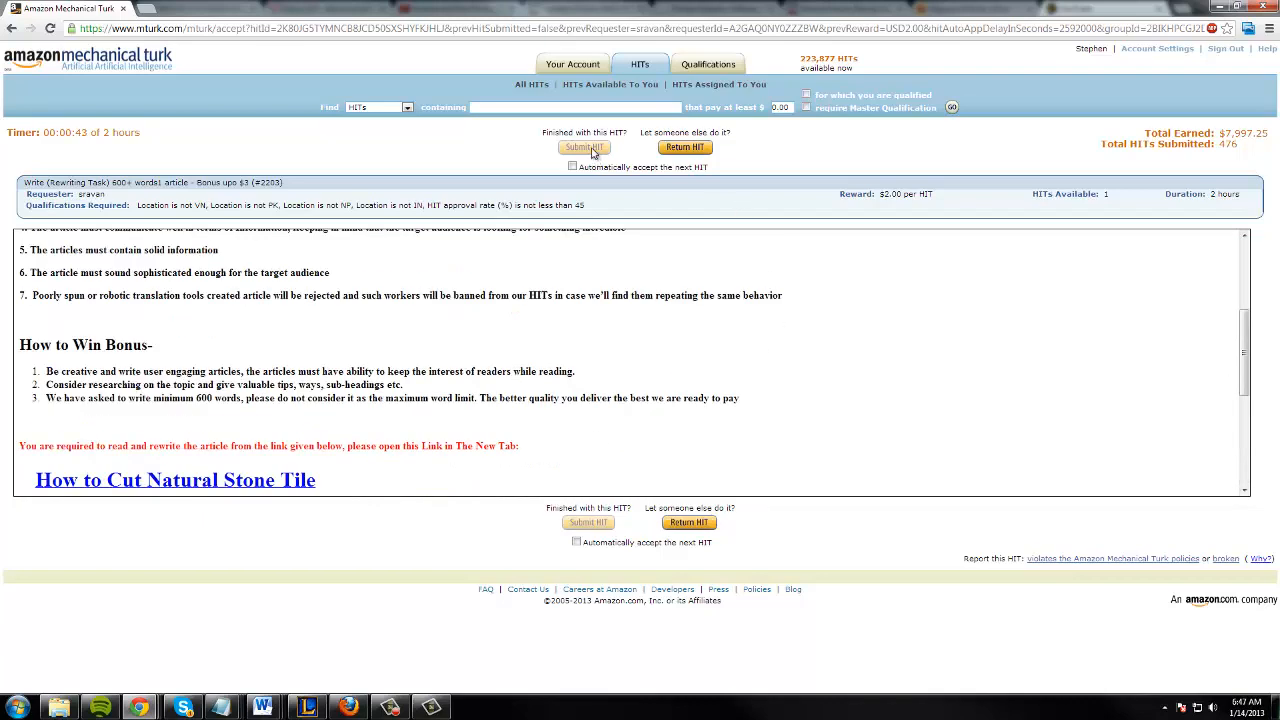
mouse_move(584, 147)
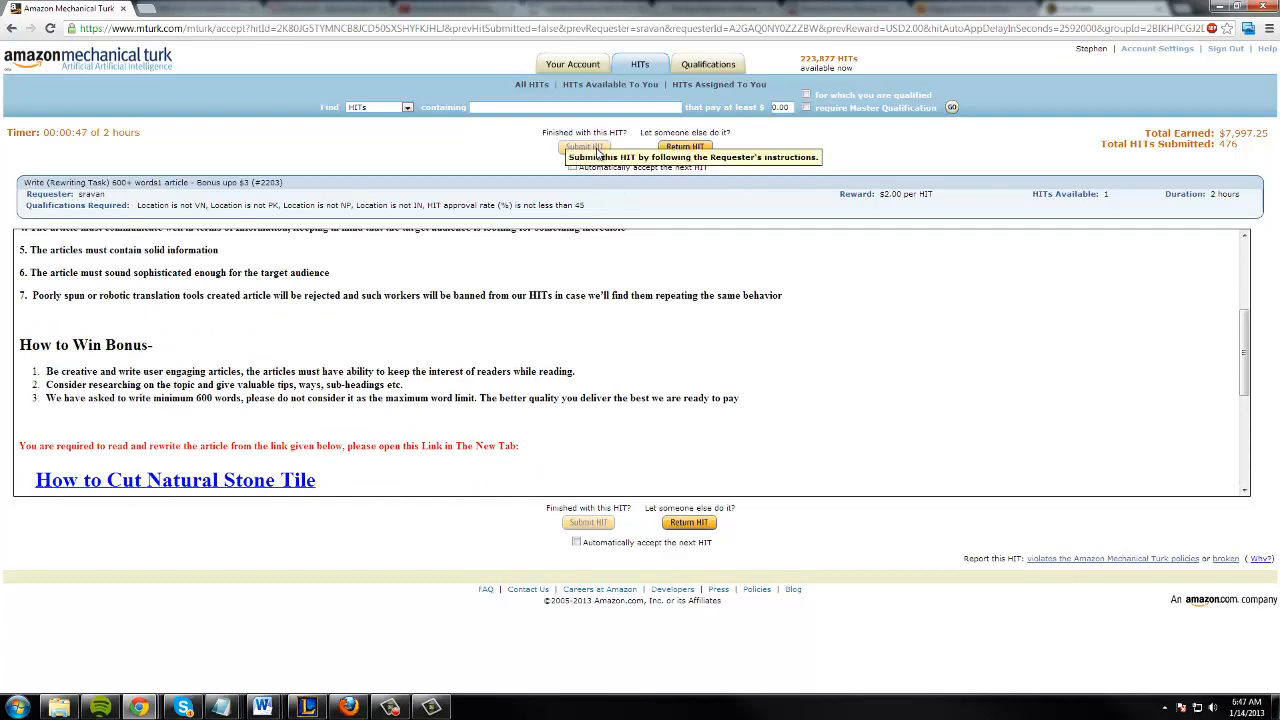
mouse_move(596, 193)
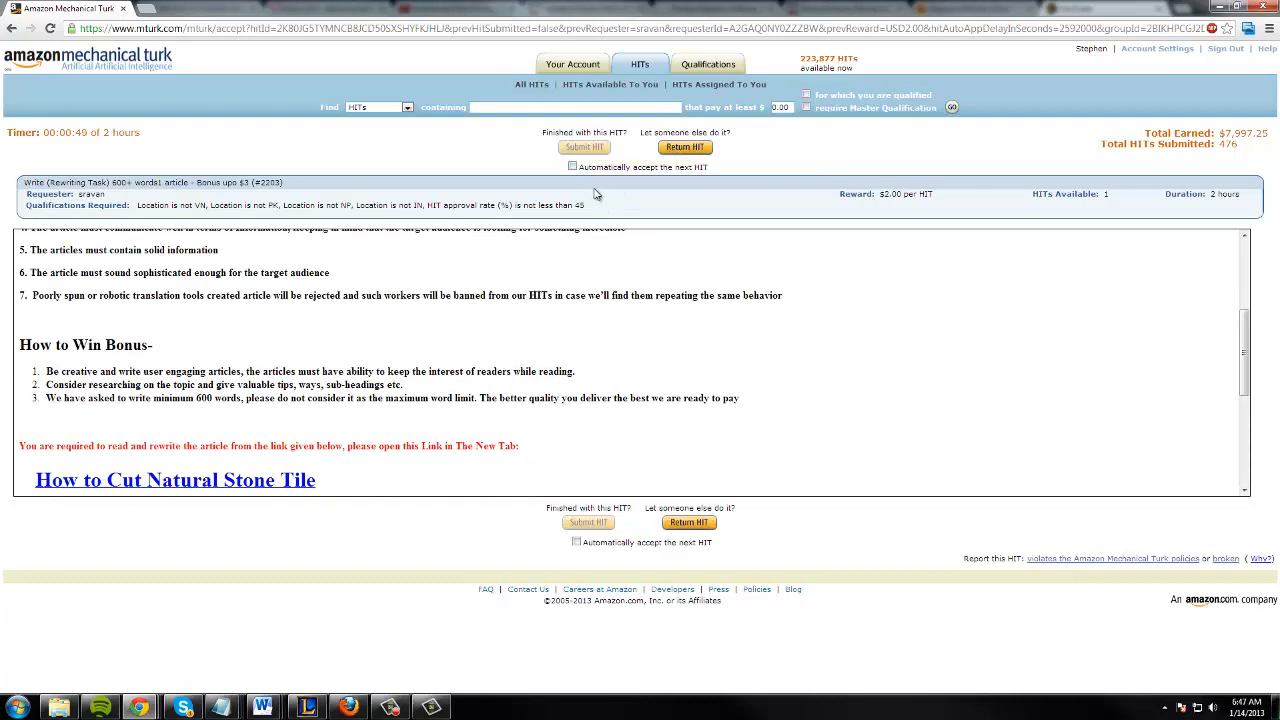
mouse_move(610, 84)
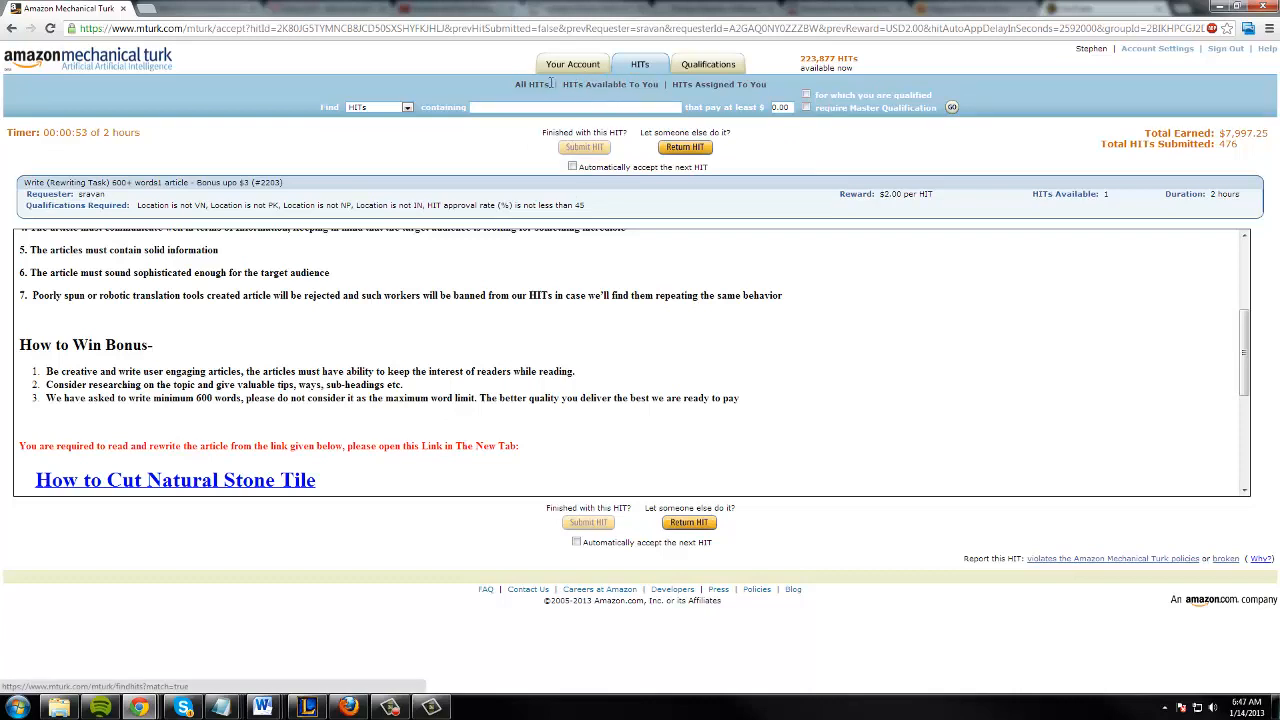
- Open the Your Account dashboard showing $7,997.25 total earnings and recent HIT status
left_click(572, 63)
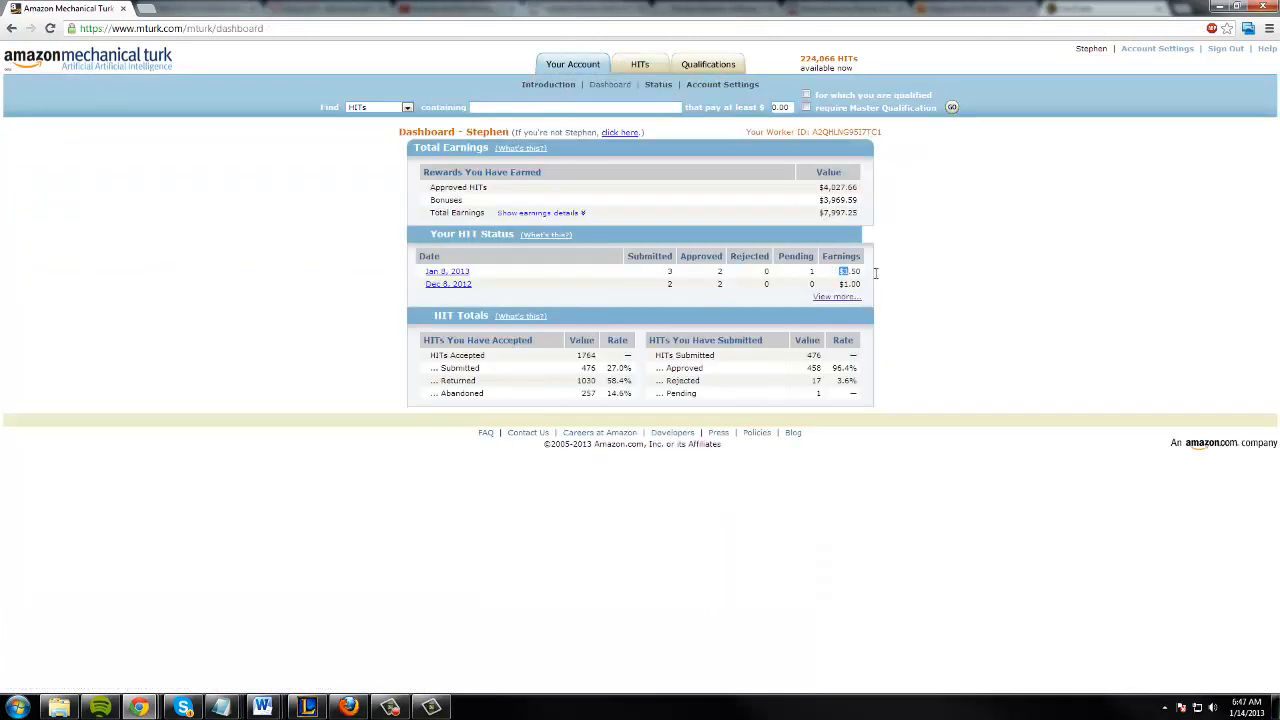
left_click(658, 84)
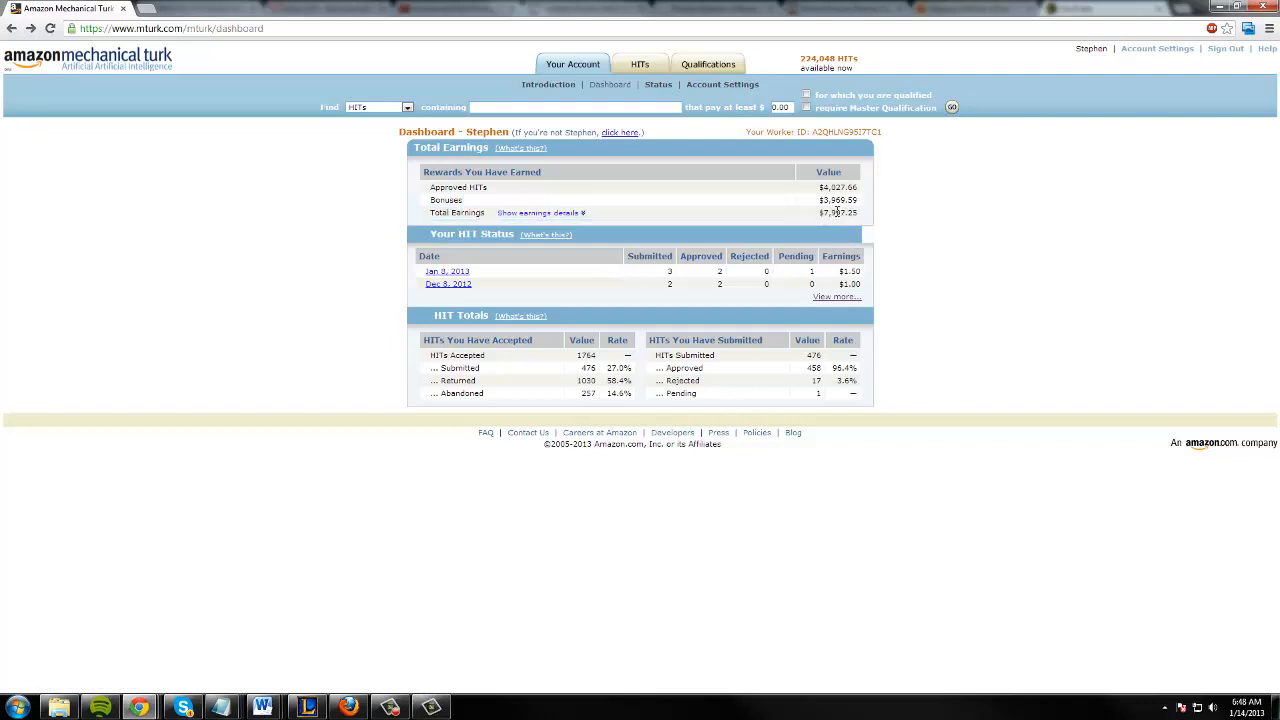
mouse_move(888, 203)
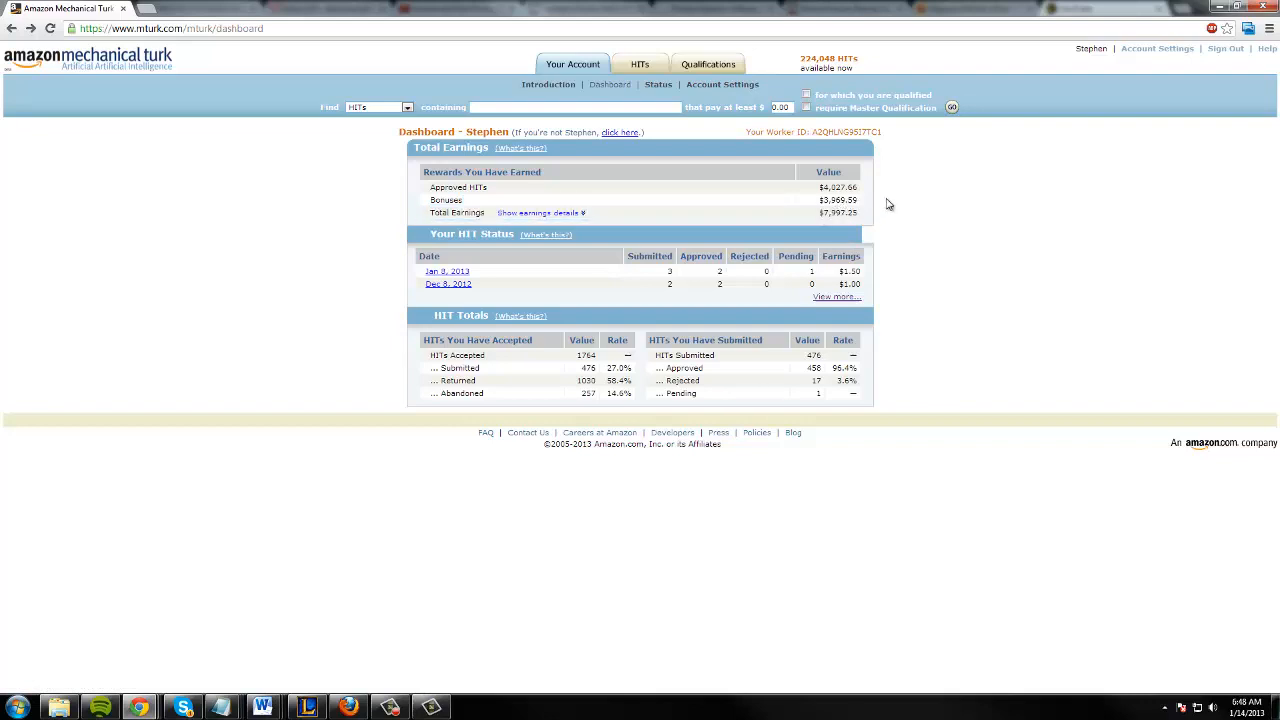
mouse_move(758, 158)
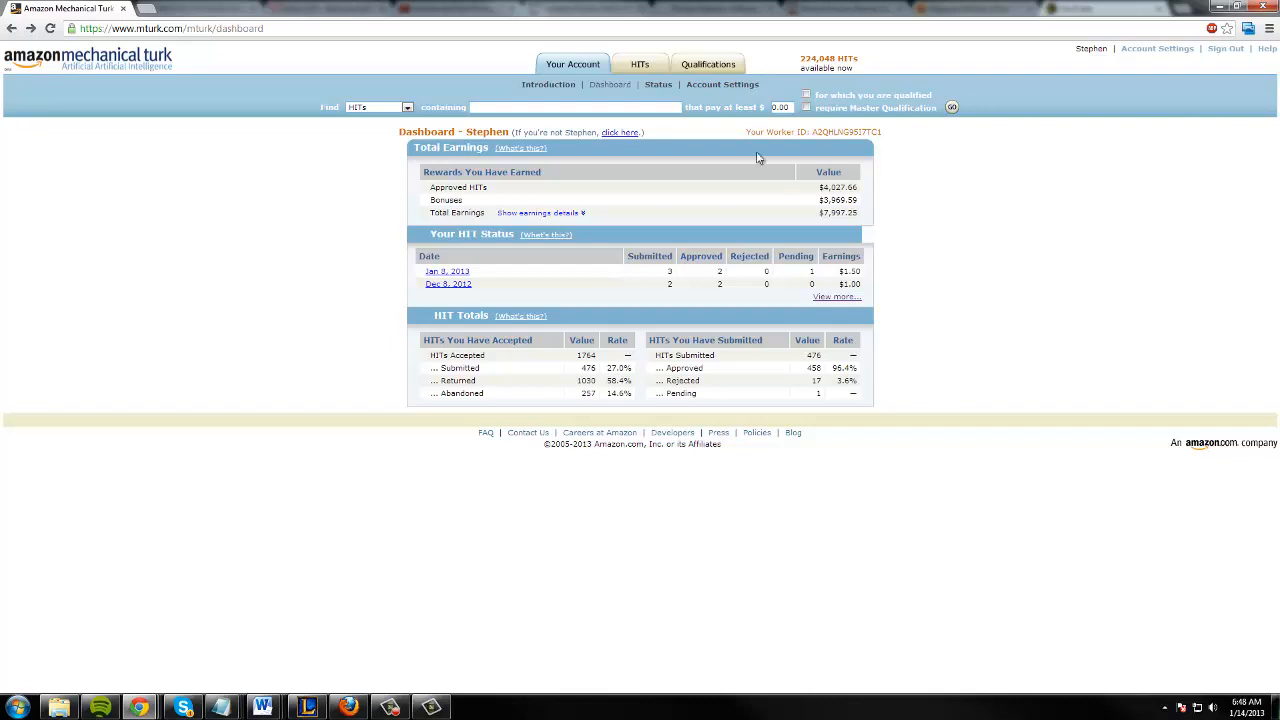
mouse_move(733, 151)
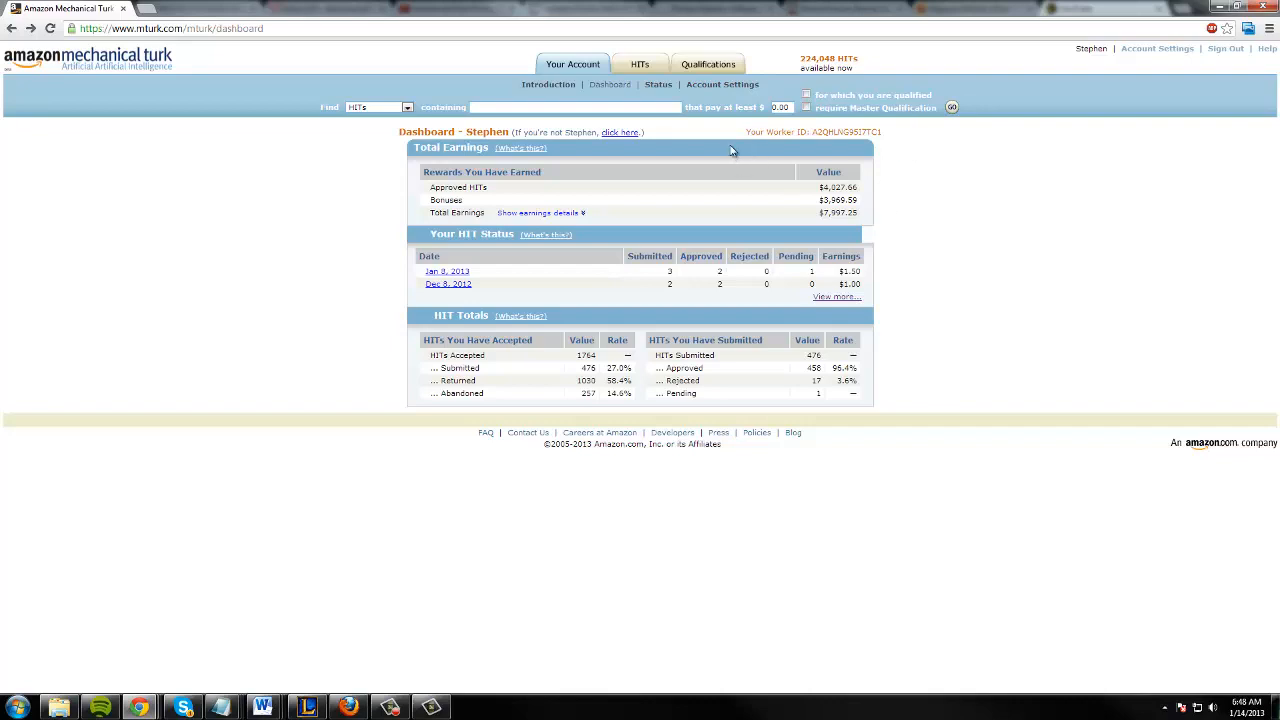
mouse_move(849, 165)
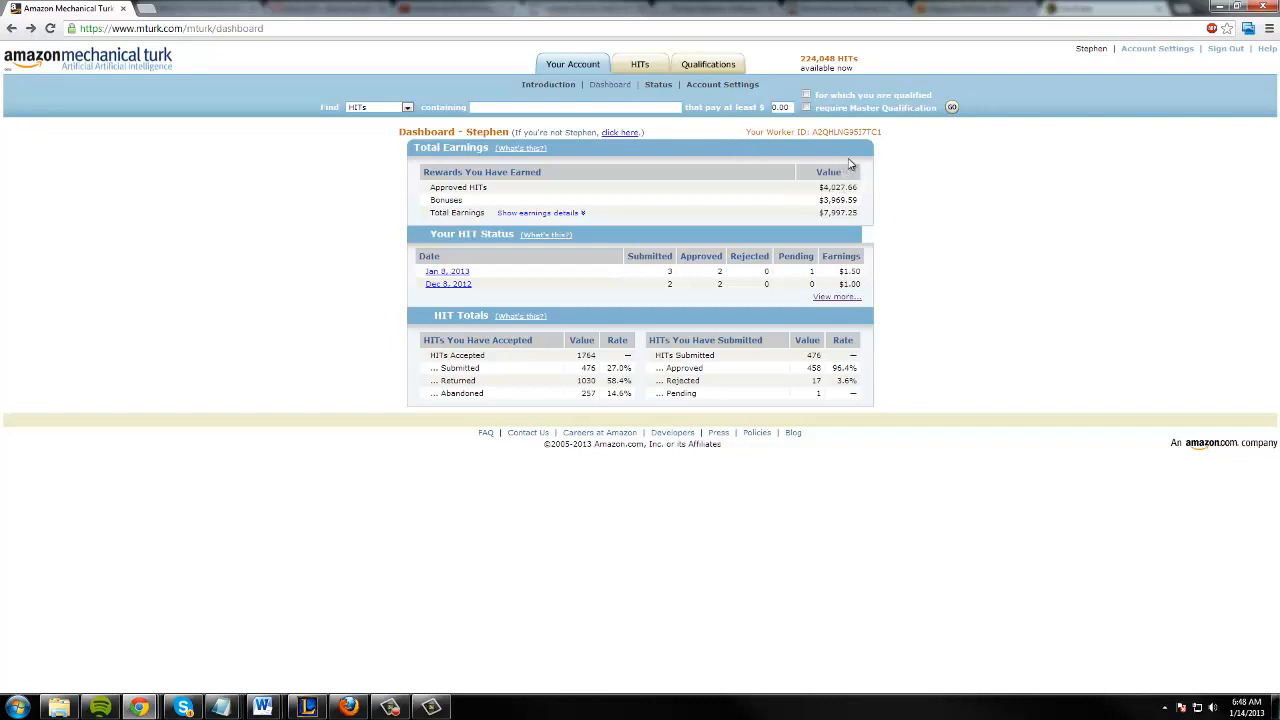
mouse_move(618, 351)
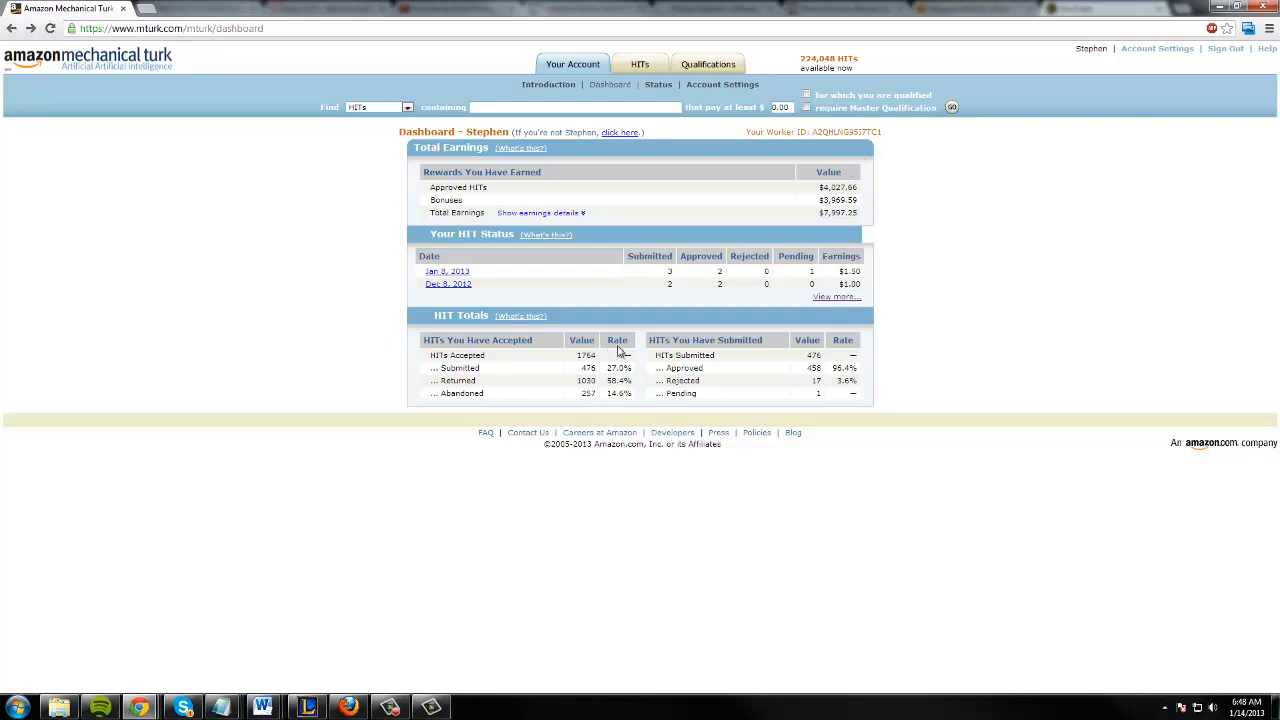
mouse_move(617, 340)
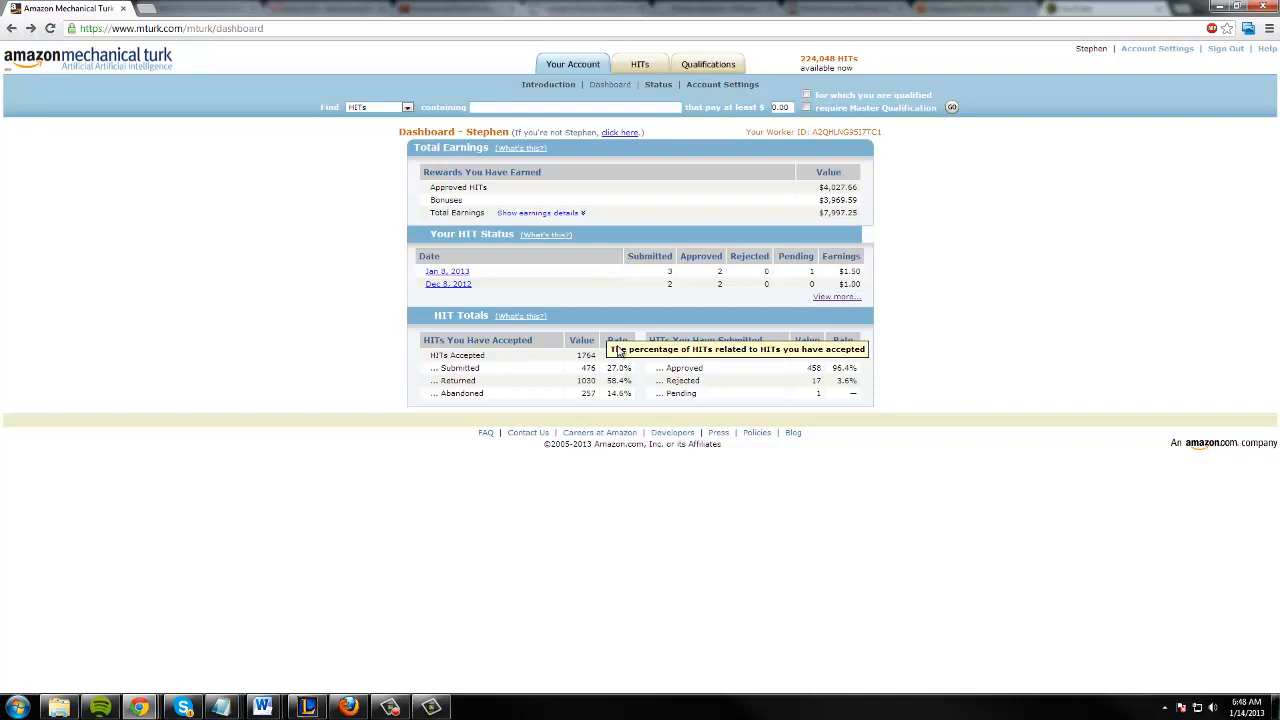
mouse_move(668, 185)
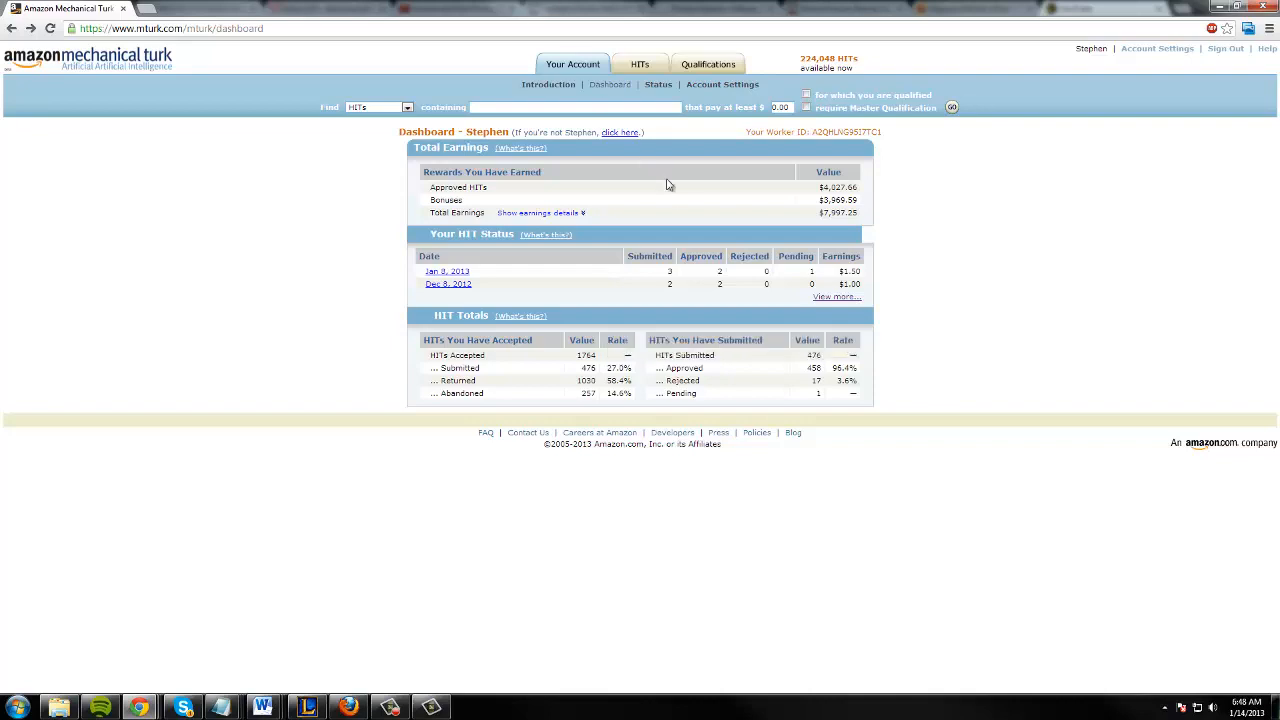
mouse_move(733, 219)
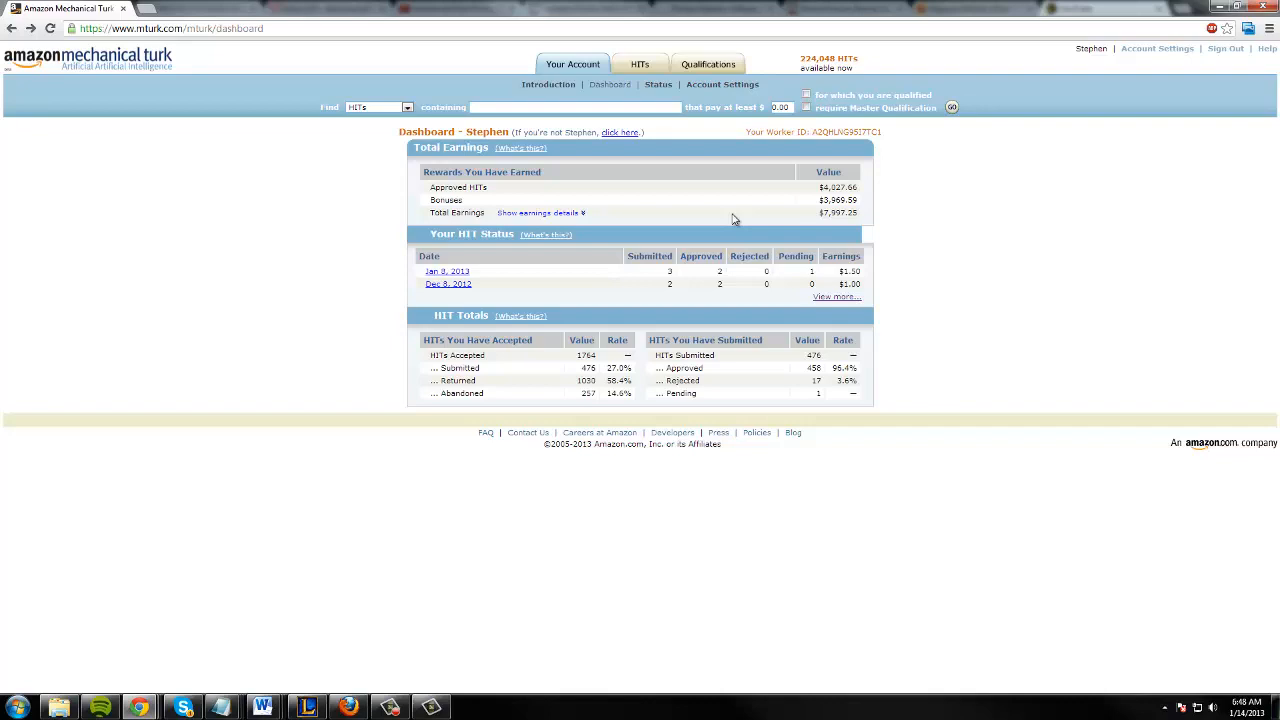
mouse_move(742, 175)
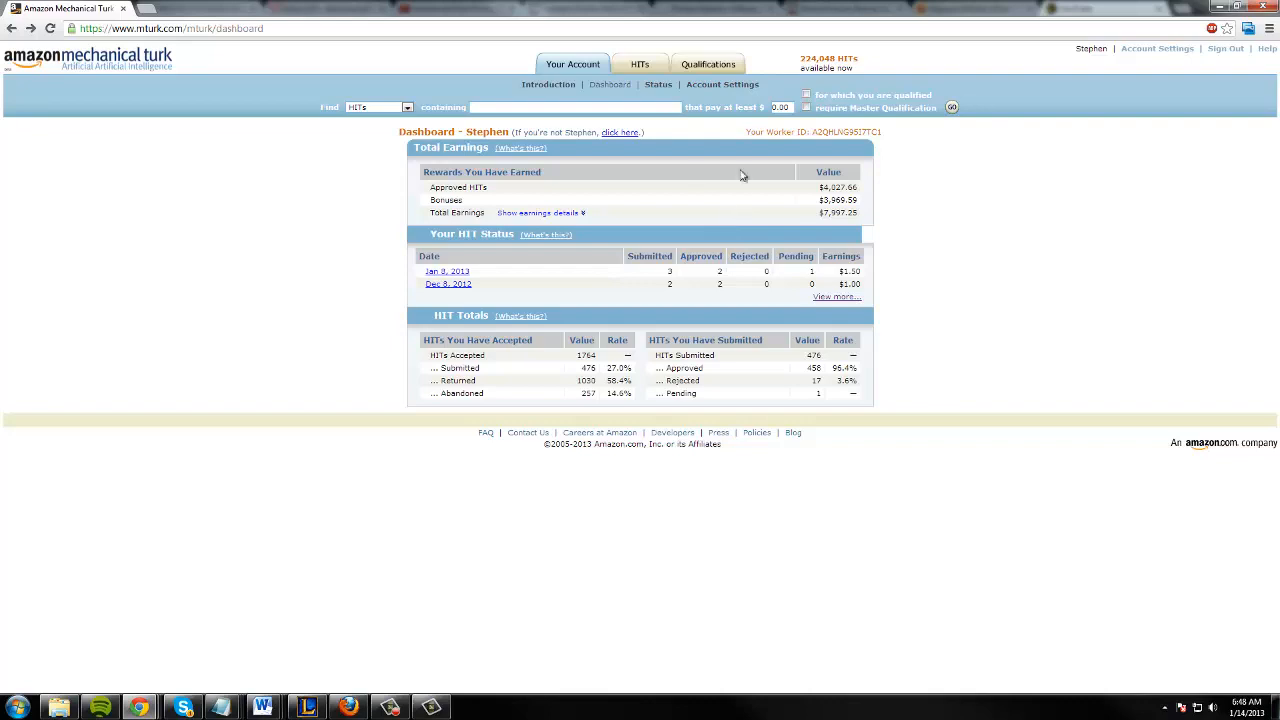